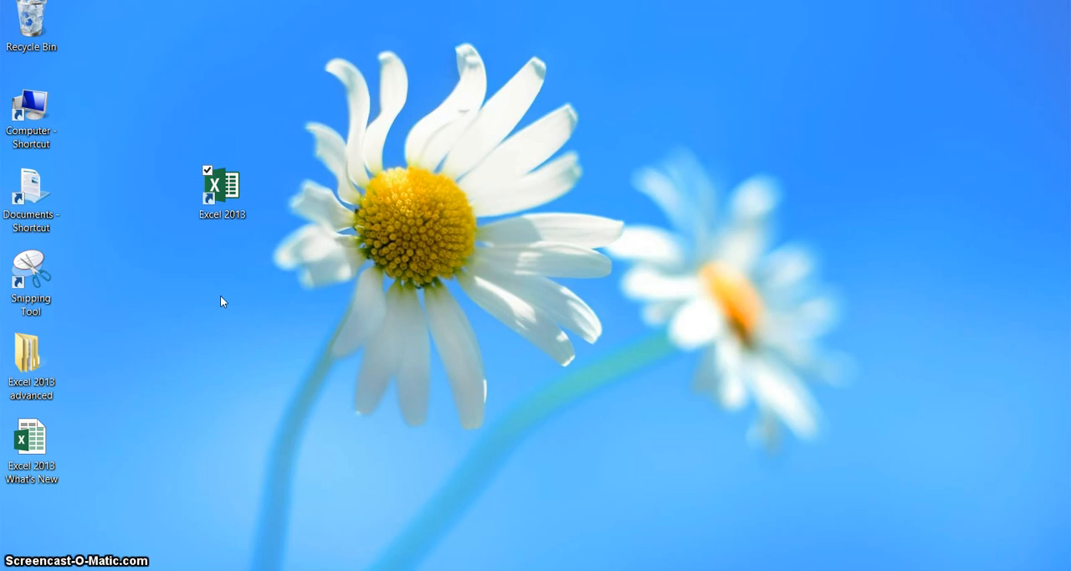
Launch Excel 2013 from its desktop shortcut.
click(223, 184)
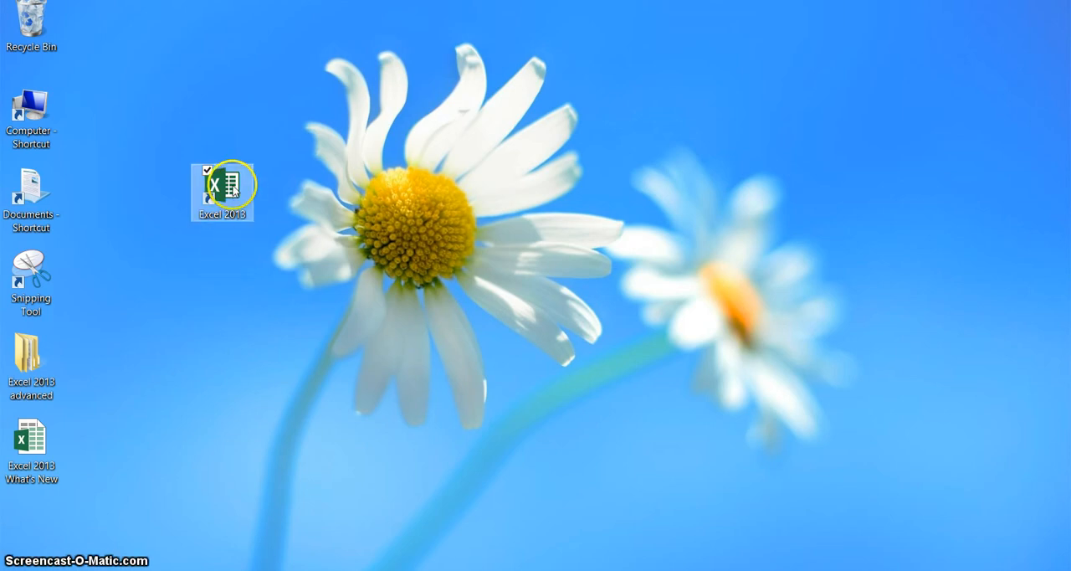
double_click(224, 186)
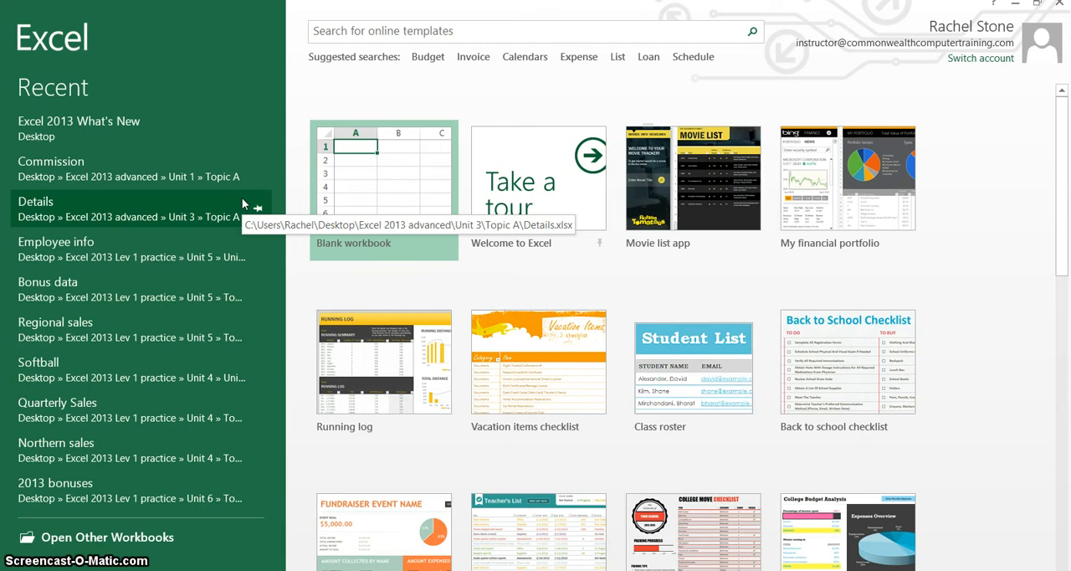
mouse_move(224, 35)
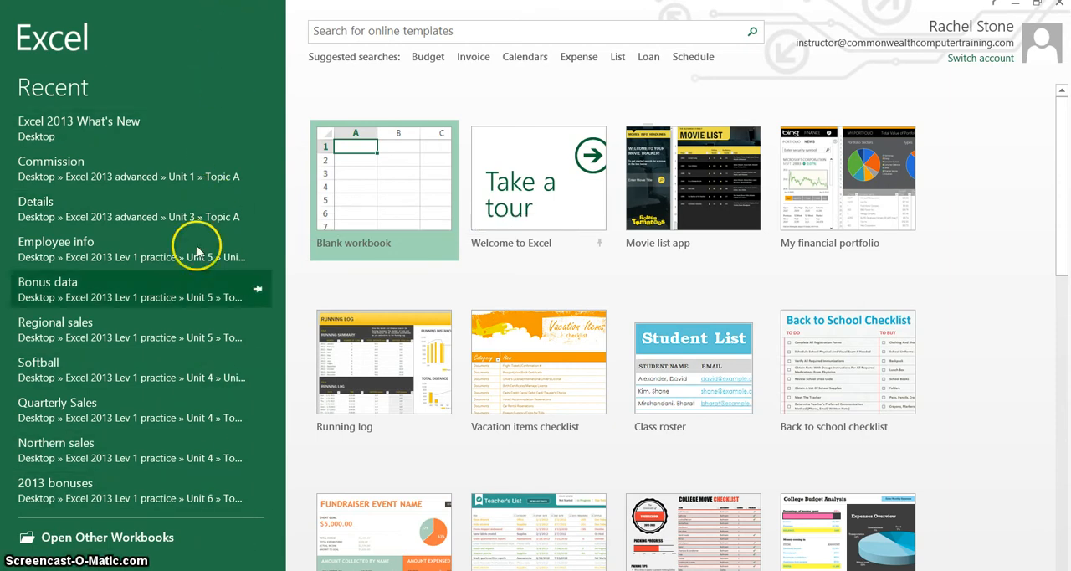
mouse_move(154, 445)
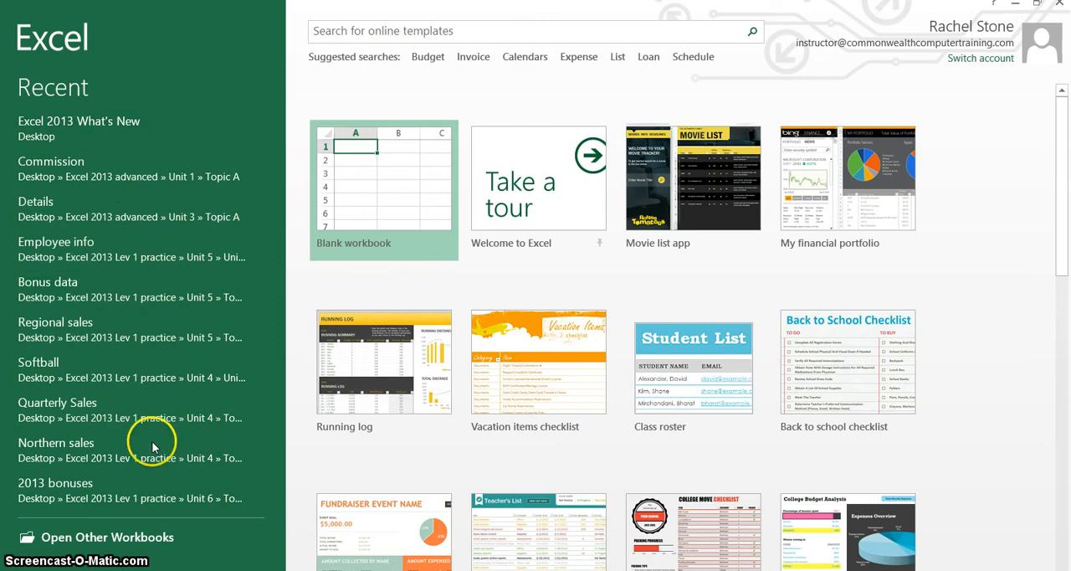
mouse_move(108, 536)
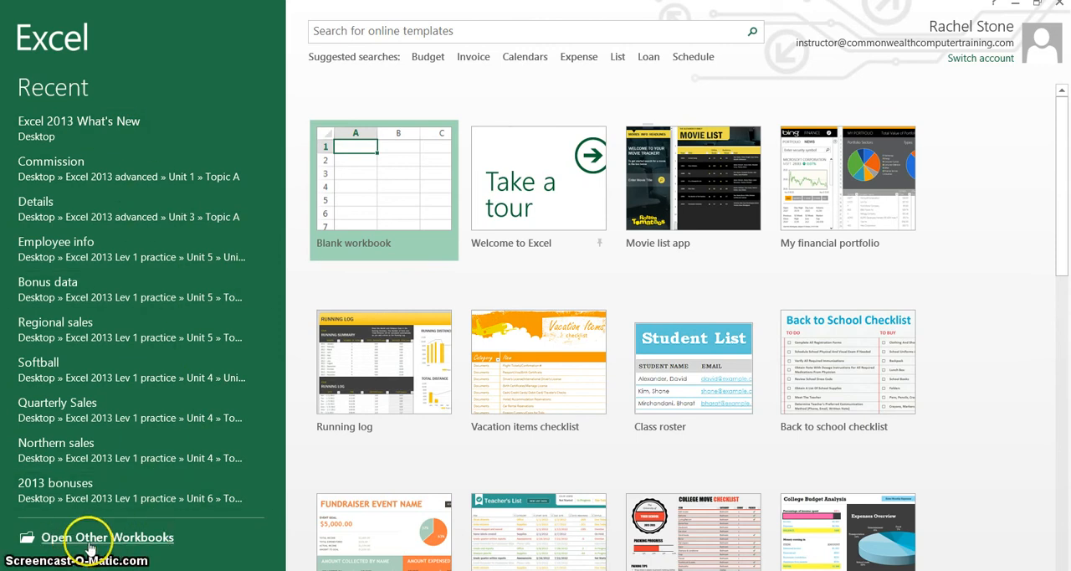
mouse_move(258, 565)
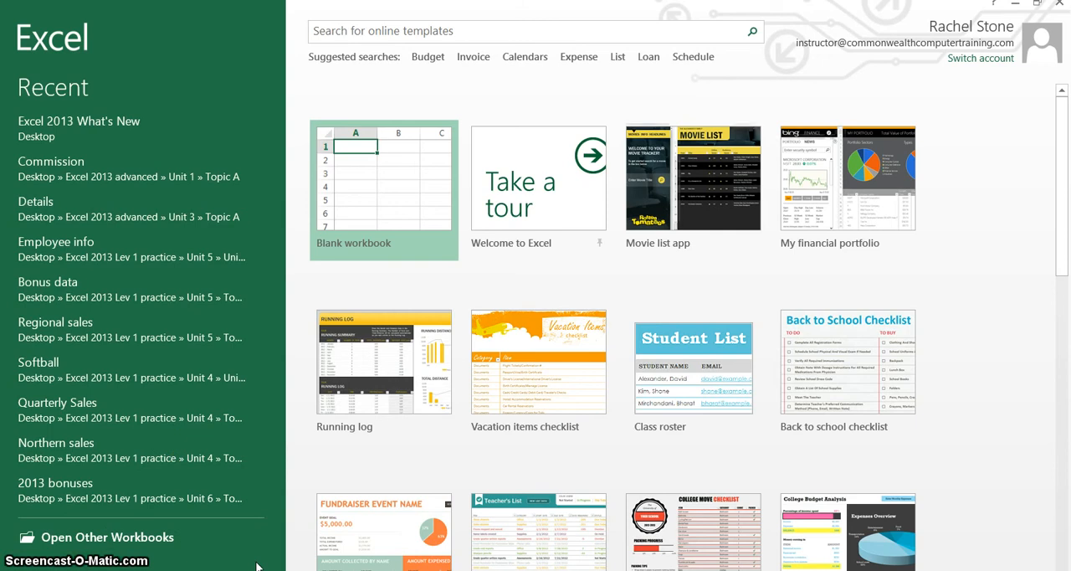
mouse_move(991, 437)
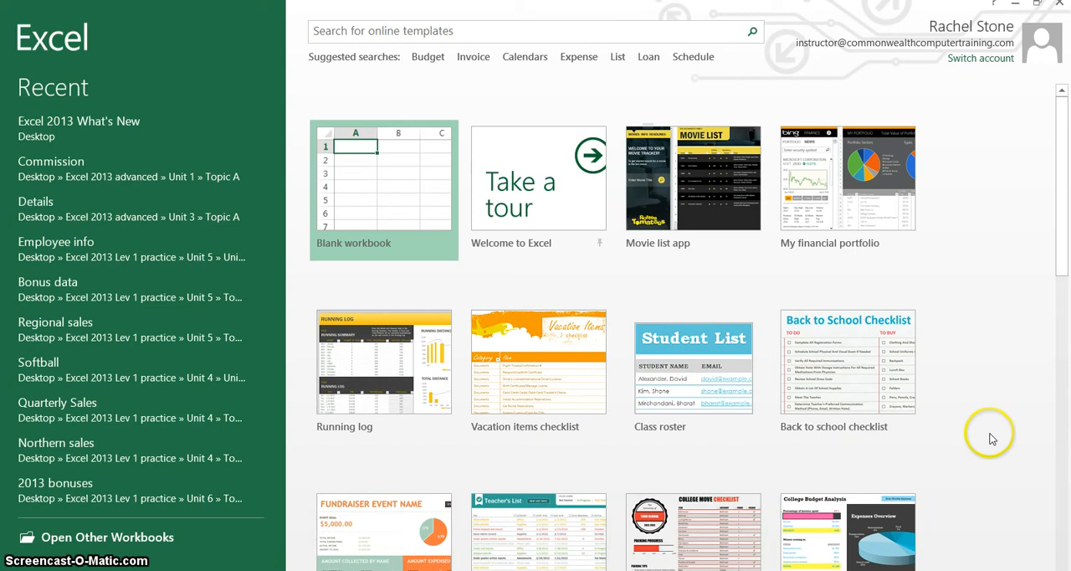
mouse_move(996, 432)
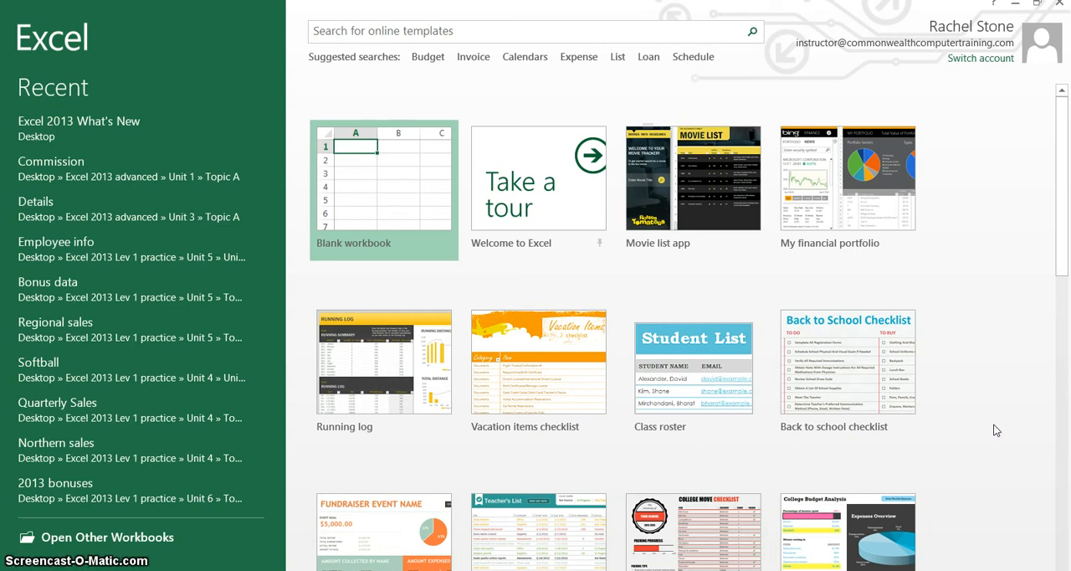
mouse_move(770, 293)
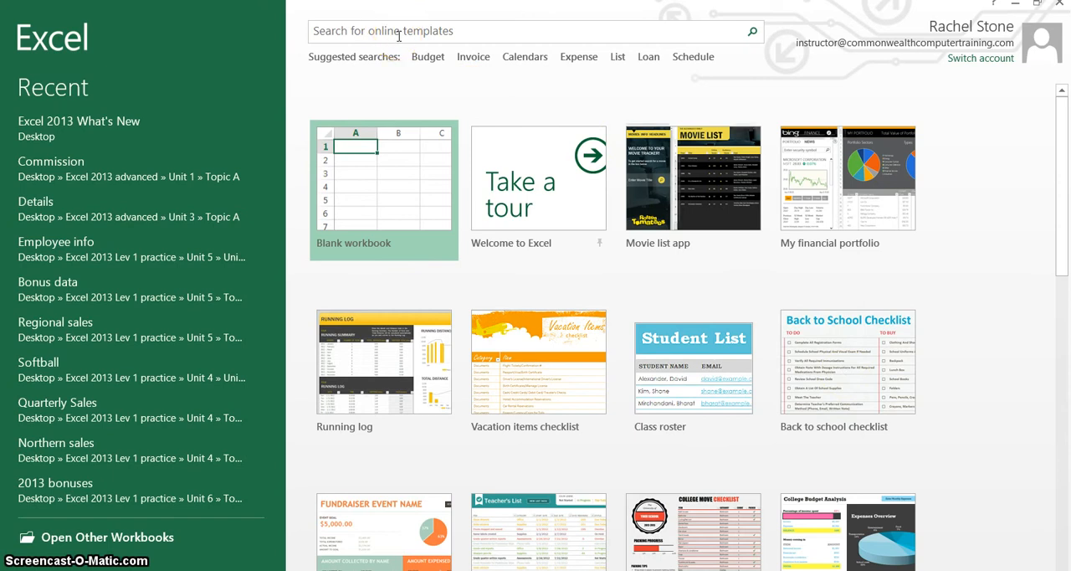
mouse_move(920, 92)
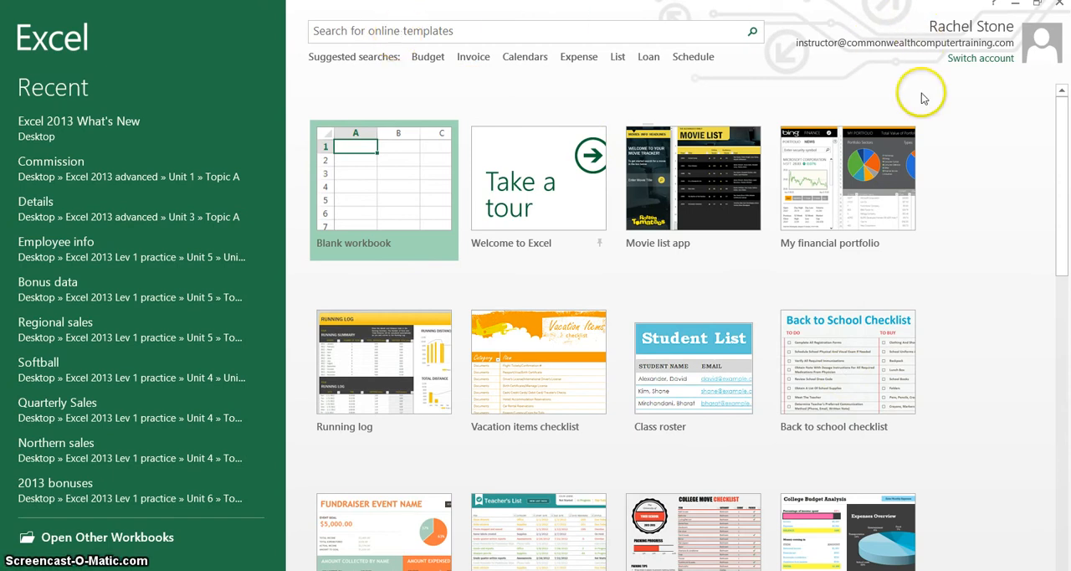
mouse_move(1023, 84)
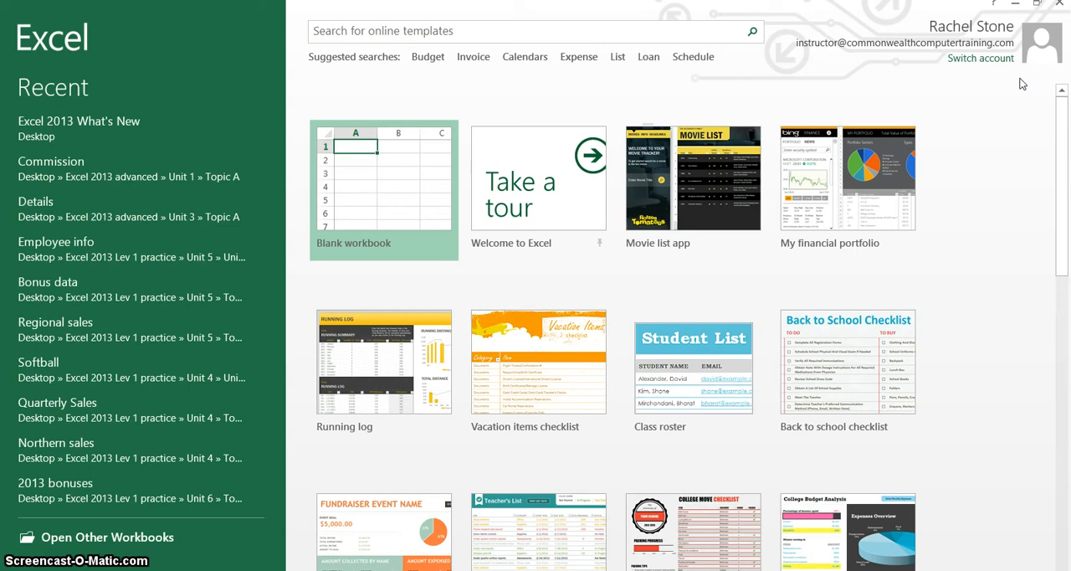
mouse_move(50, 127)
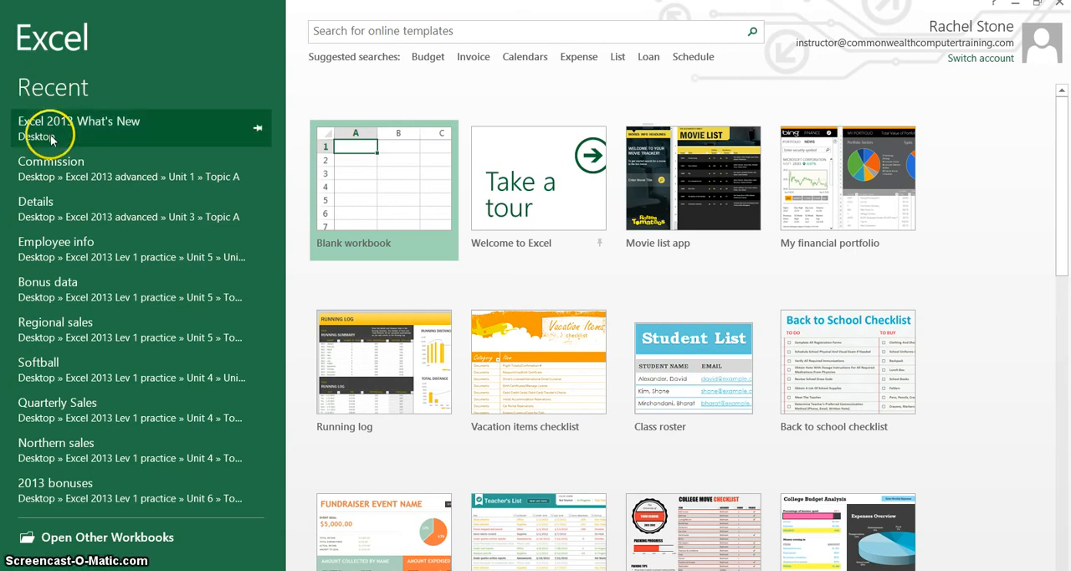
Open the 'Excel 2013 What's New' workbook from the Recent list.
click(79, 121)
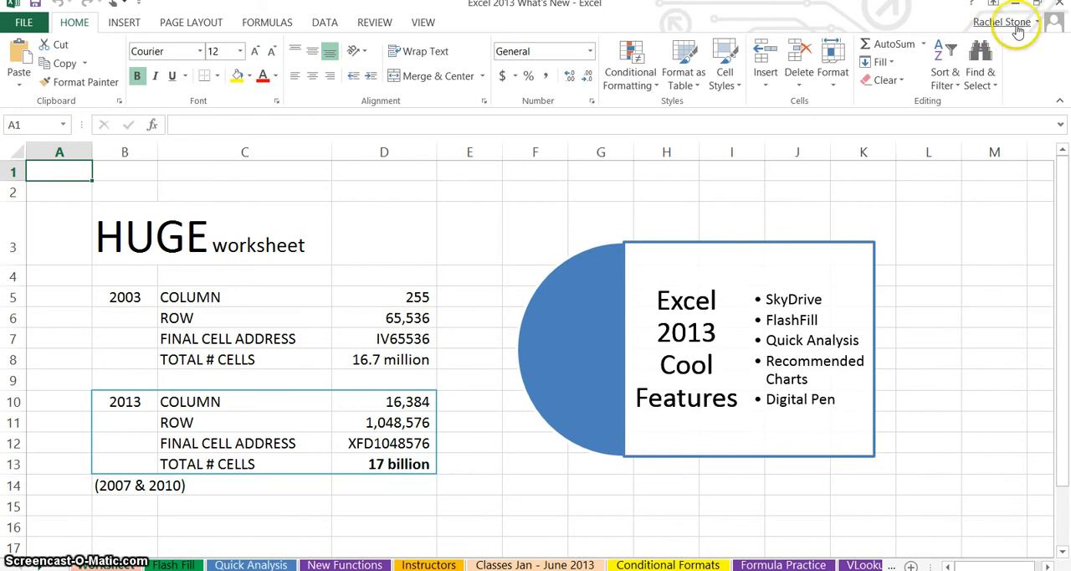
mouse_move(656, 17)
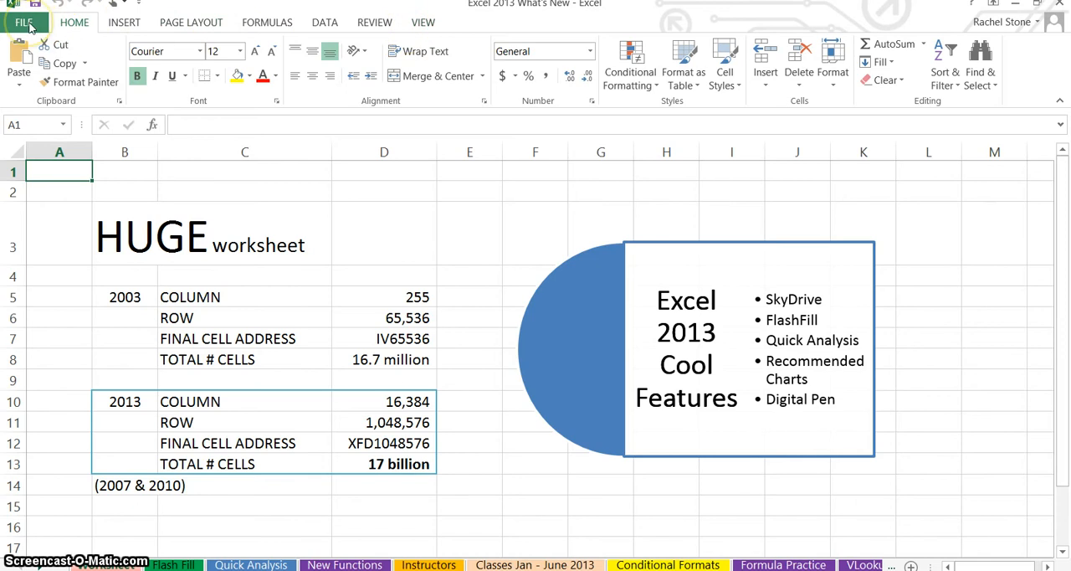
Show the workbook's Backstage Info page via the FILE tab.
click(23, 22)
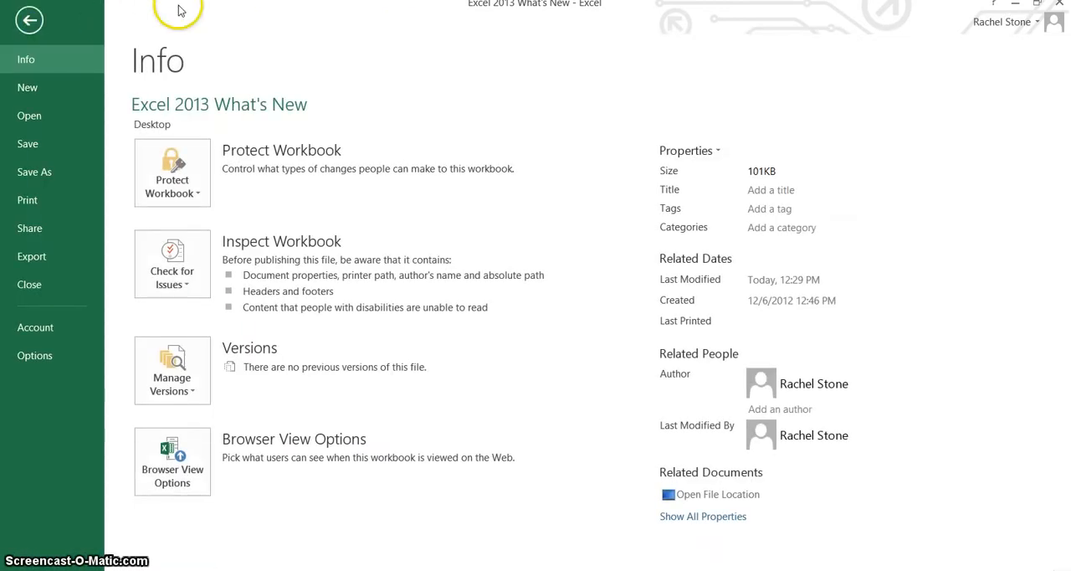
mouse_move(221, 11)
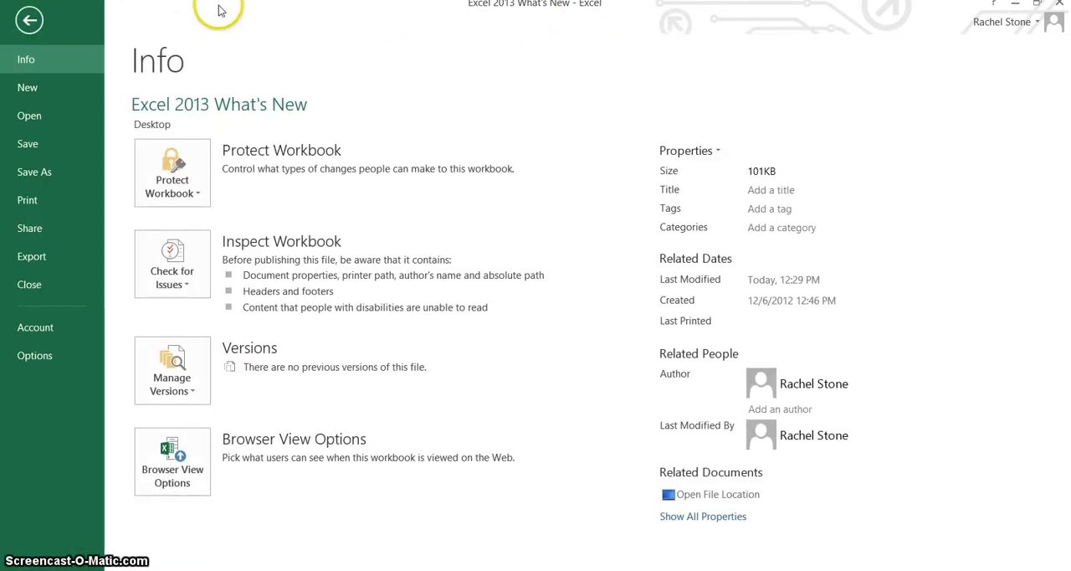
mouse_move(71, 52)
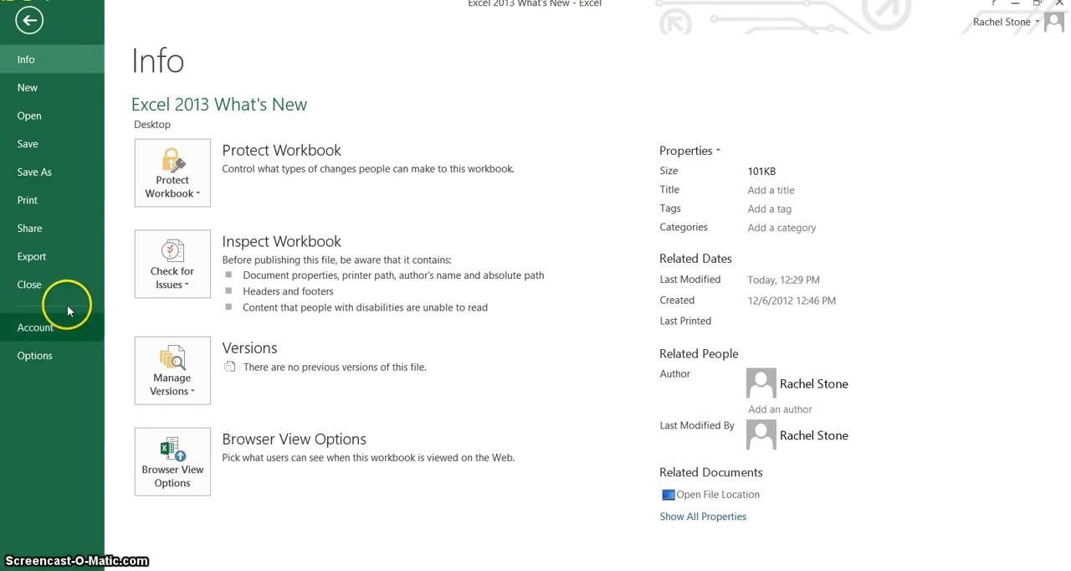
mouse_move(58, 46)
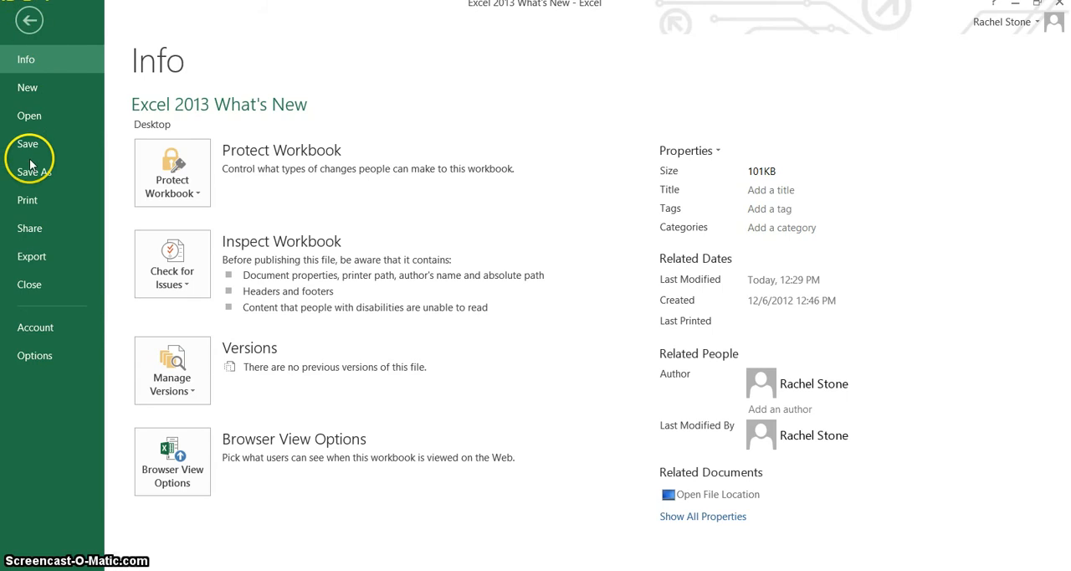
Browse the Save As locations (SkyDrive, Computer, Add a Place) and return to the worksheet.
click(33, 171)
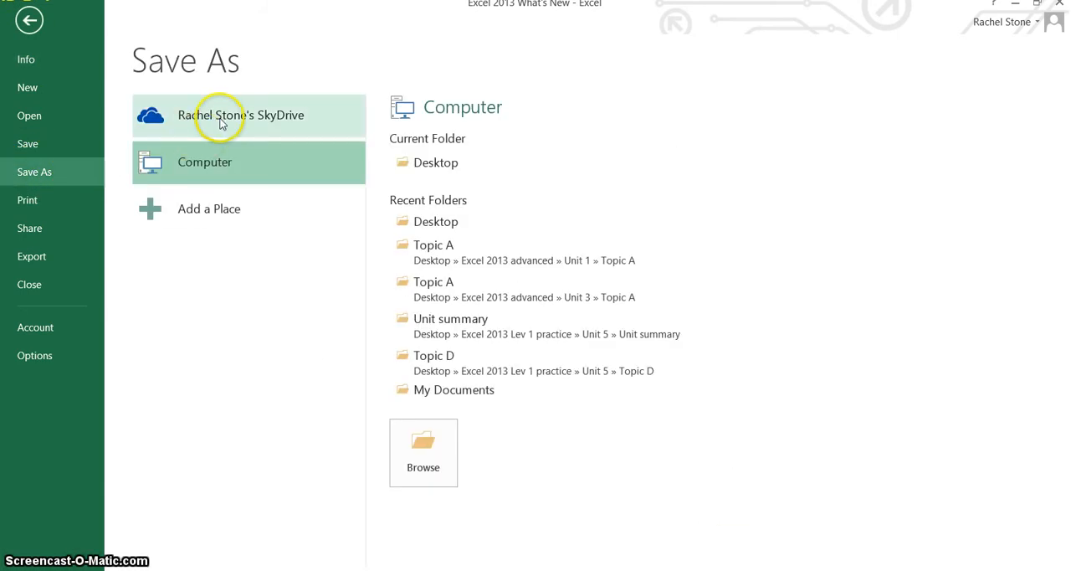
click(241, 115)
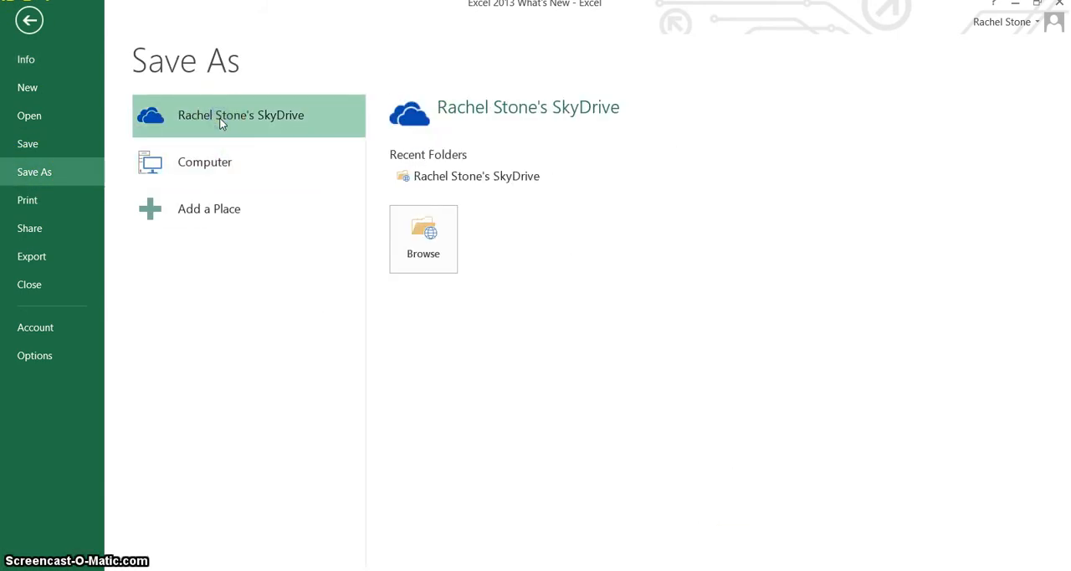
click(204, 163)
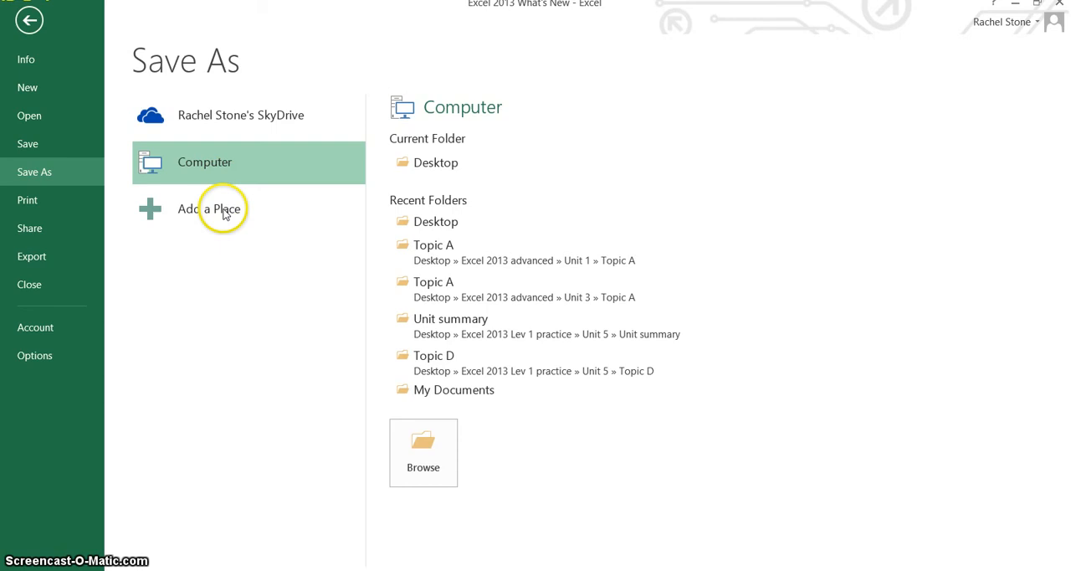
click(208, 208)
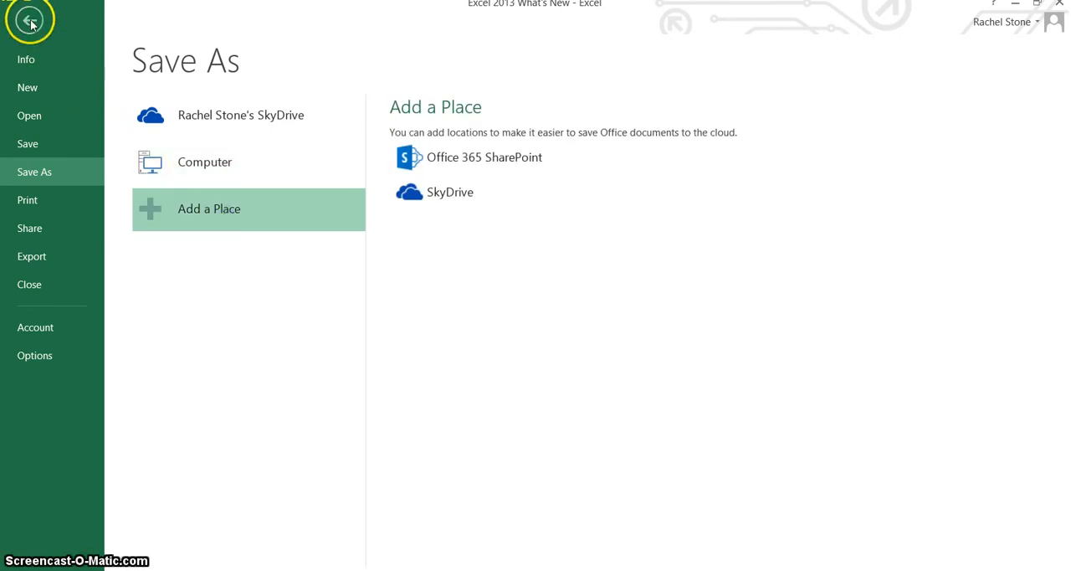
click(31, 20)
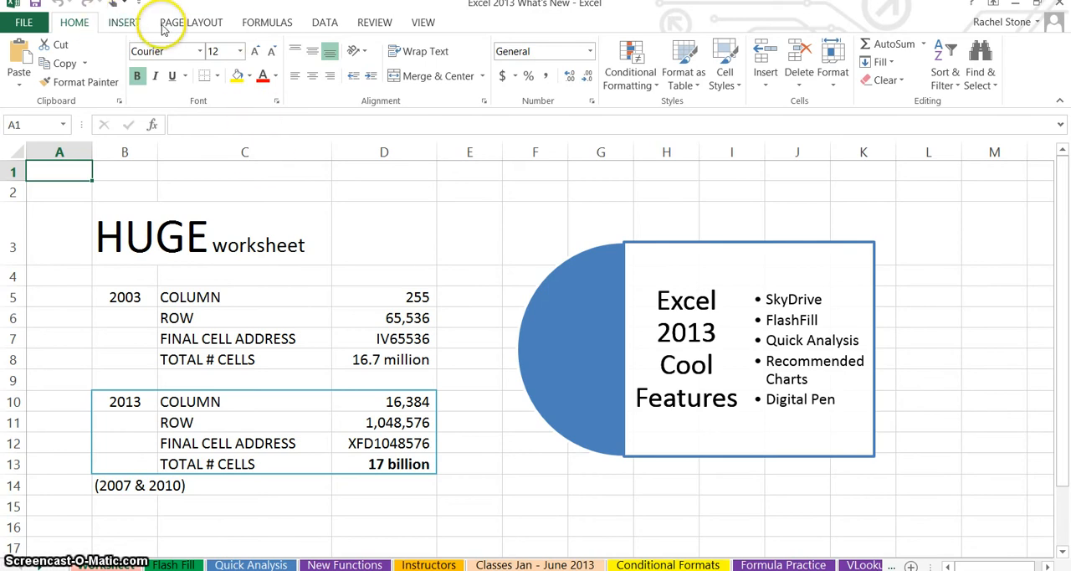
mouse_move(819, 31)
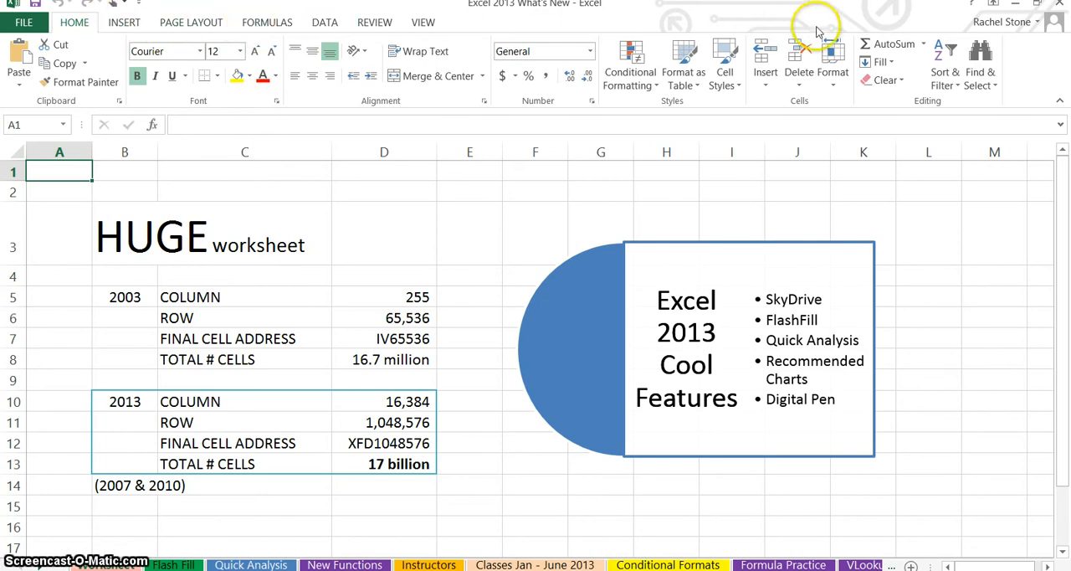
mouse_move(824, 30)
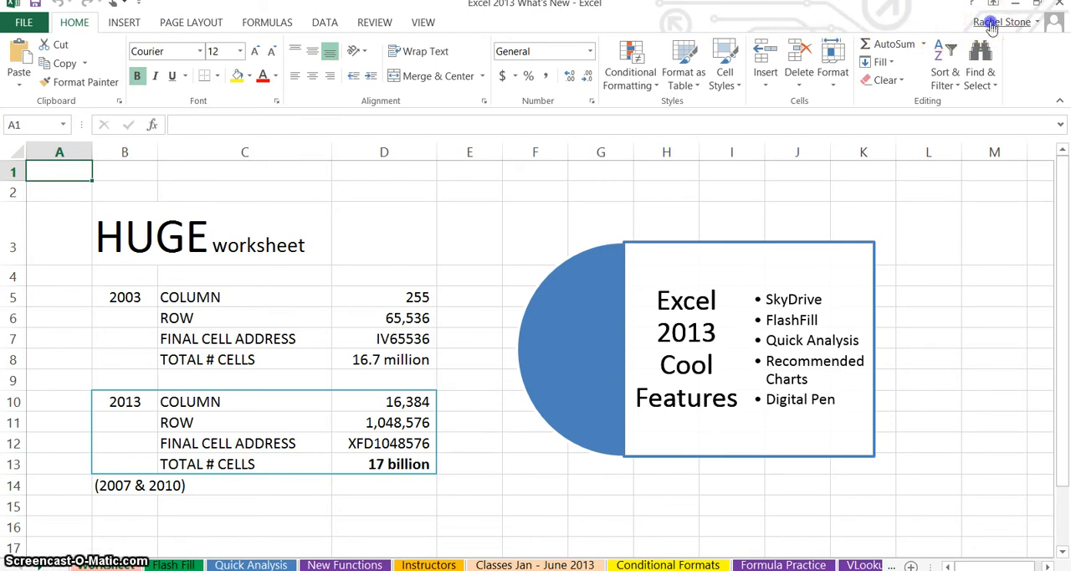
Show the signed-in account card from the top-right account name.
click(1003, 21)
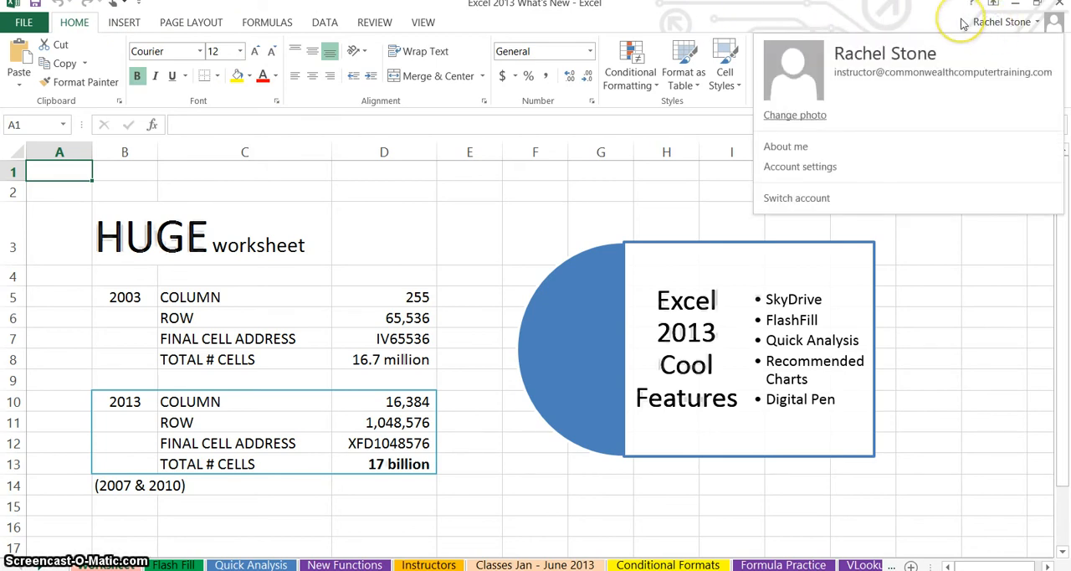
mouse_move(800, 167)
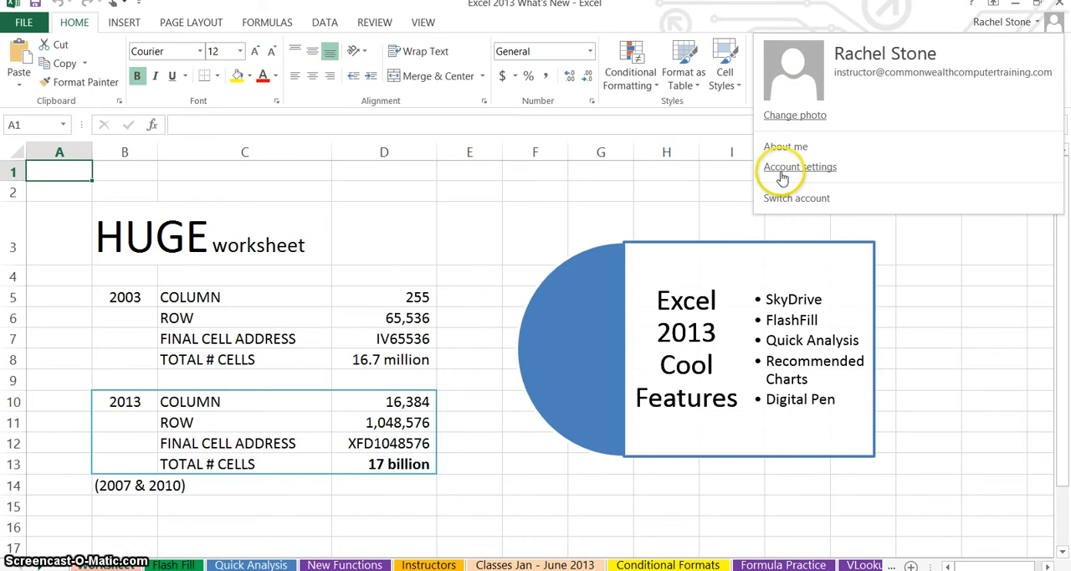
On the Account page set the Office Theme to Light Gray, then Dark Gray, and return to the sheet.
click(800, 168)
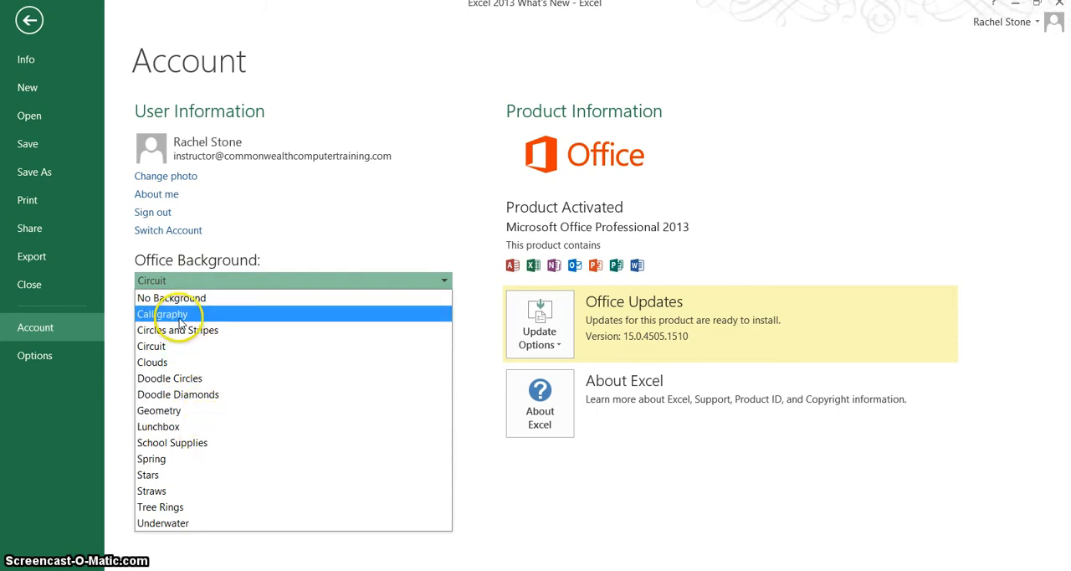
click(171, 313)
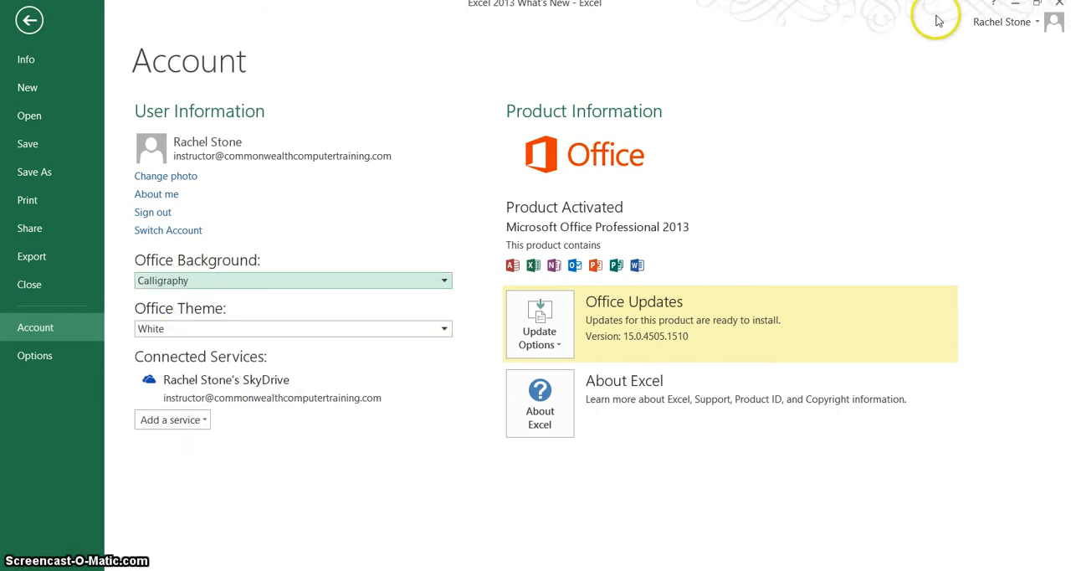
mouse_move(248, 328)
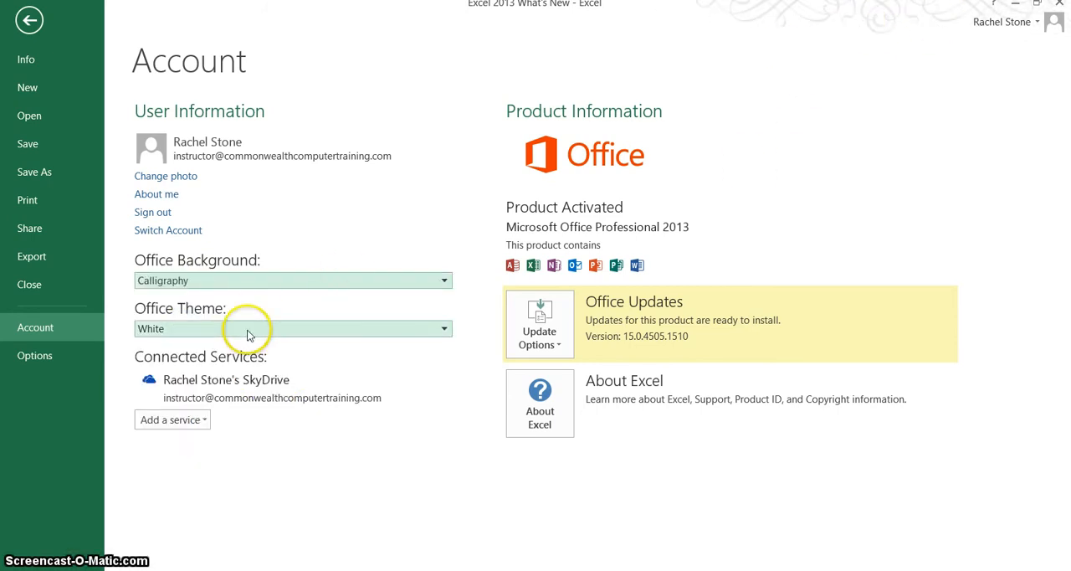
click(444, 329)
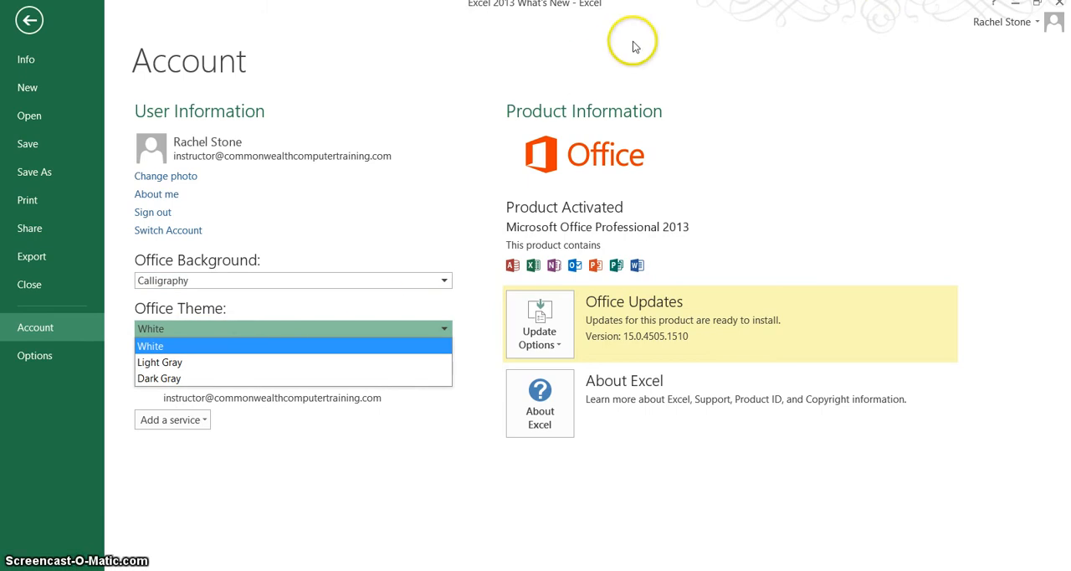
click(159, 362)
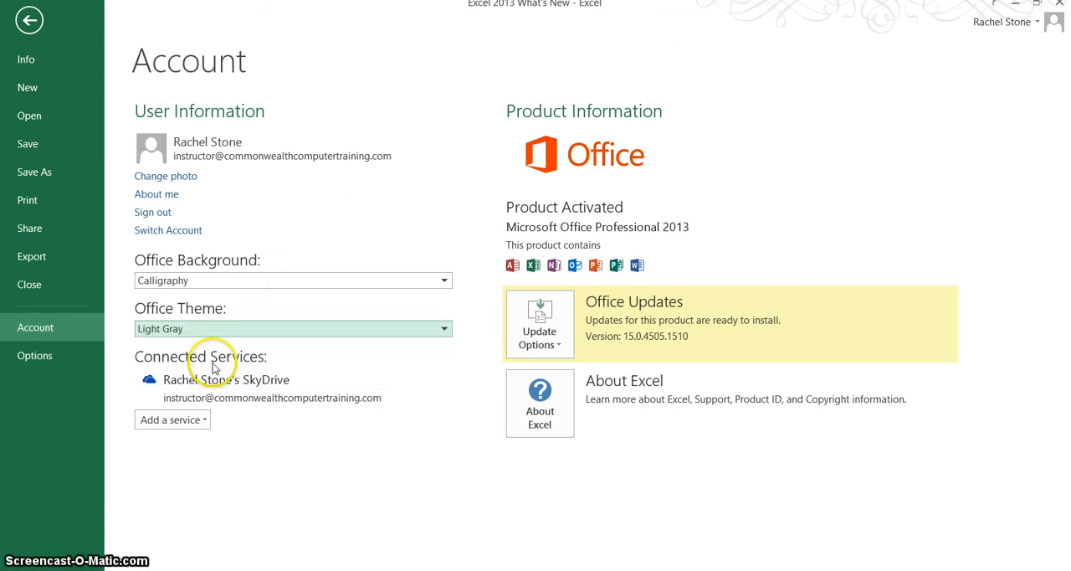
mouse_move(178, 349)
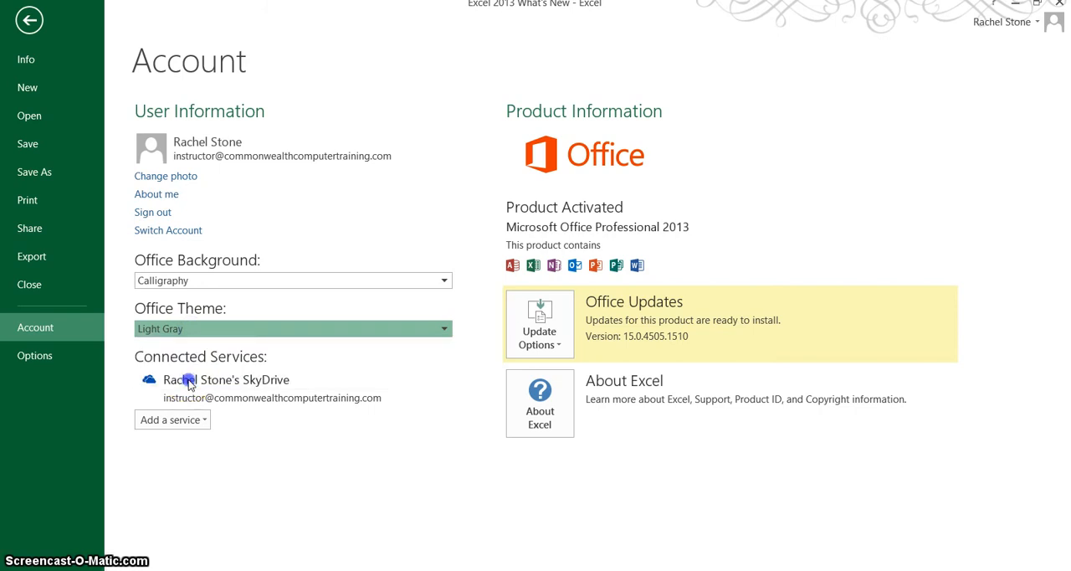
click(292, 328)
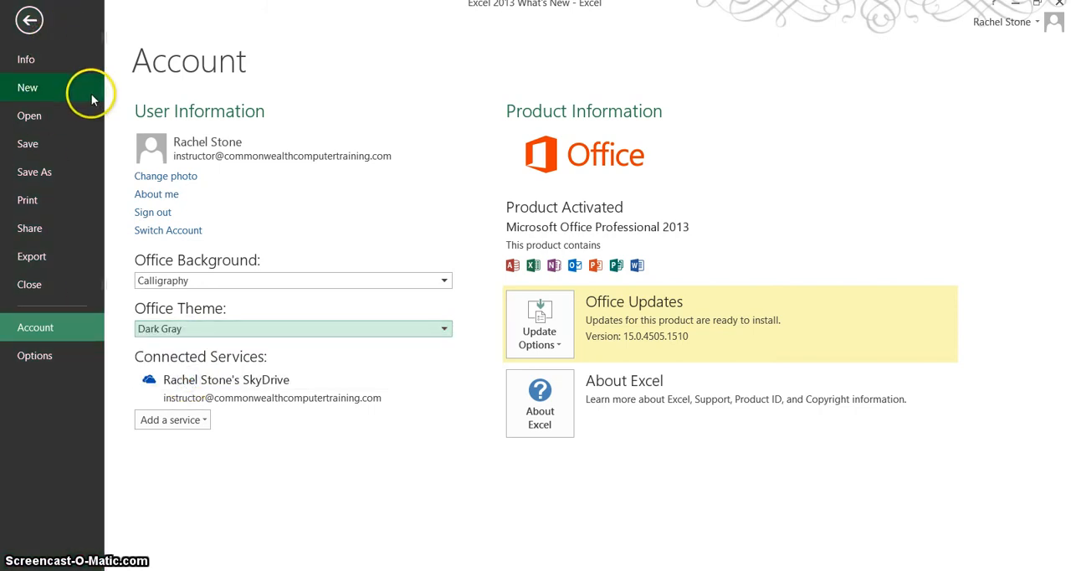
mouse_move(208, 329)
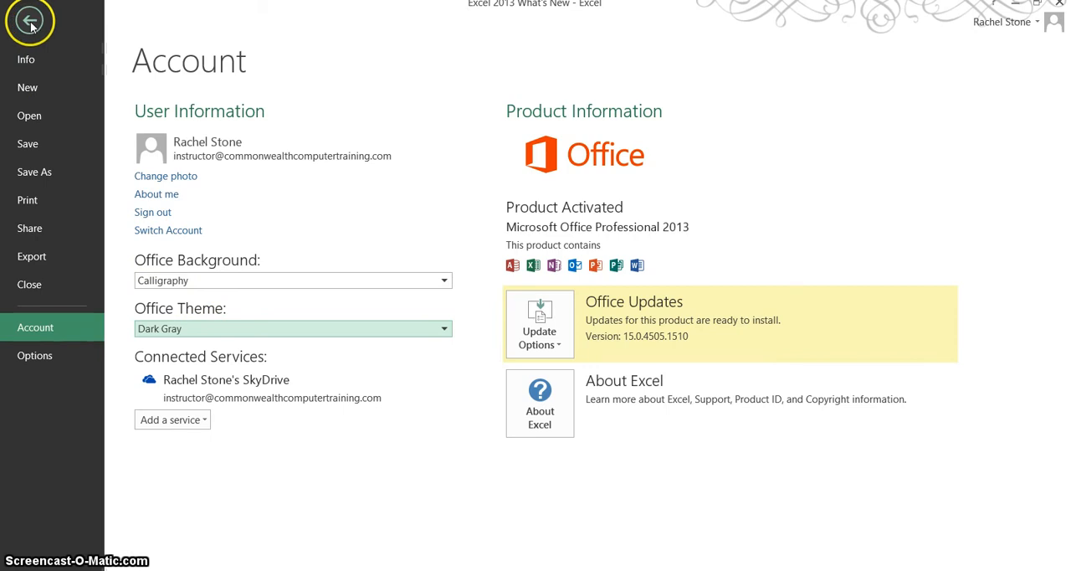
click(30, 20)
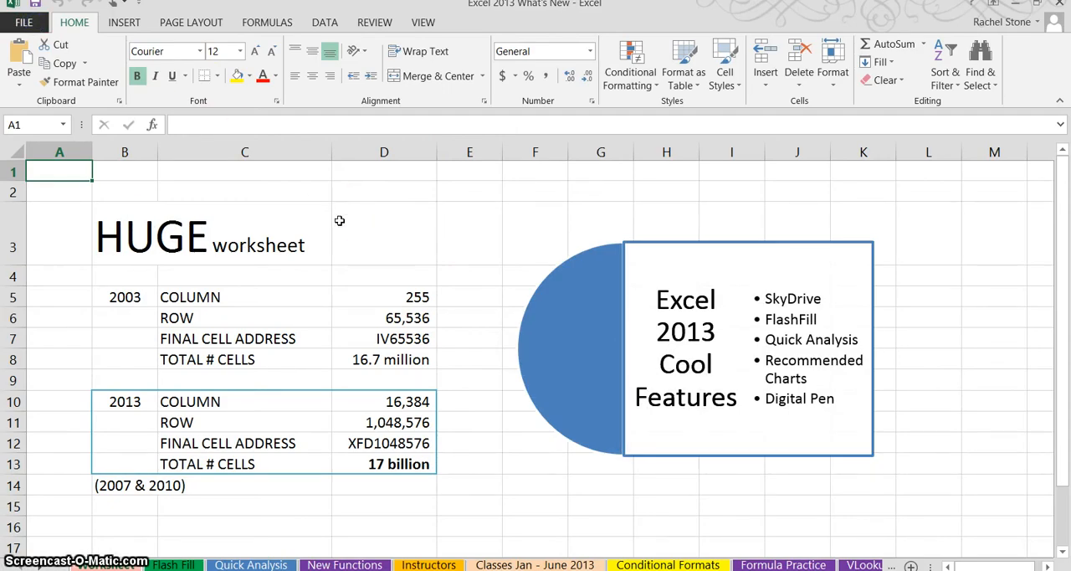
mouse_move(636, 237)
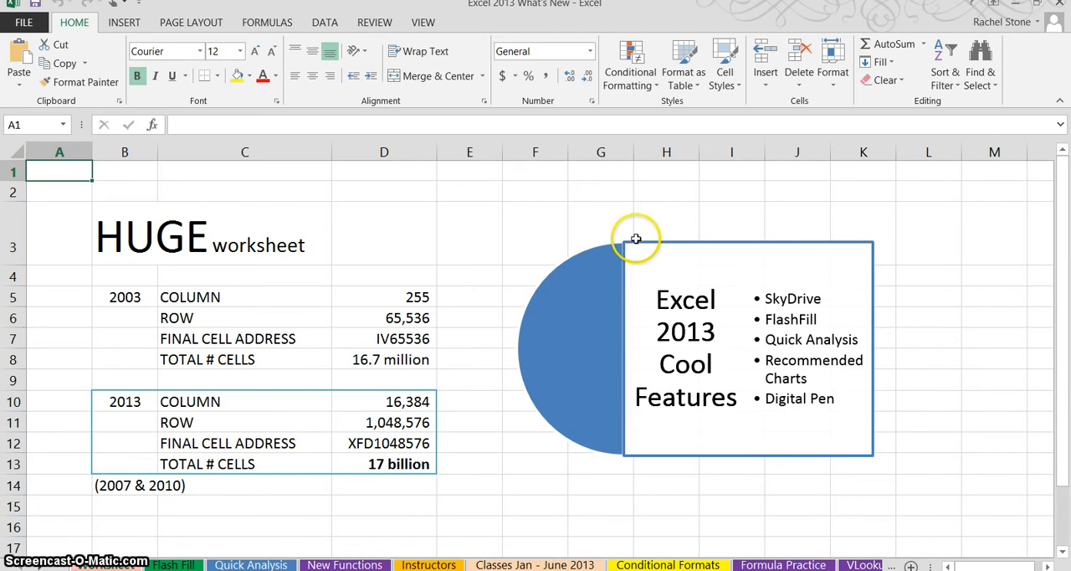
mouse_move(656, 244)
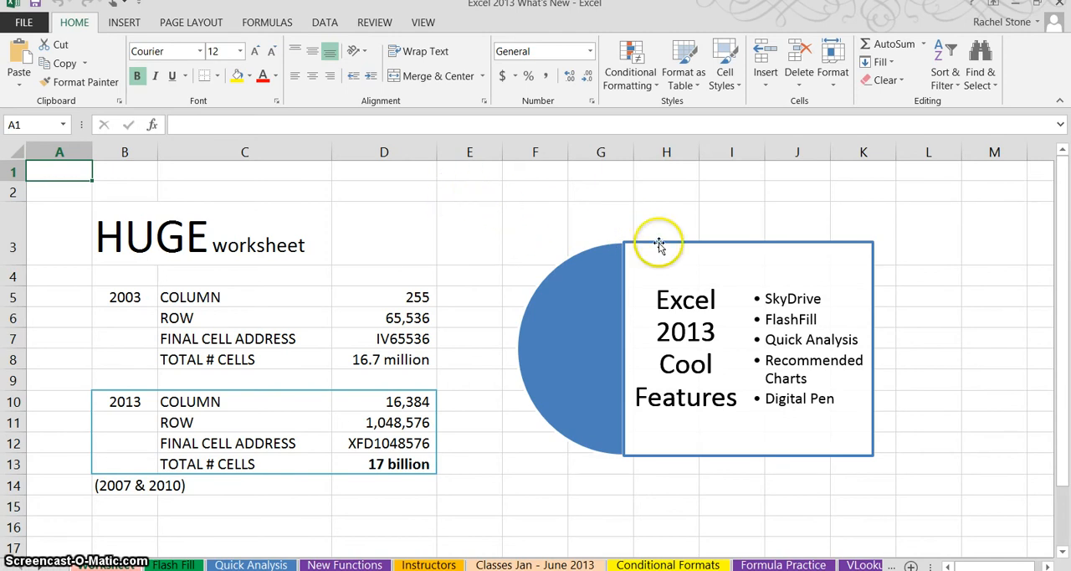
click(659, 243)
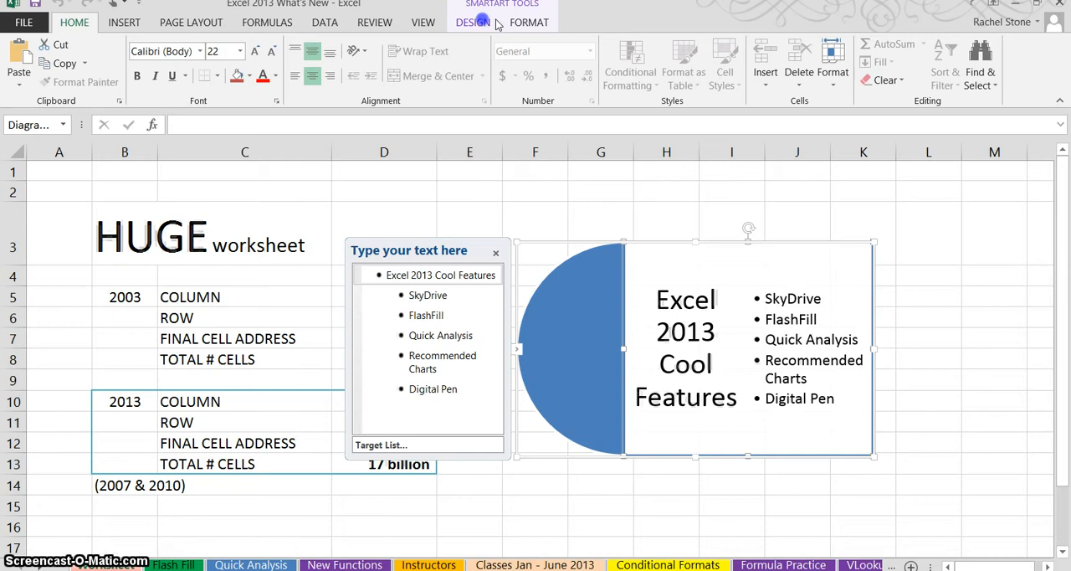
click(472, 23)
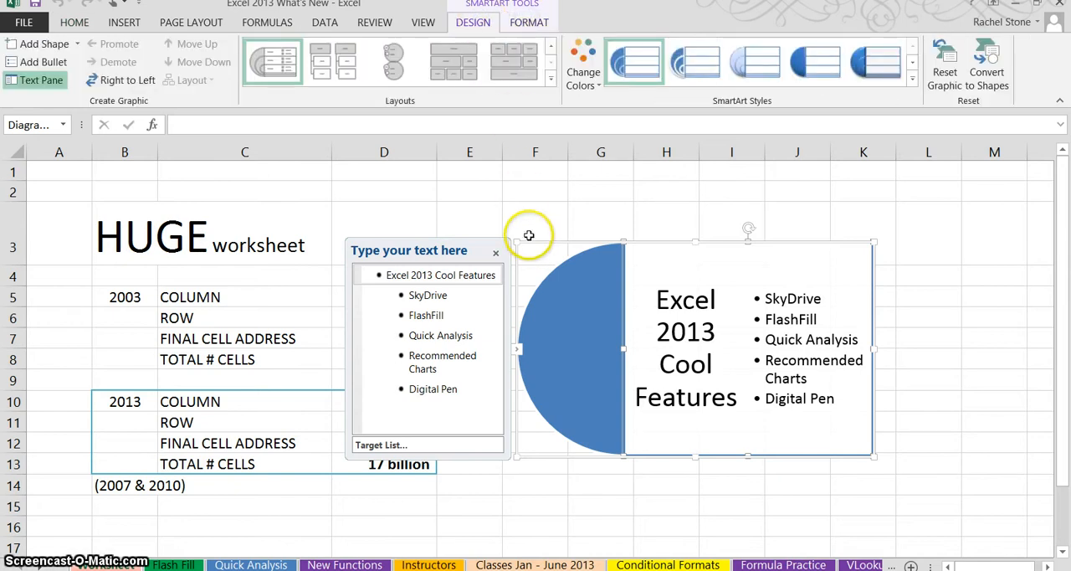
right_click(468, 191)
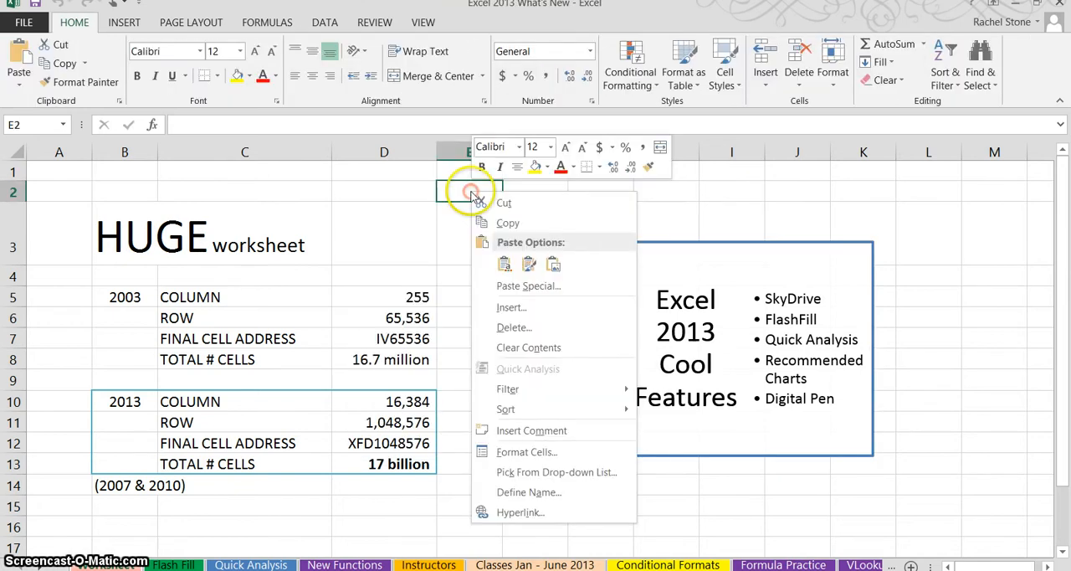
mouse_move(472, 190)
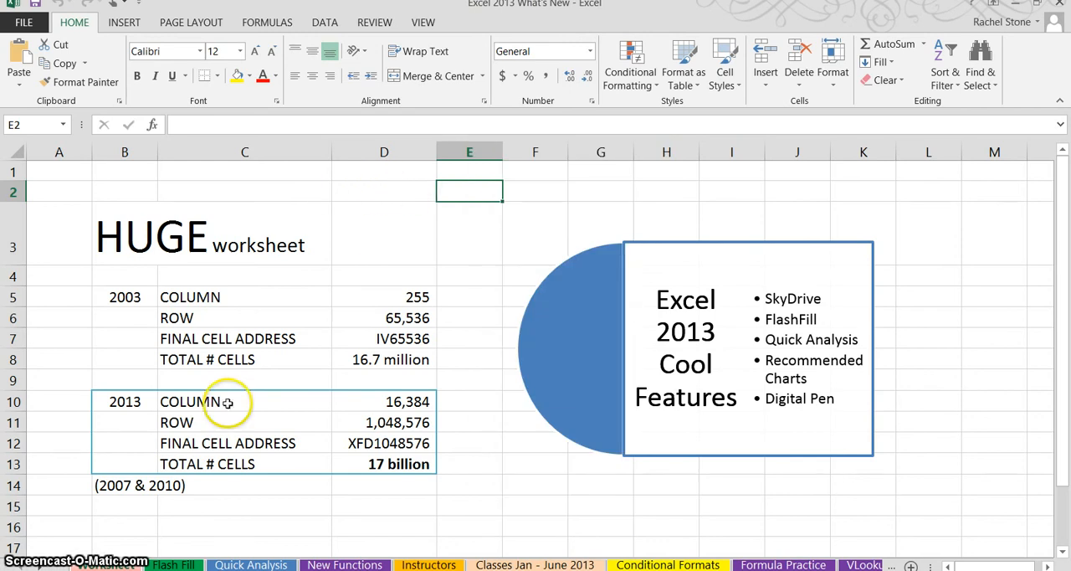
click(174, 564)
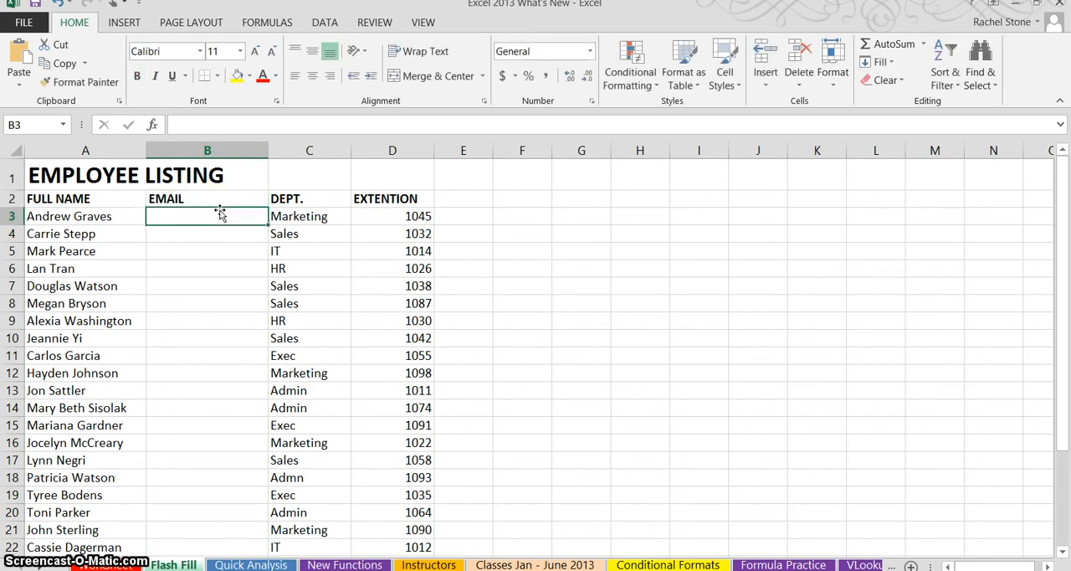
text(a)
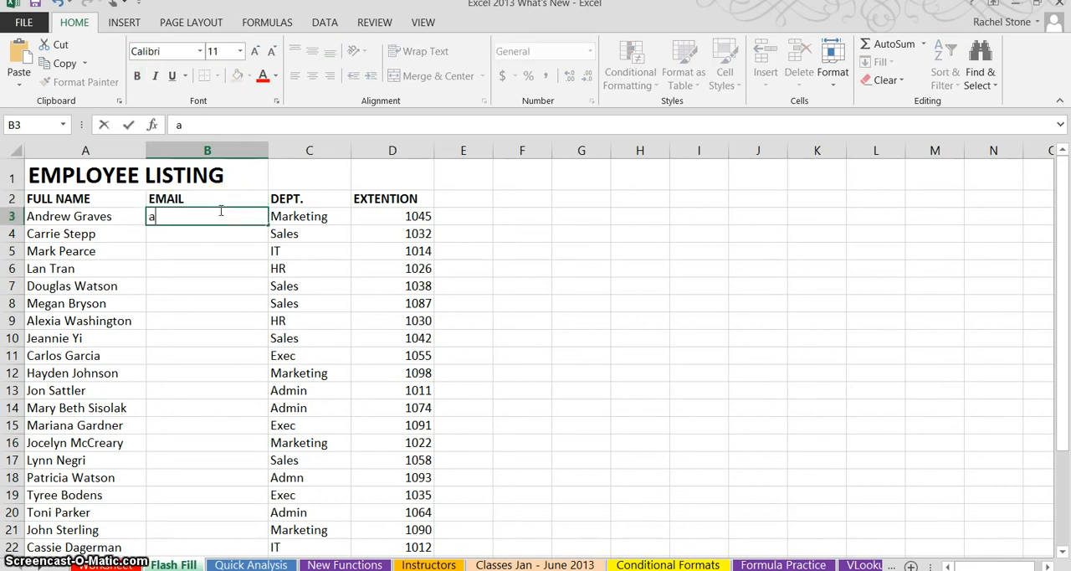
text(graves)
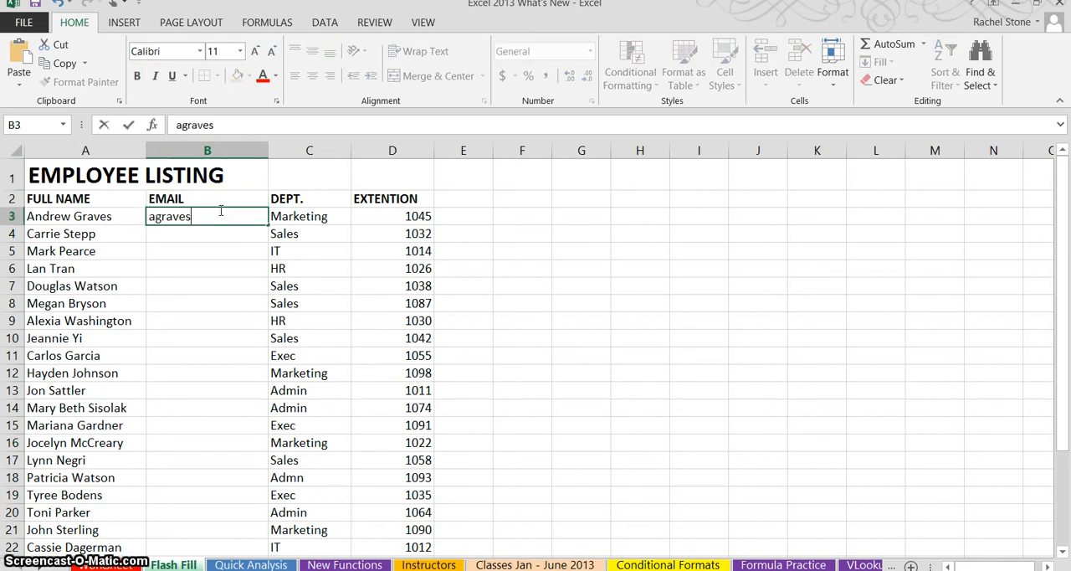
key(Return)
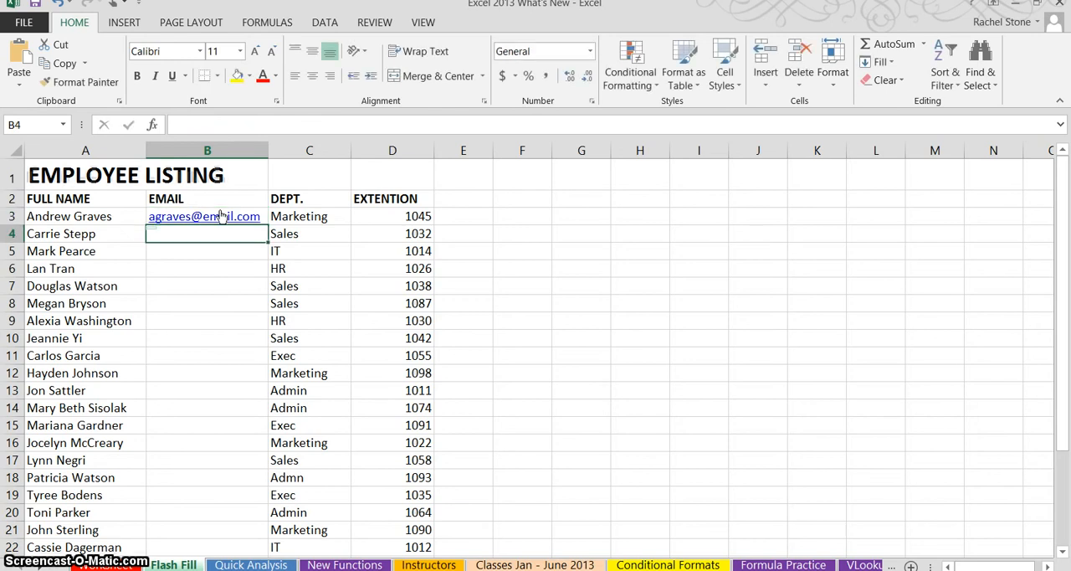
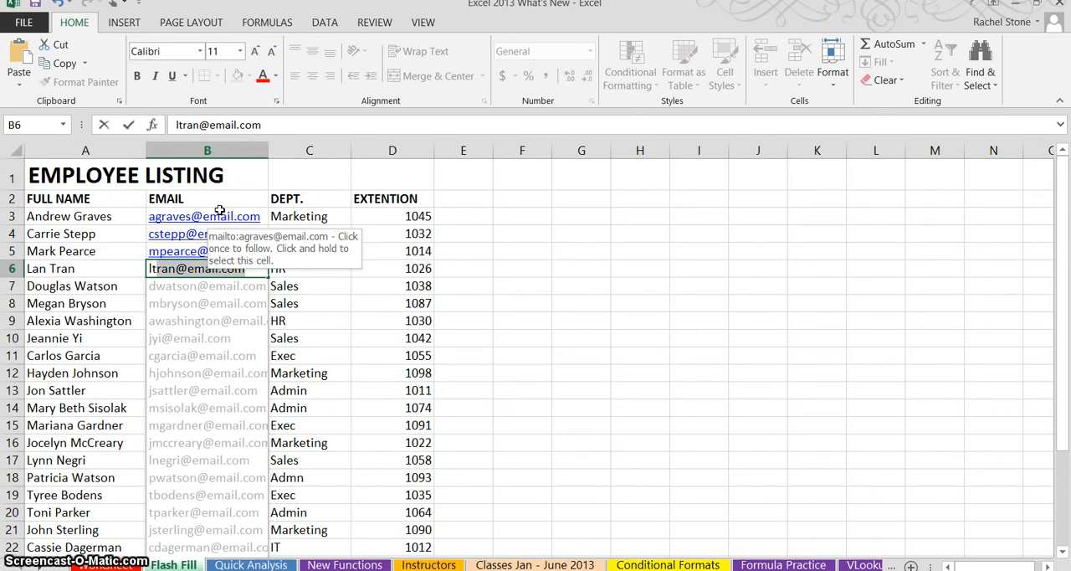
Fill the EMAIL column with Flash Fill and accept its suggestions.
click(208, 285)
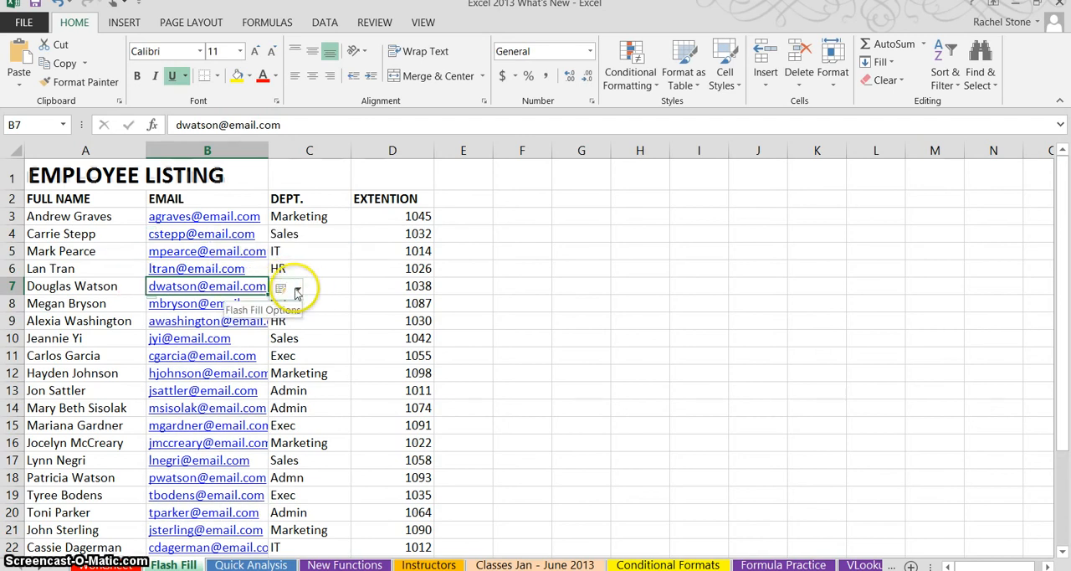
click(298, 288)
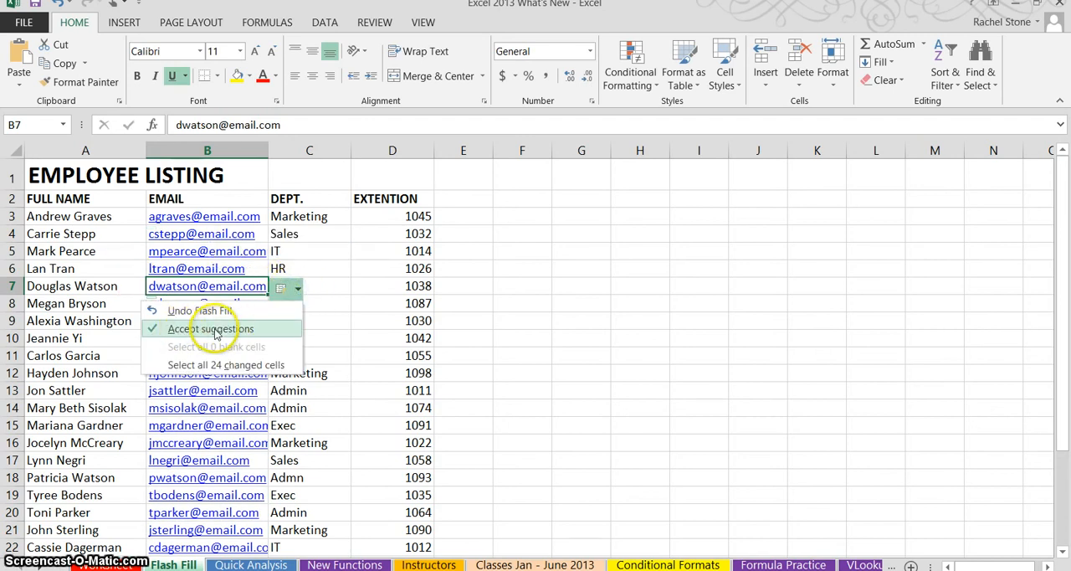
click(211, 328)
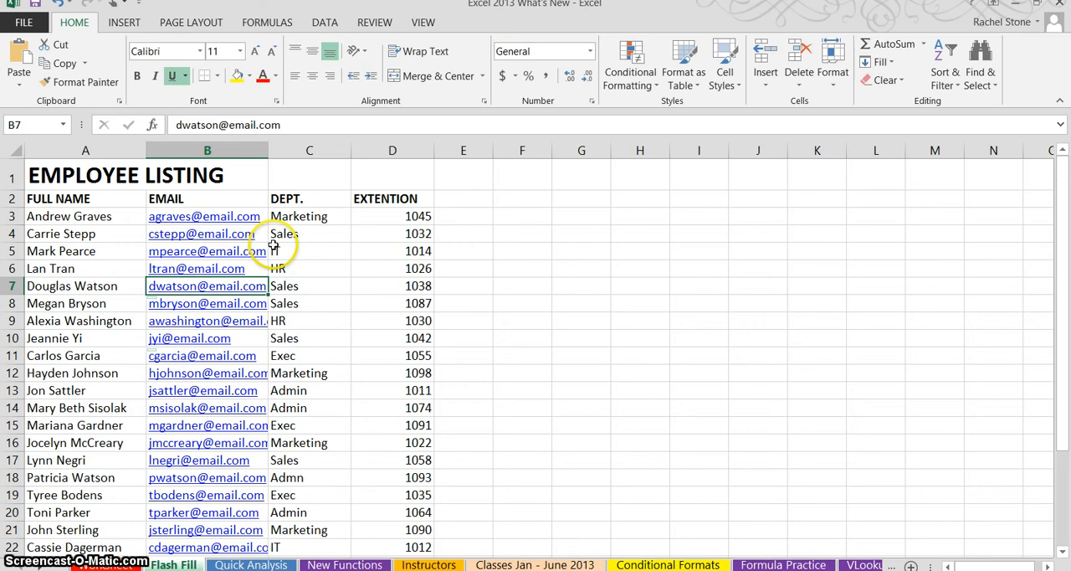
click(392, 268)
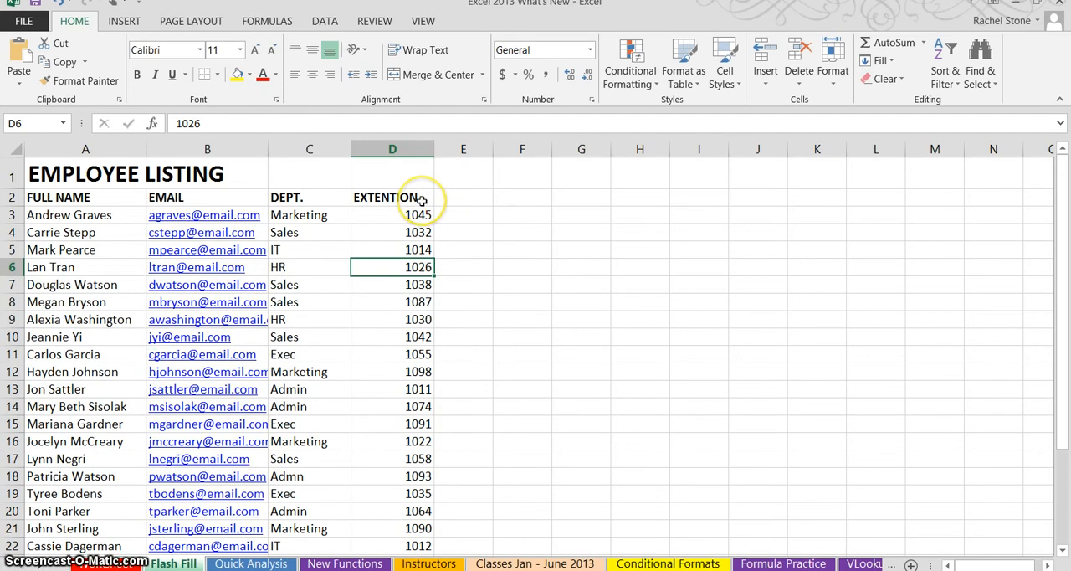
mouse_move(468, 195)
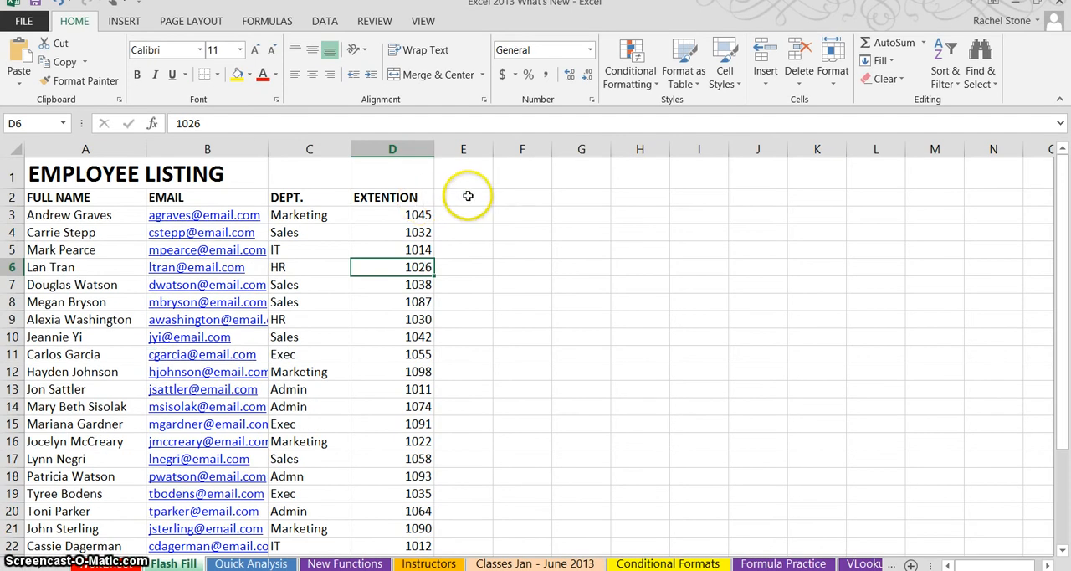
click(462, 198)
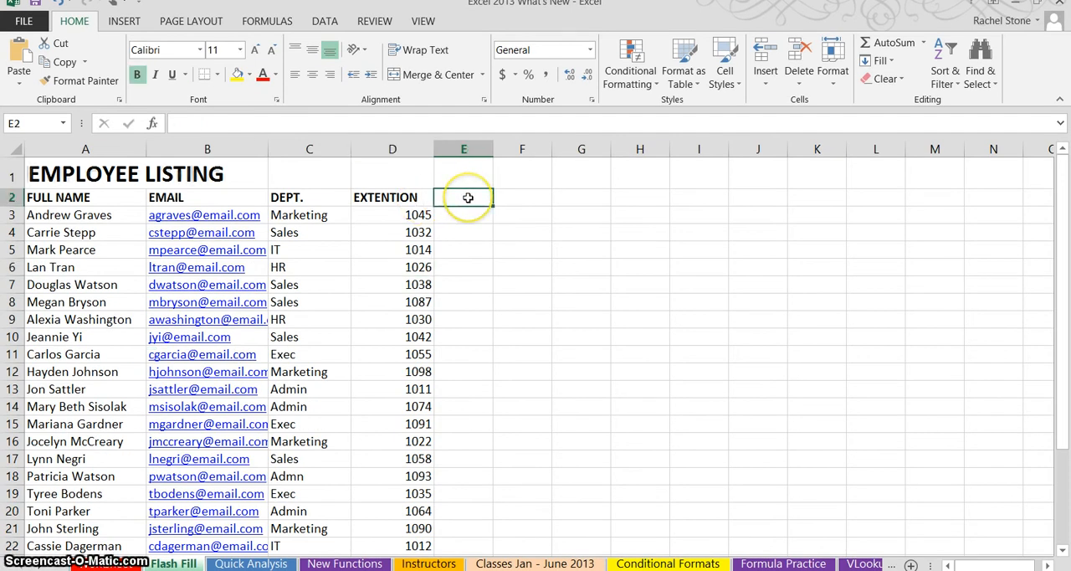
text(LAST NAME)
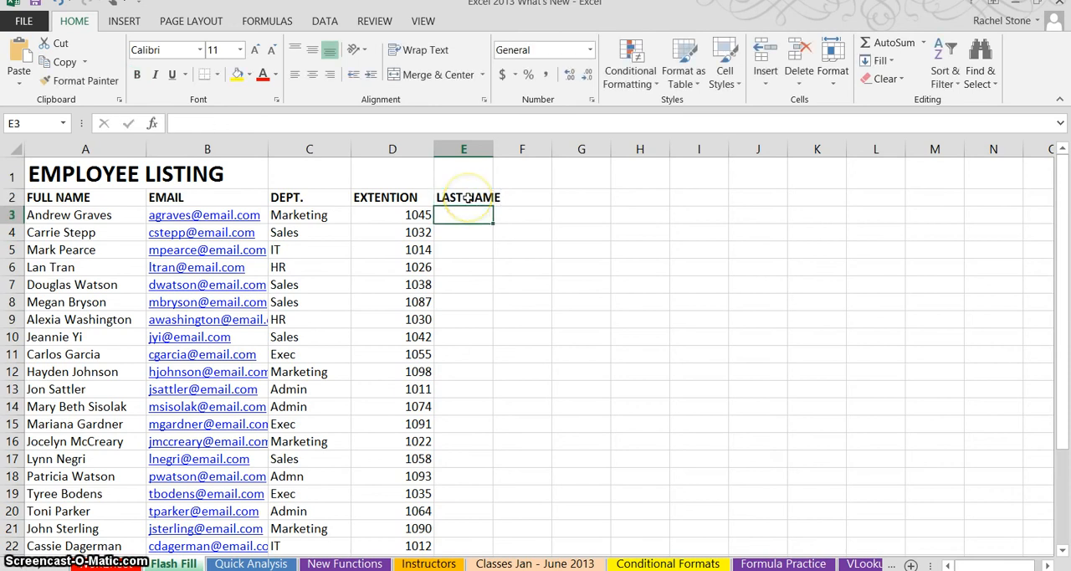
text(GRAVE)
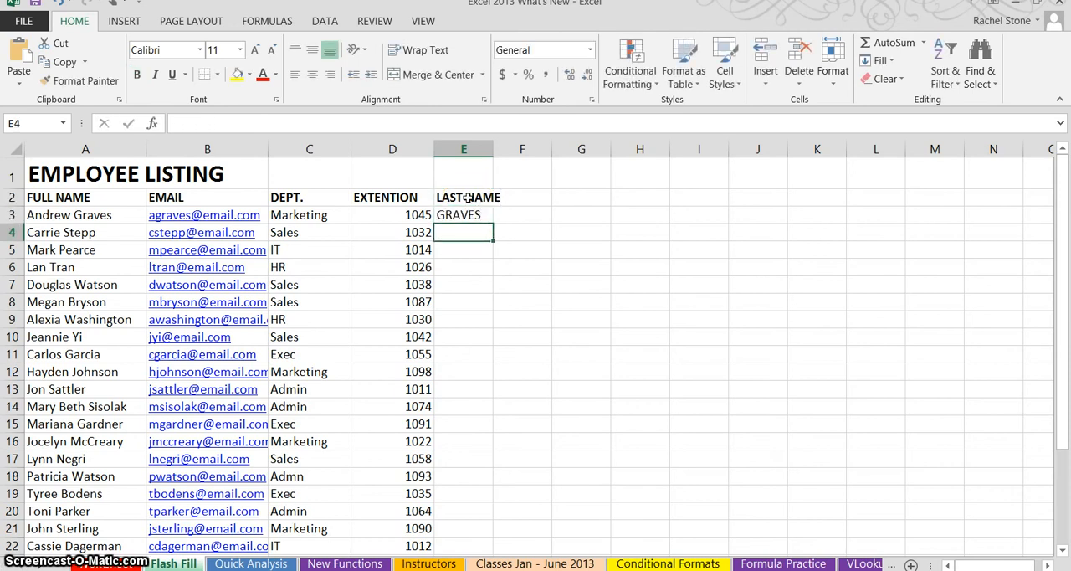
text(STEPP)
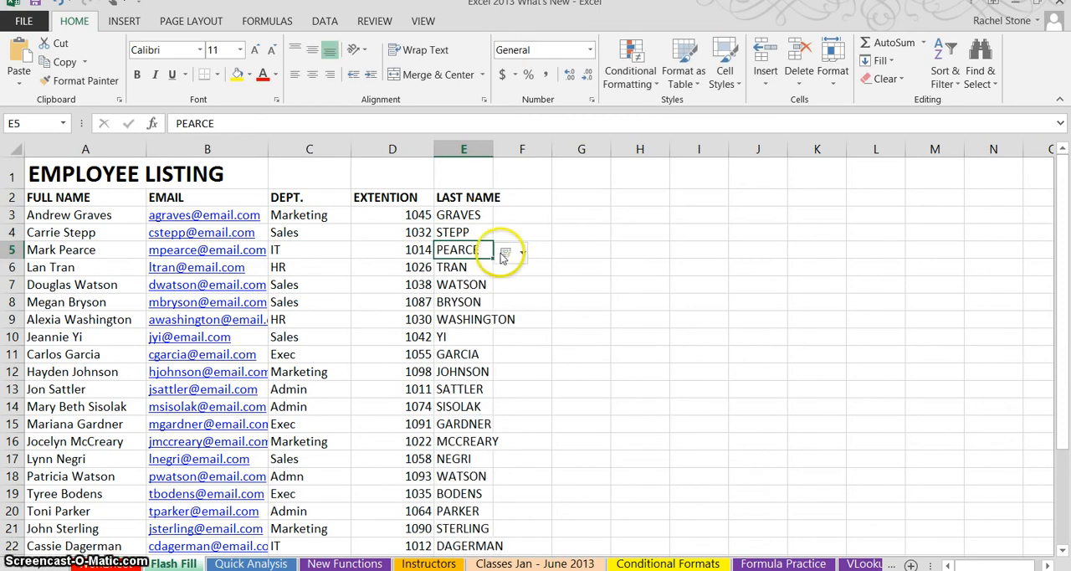
click(512, 251)
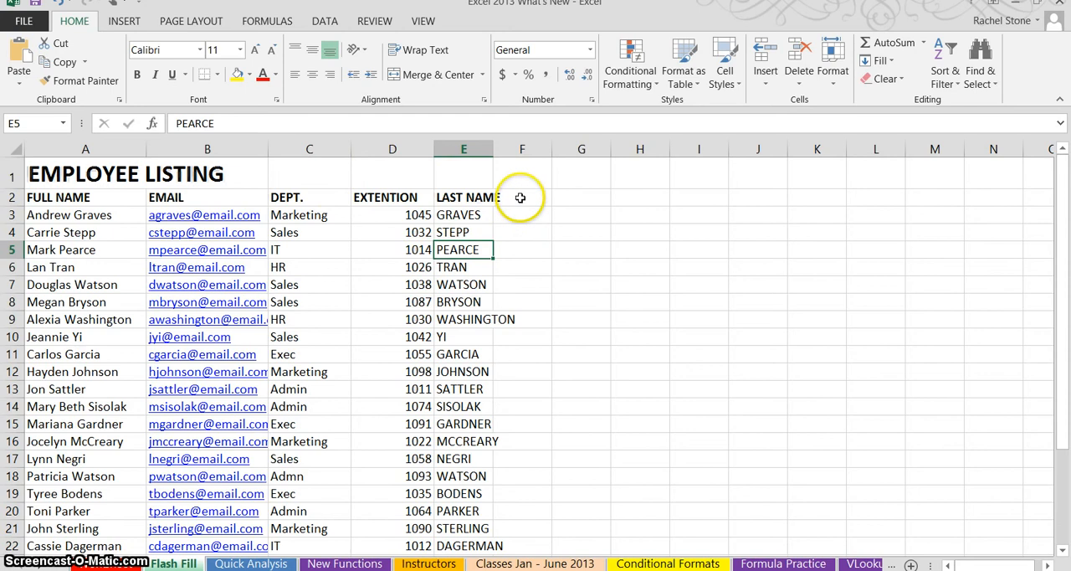
drag(492, 149, 533, 149)
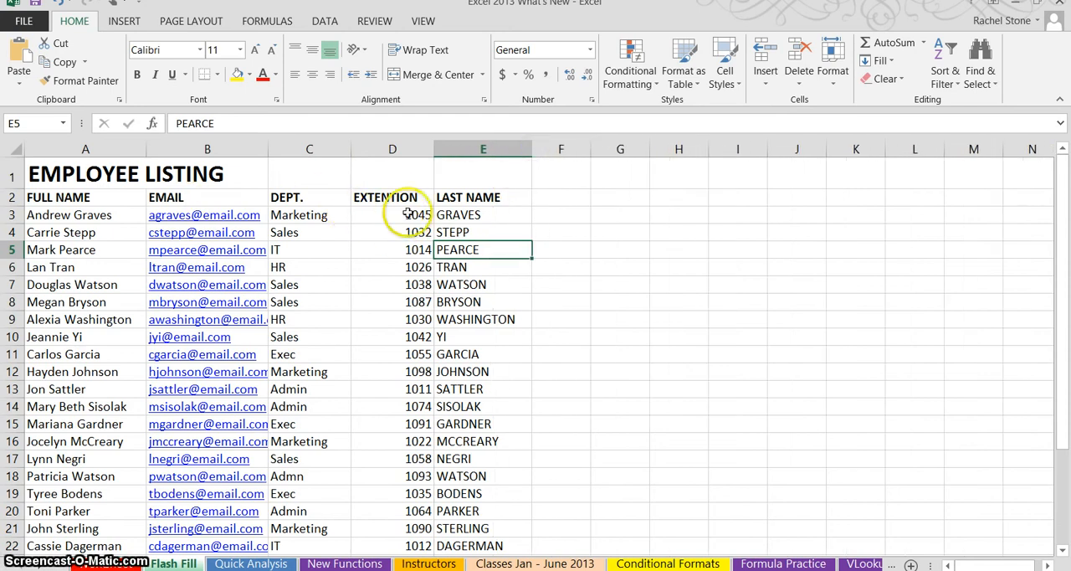
Add a FILING CODE column with AG1045 and CS1032 examples, Flash Fill it, then move to the Quick Analysis sheet.
click(561, 197)
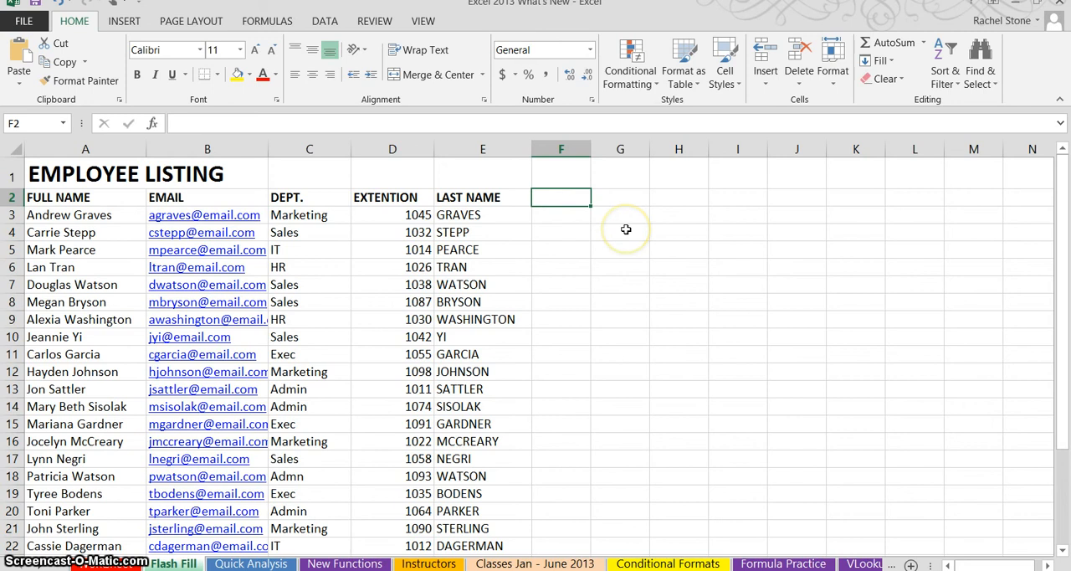
text(FILING CO)
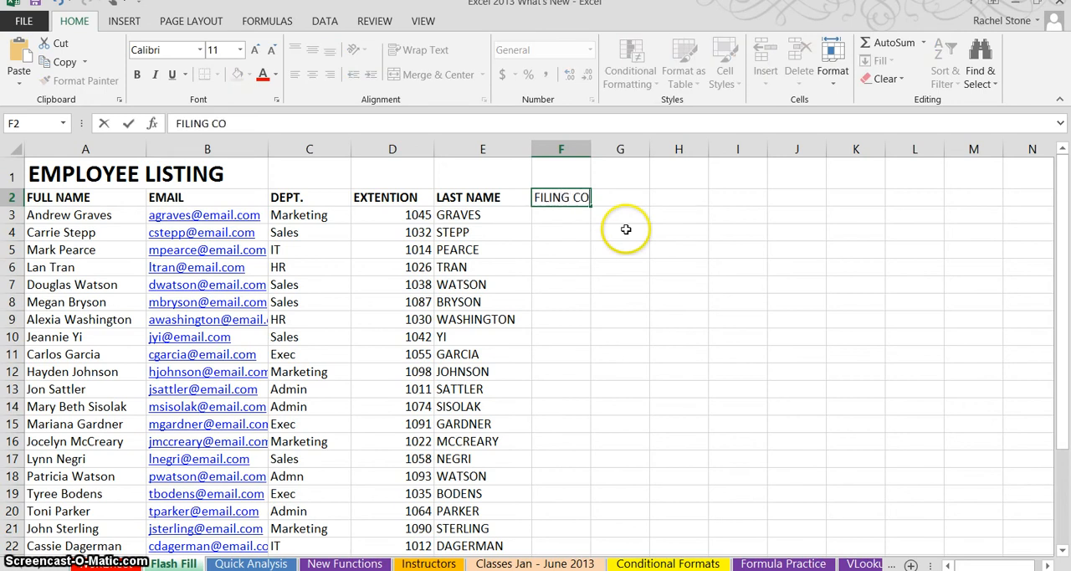
text(DE)
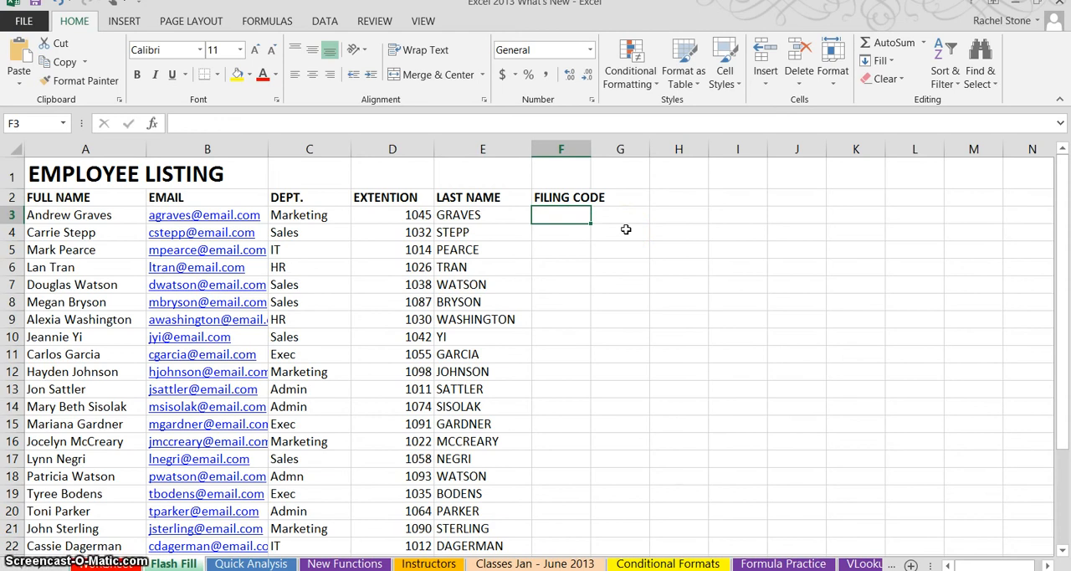
text(AG1045)
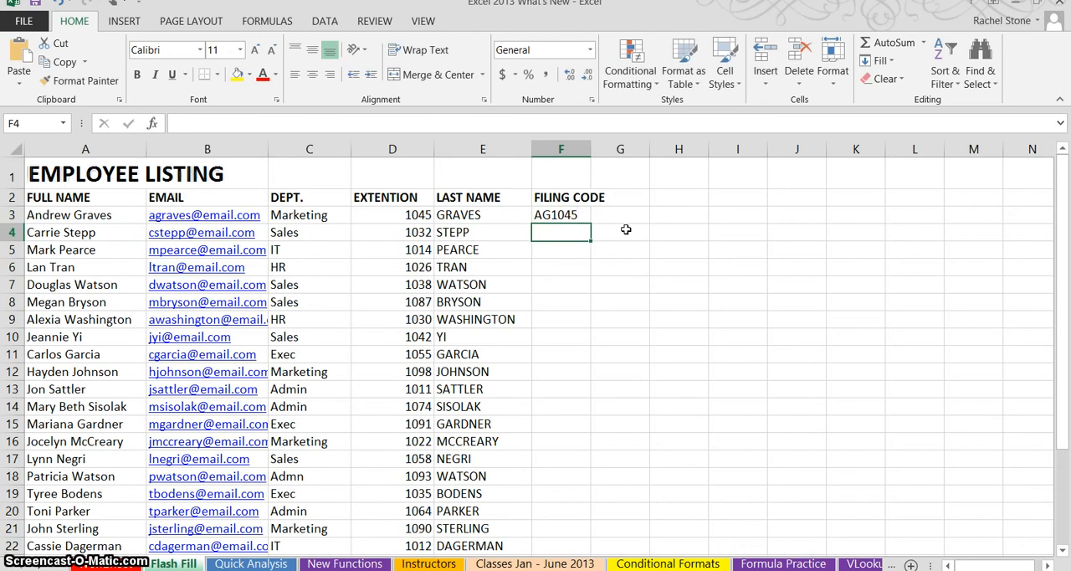
text(CS1032)
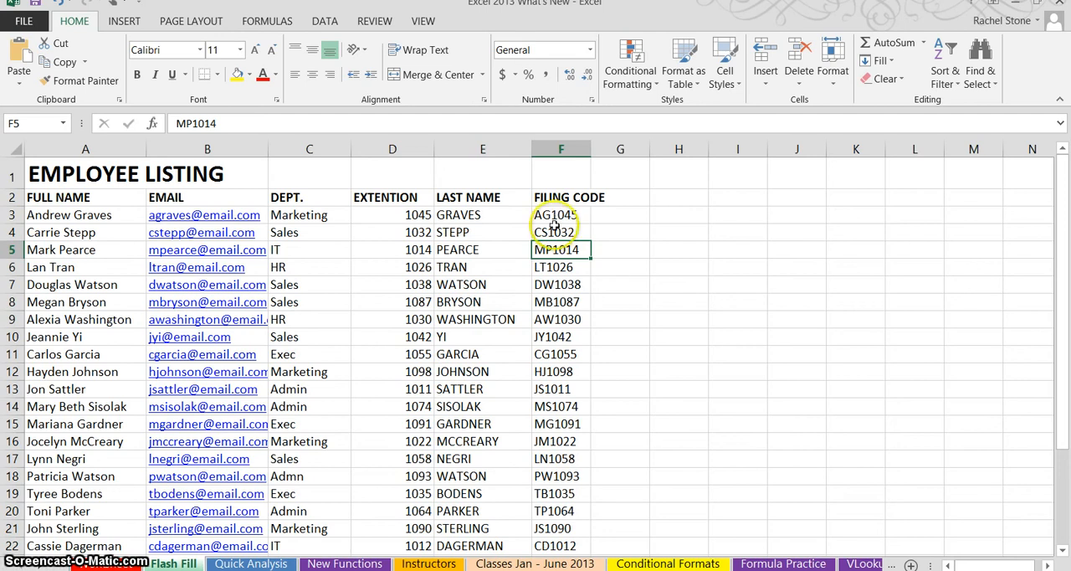
click(251, 563)
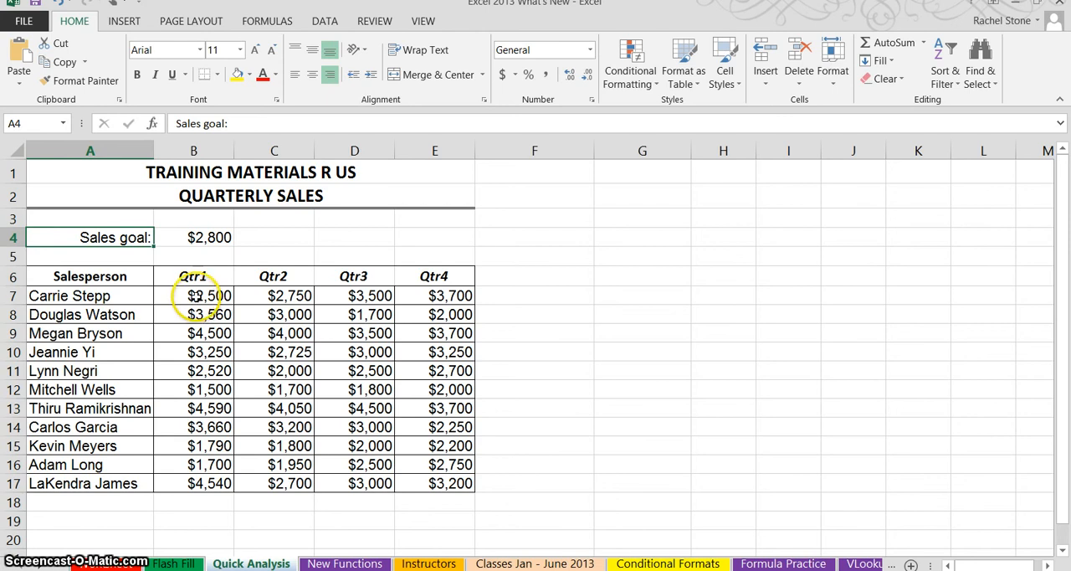
Via Quick Analysis, highlight quarterly sales greater than the $2,800 goal in B4.
drag(194, 295, 436, 482)
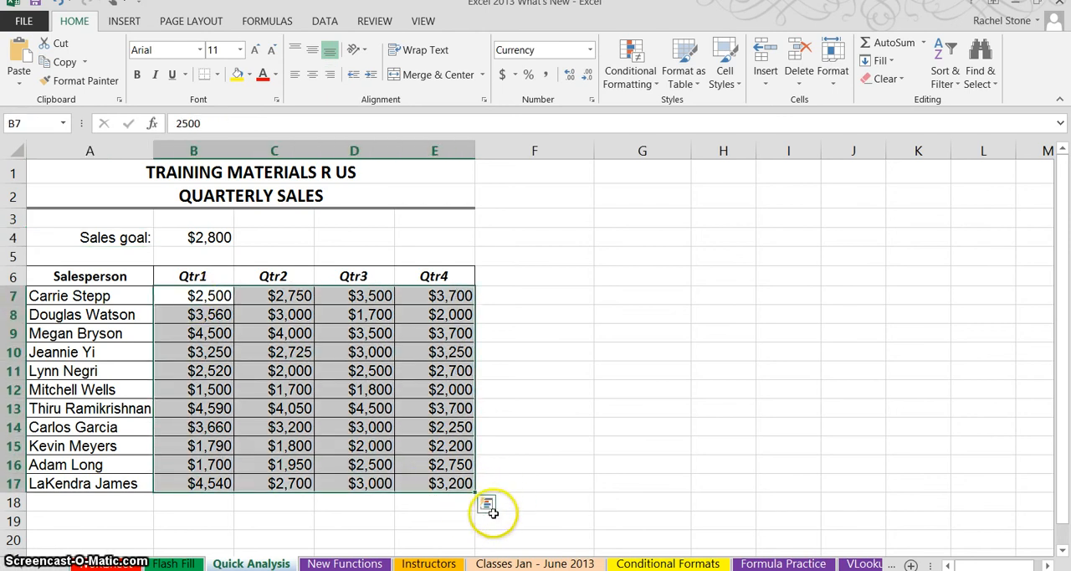
mouse_move(509, 529)
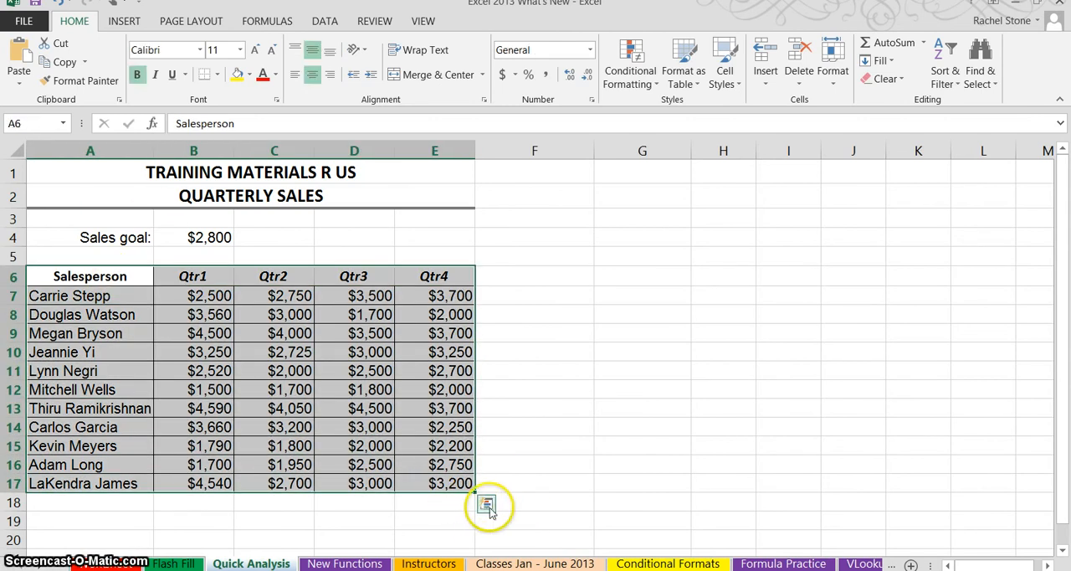
click(489, 505)
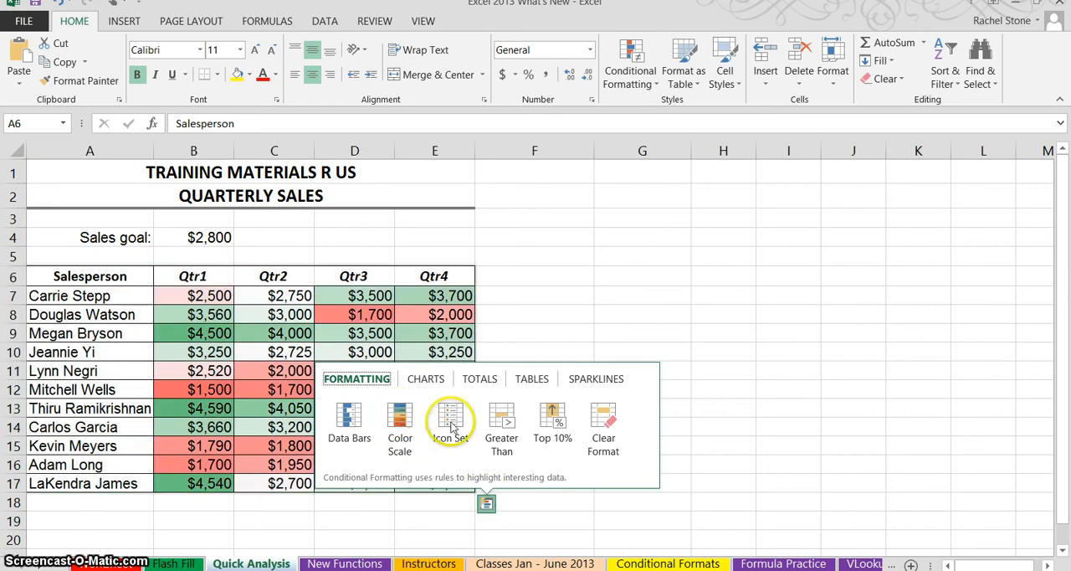
mouse_move(502, 422)
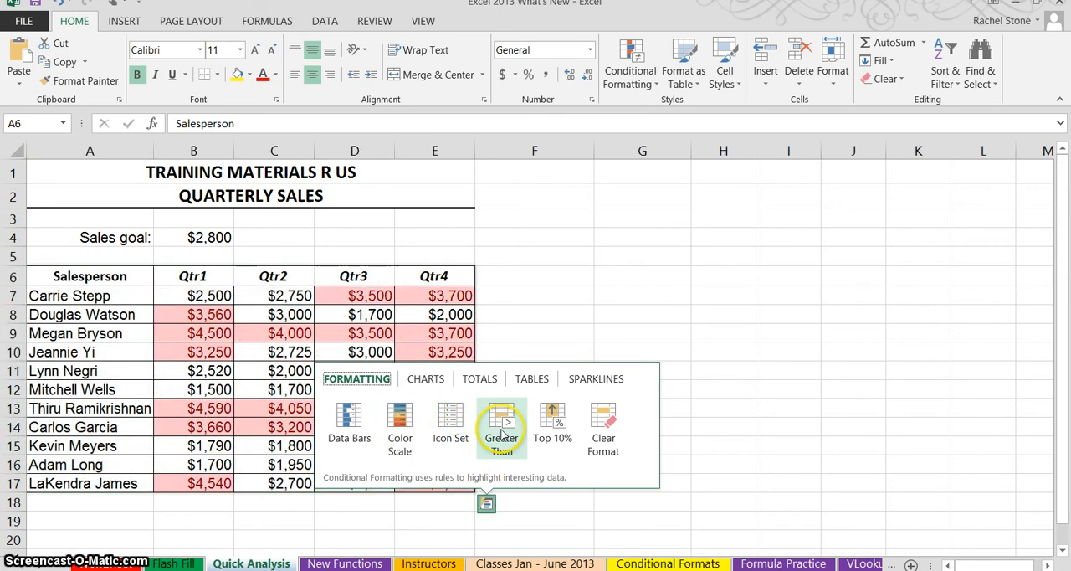
mouse_move(502, 432)
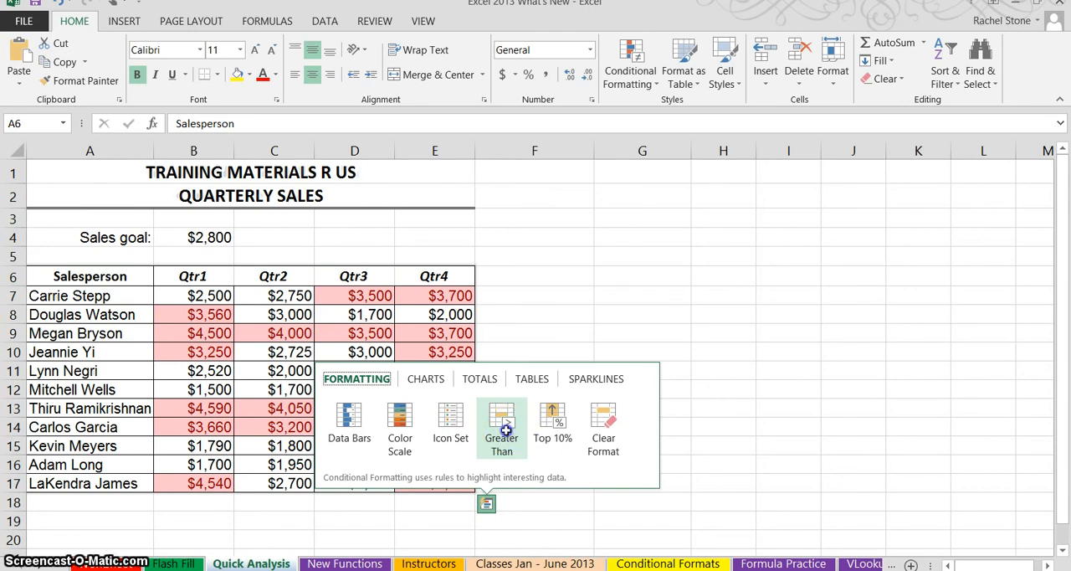
click(502, 435)
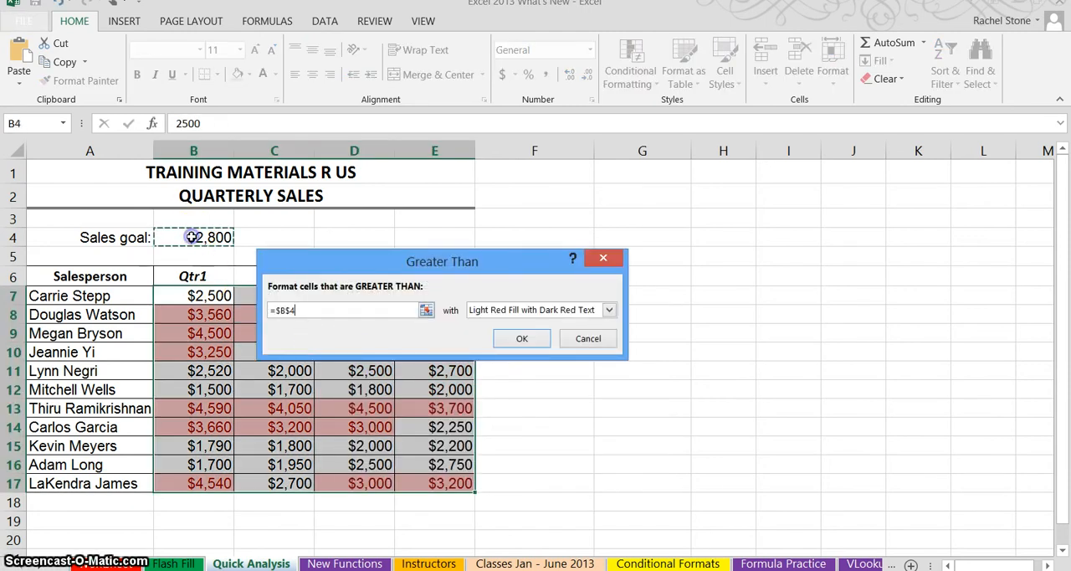
click(523, 338)
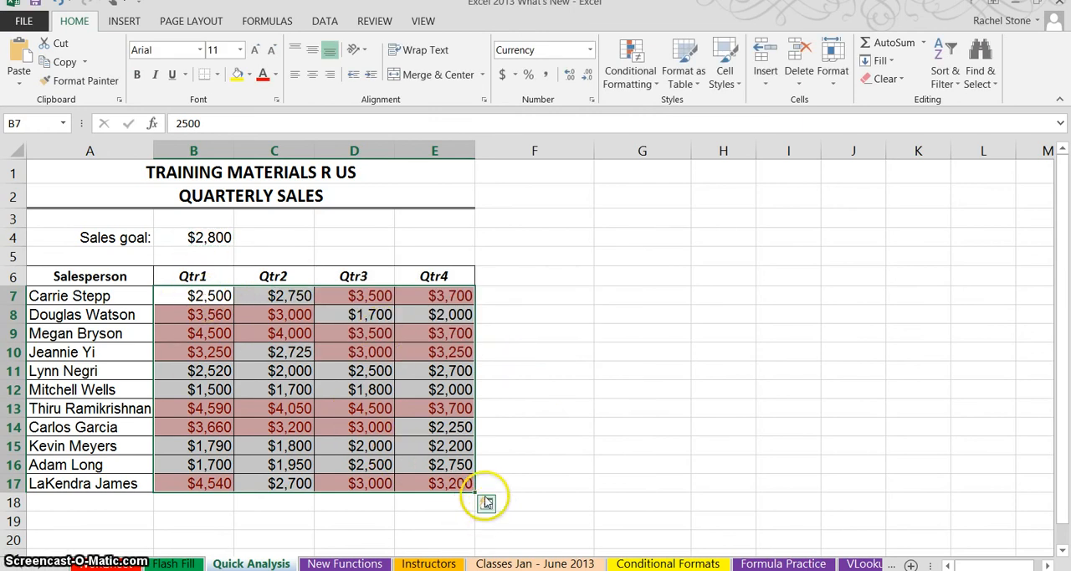
Via Quick Analysis Totals, add each salesperson's row % of total sales in column F.
click(487, 502)
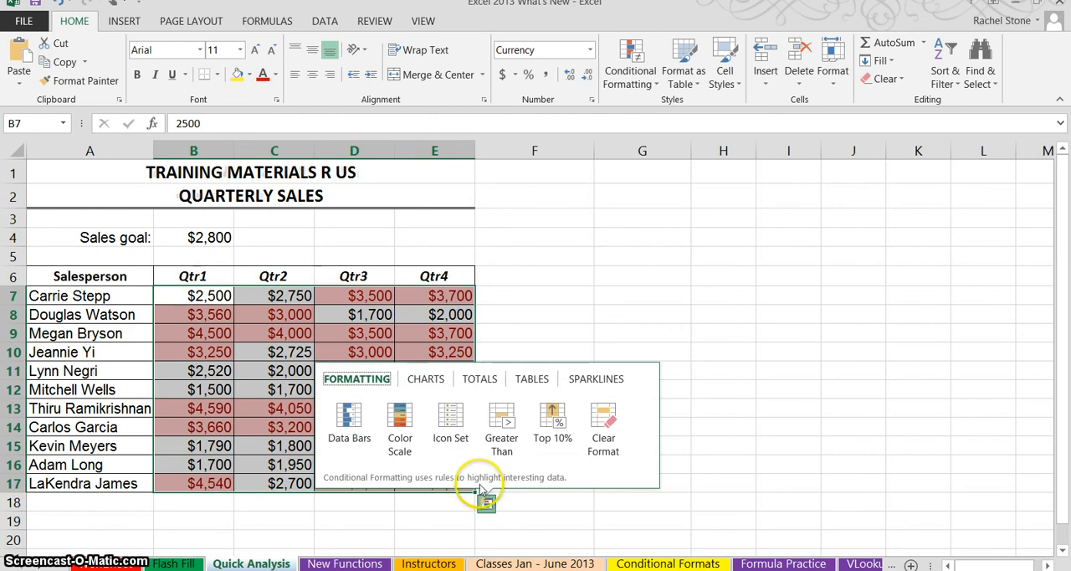
click(479, 378)
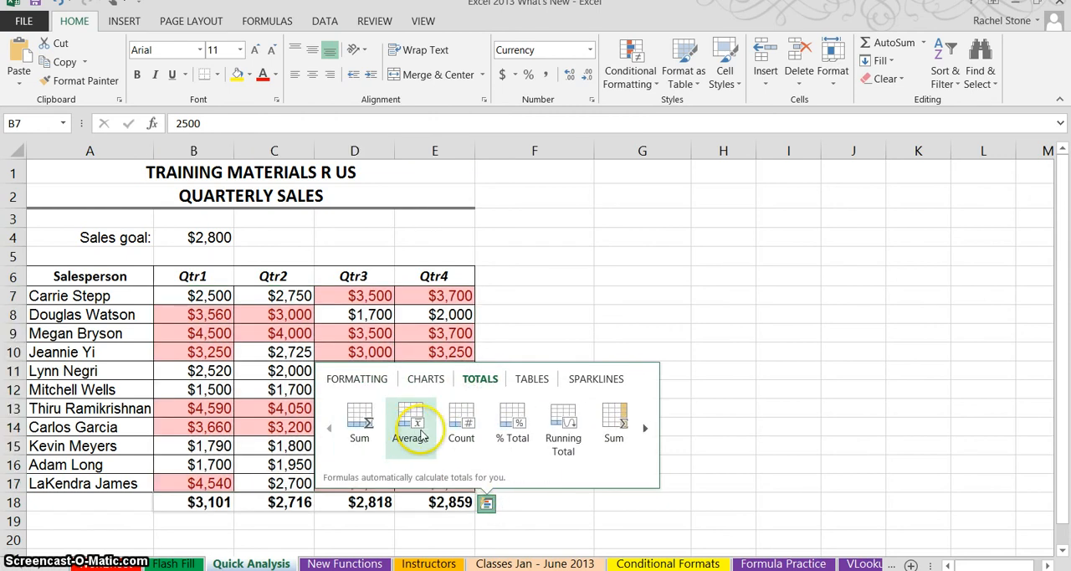
click(562, 421)
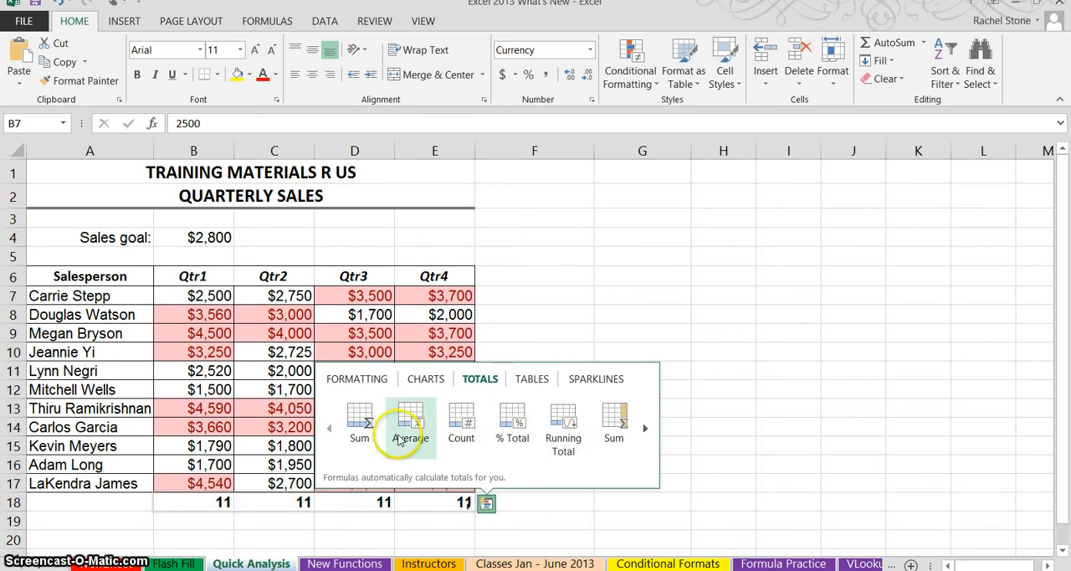
click(512, 427)
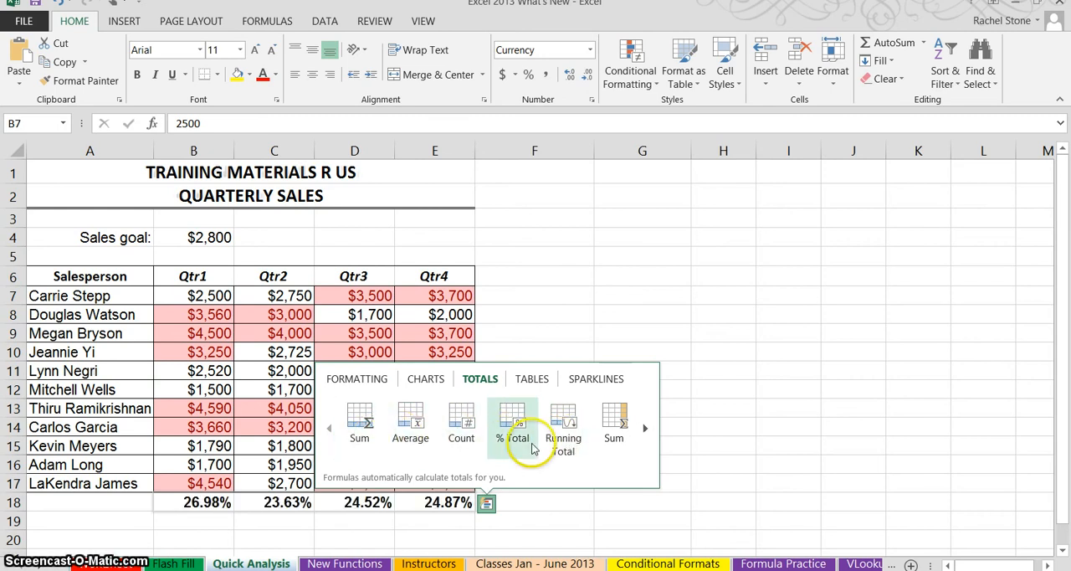
click(643, 429)
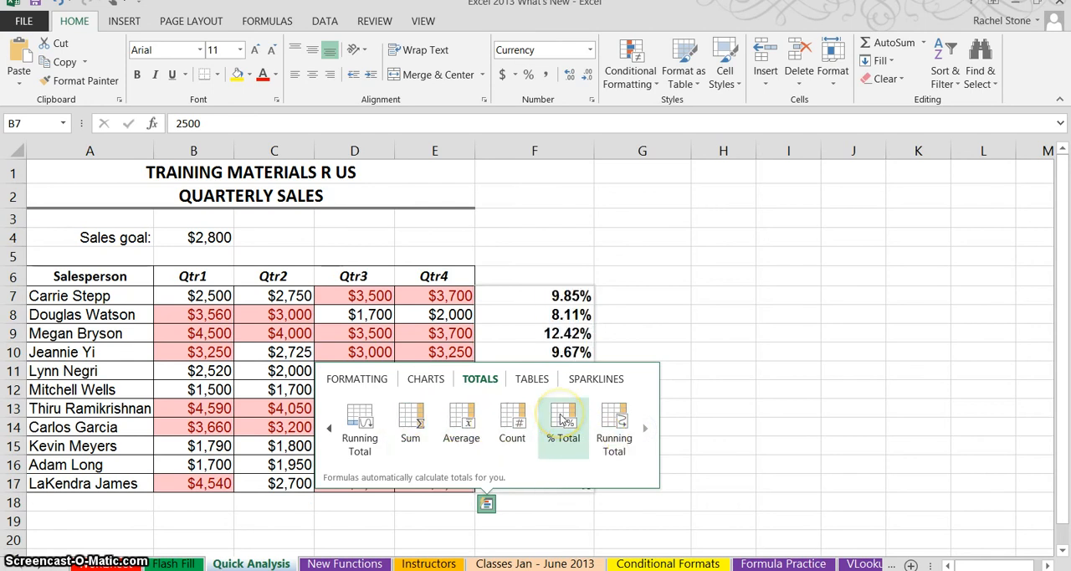
click(563, 426)
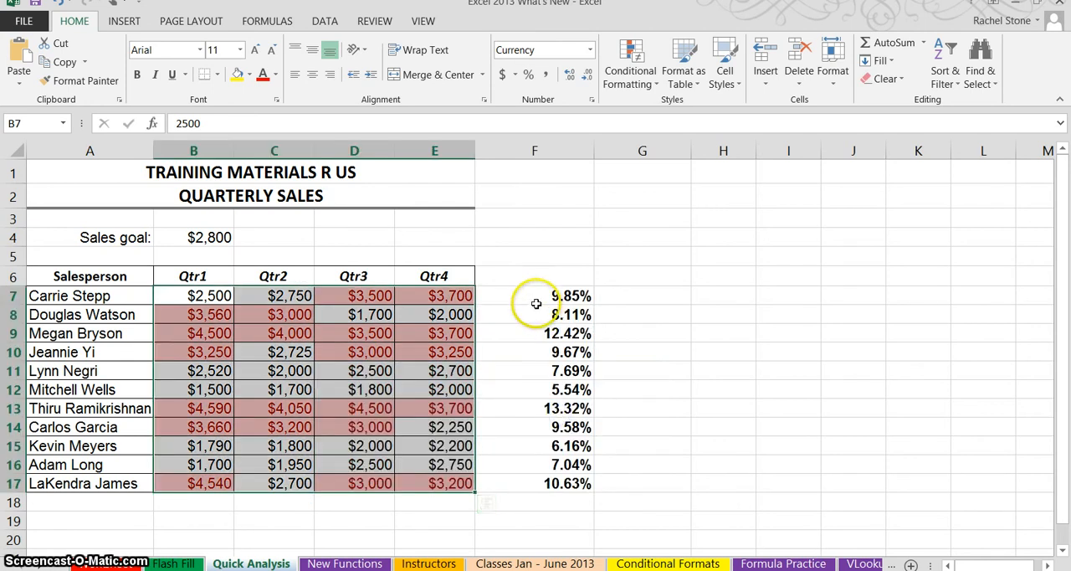
mouse_move(522, 479)
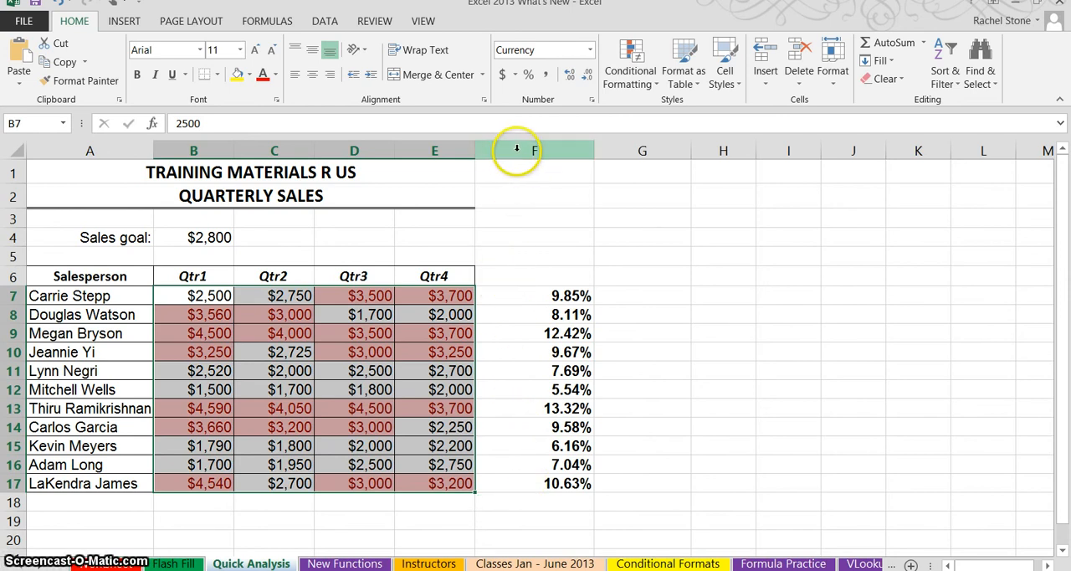
Insert a blank column F and add line sparklines with markers for each salesperson's quarterly sales.
right_click(534, 151)
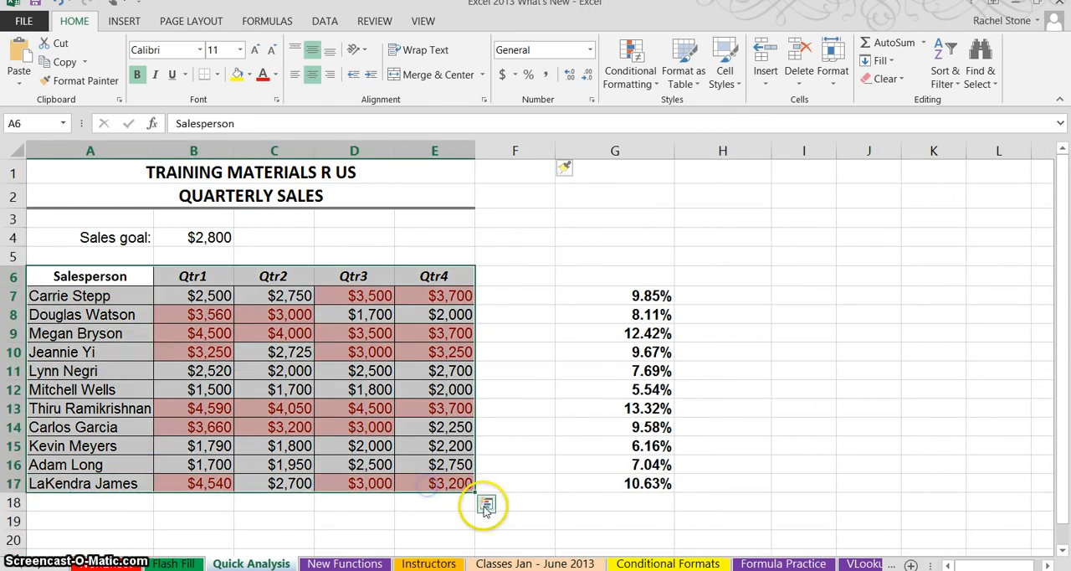
click(485, 503)
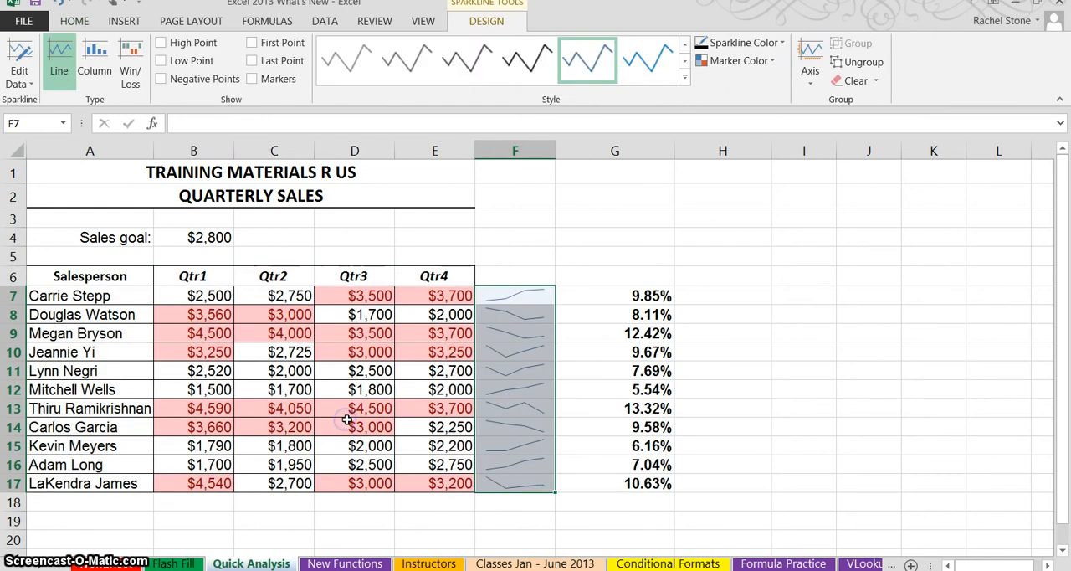
mouse_move(547, 127)
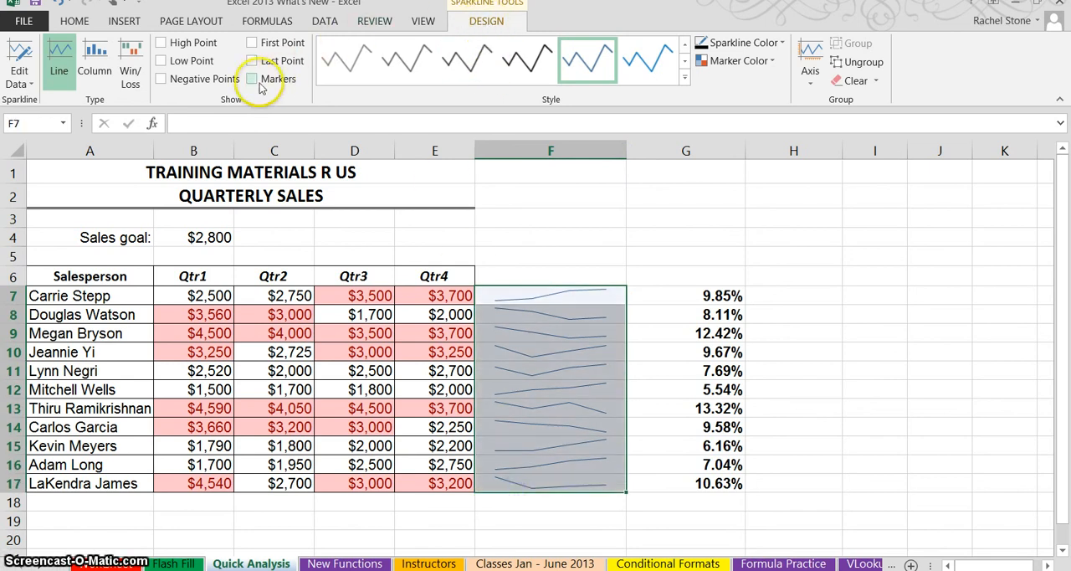
click(251, 77)
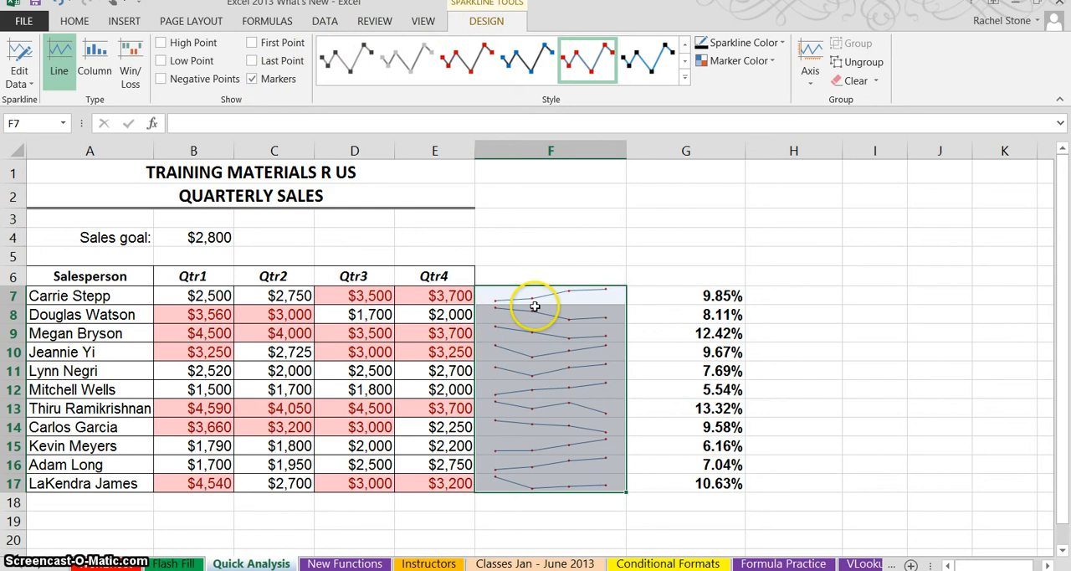
mouse_move(622, 318)
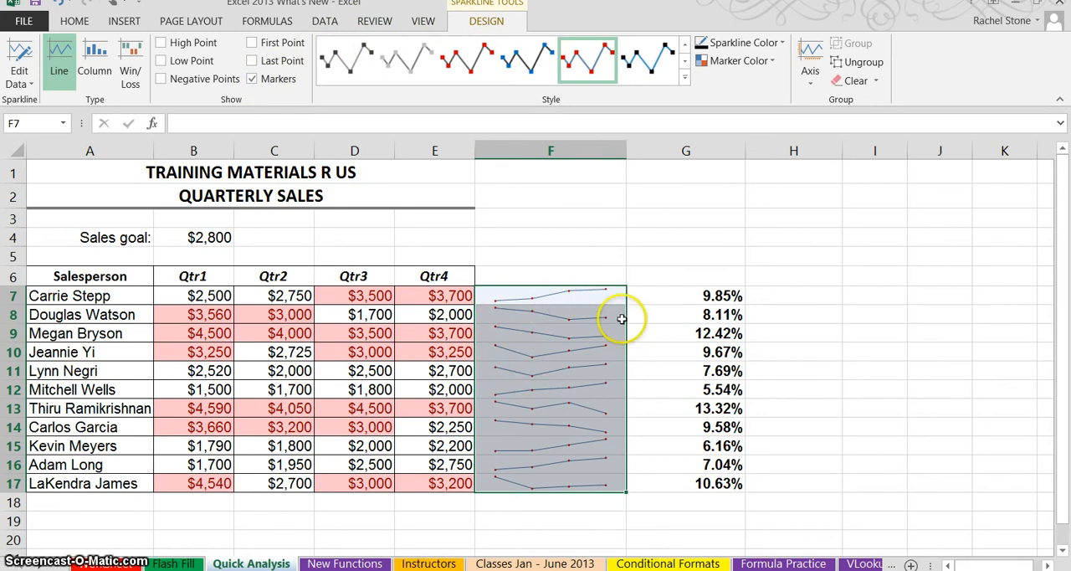
click(550, 275)
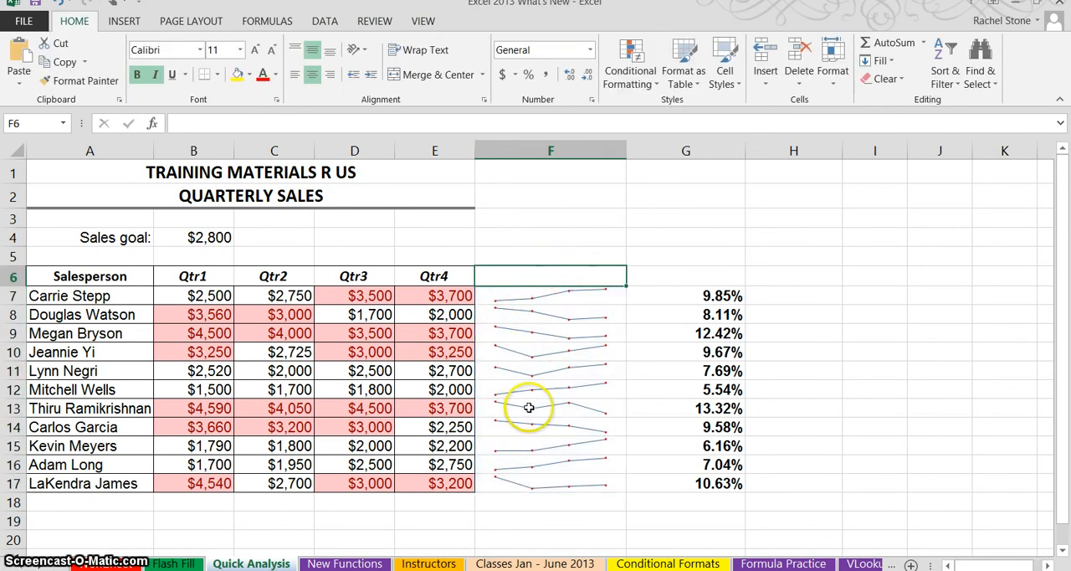
mouse_move(549, 365)
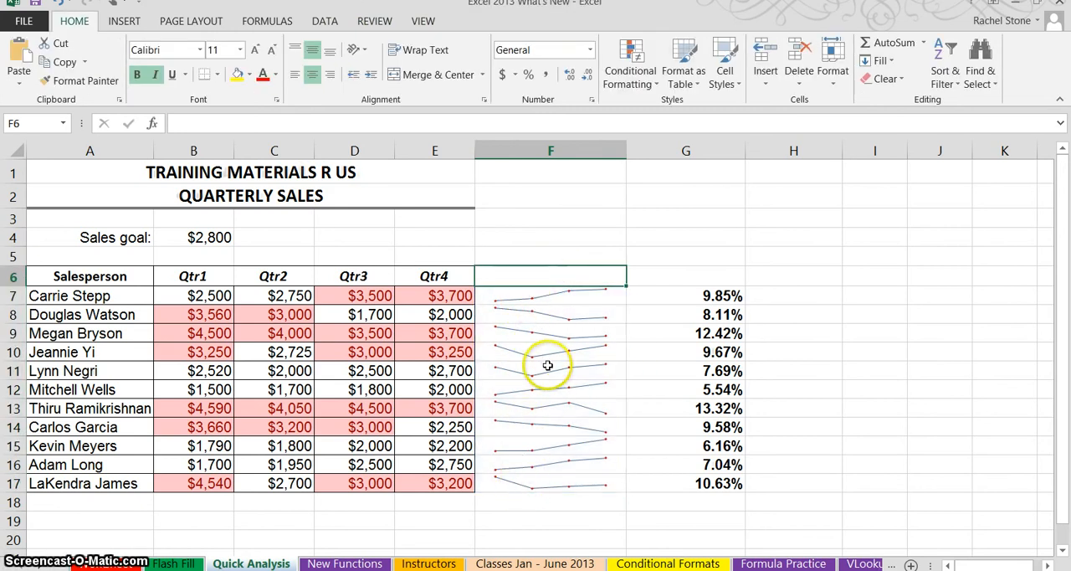
mouse_move(549, 365)
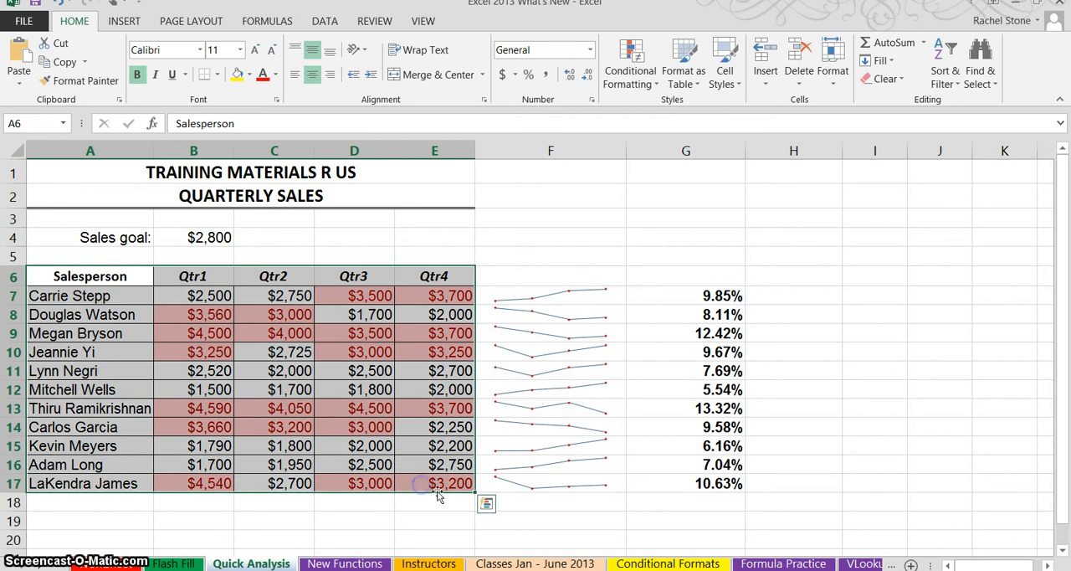
Preview Stacked Bar and Scatter charts via Quick Analysis, leaving the sheet unchanged.
click(485, 502)
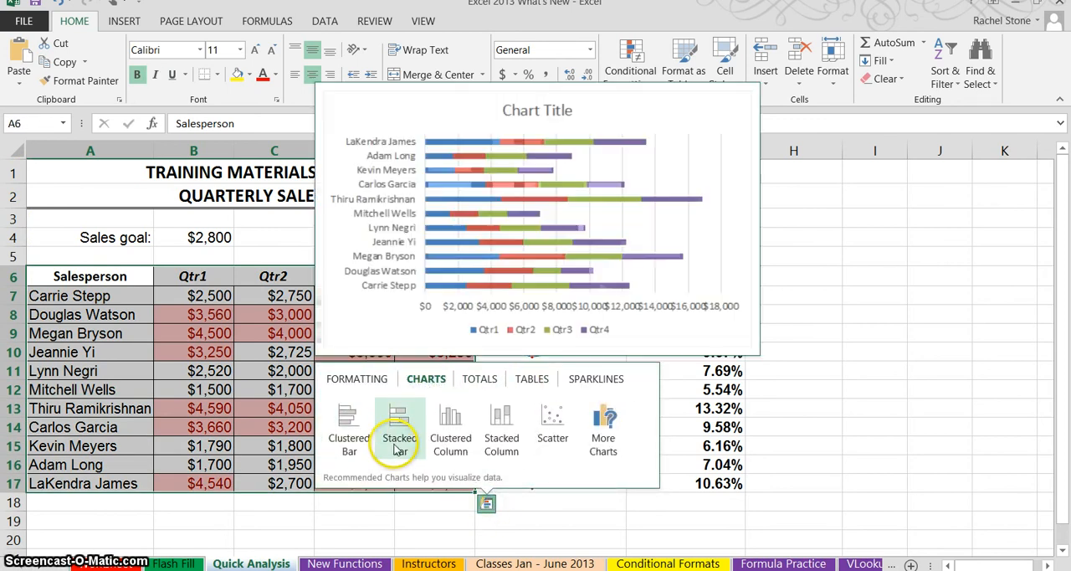
click(450, 432)
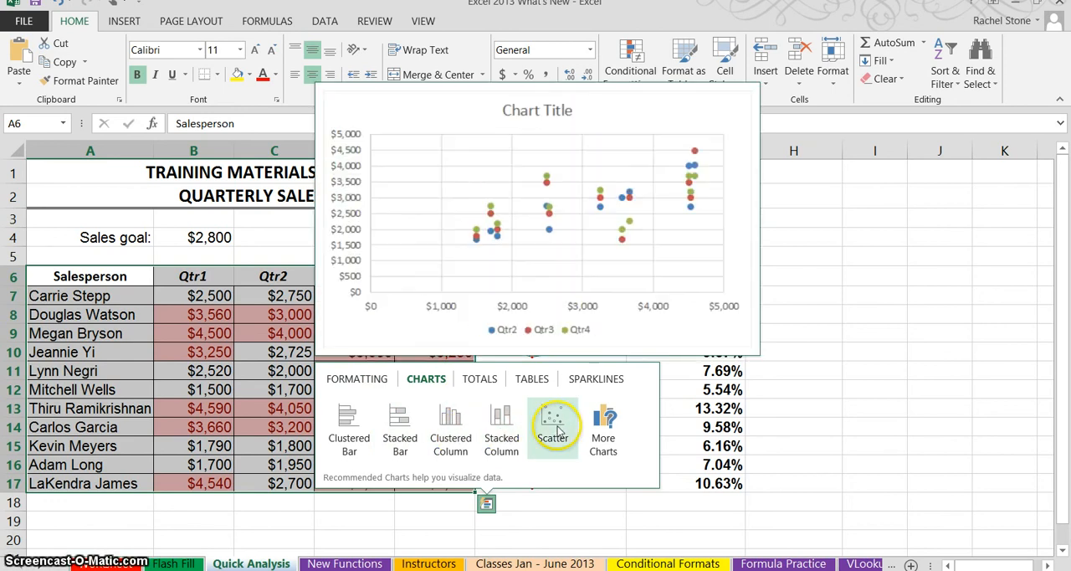
click(348, 427)
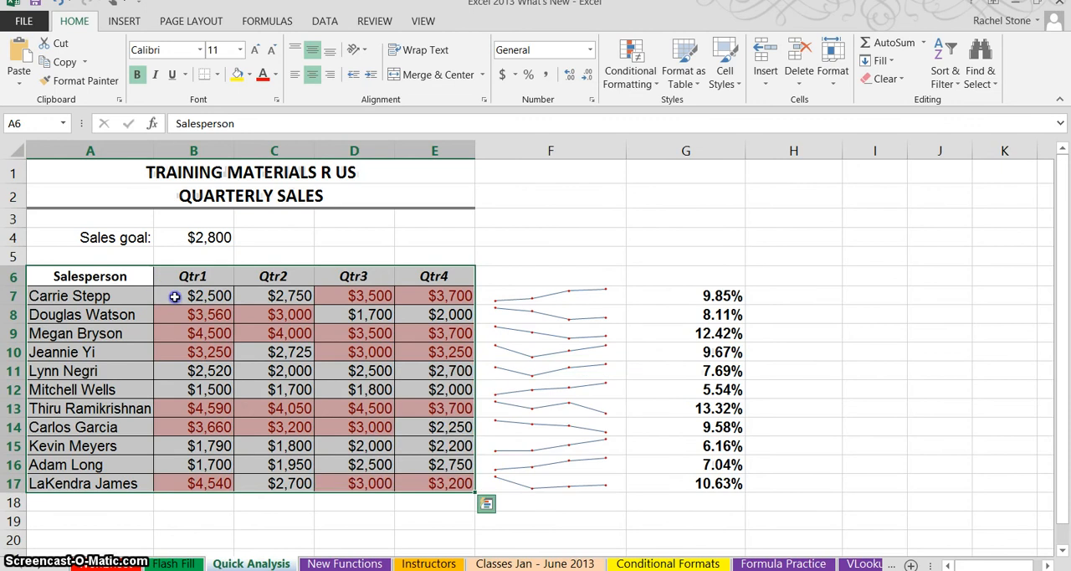
click(195, 294)
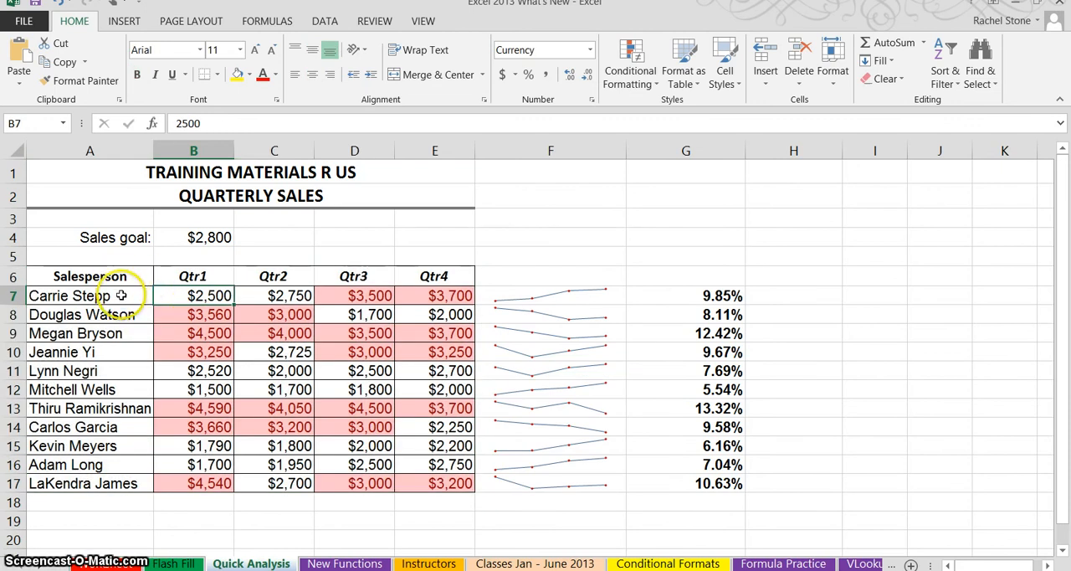
mouse_move(121, 49)
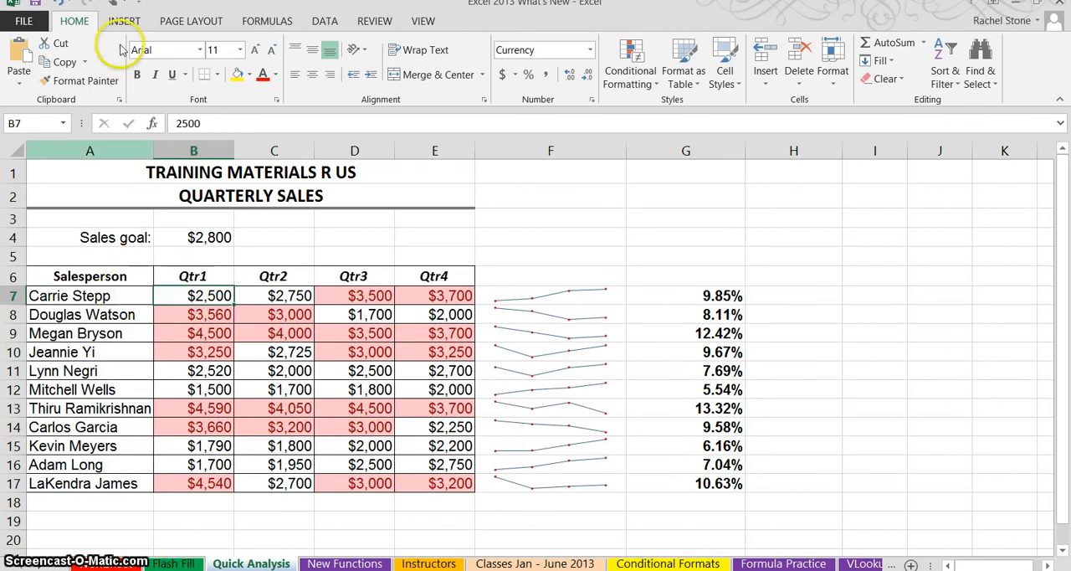
click(124, 20)
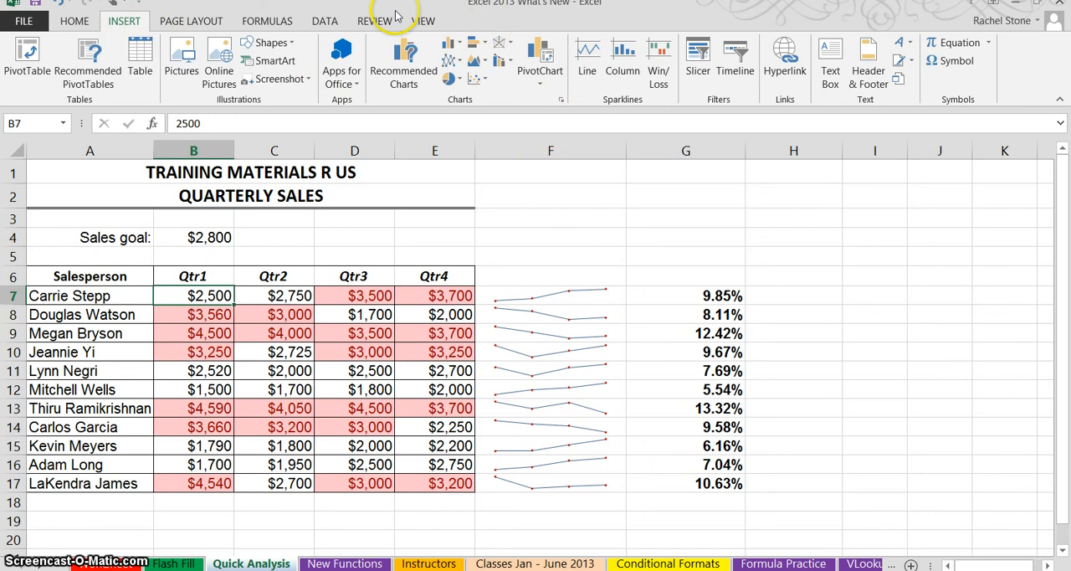
mouse_move(403, 64)
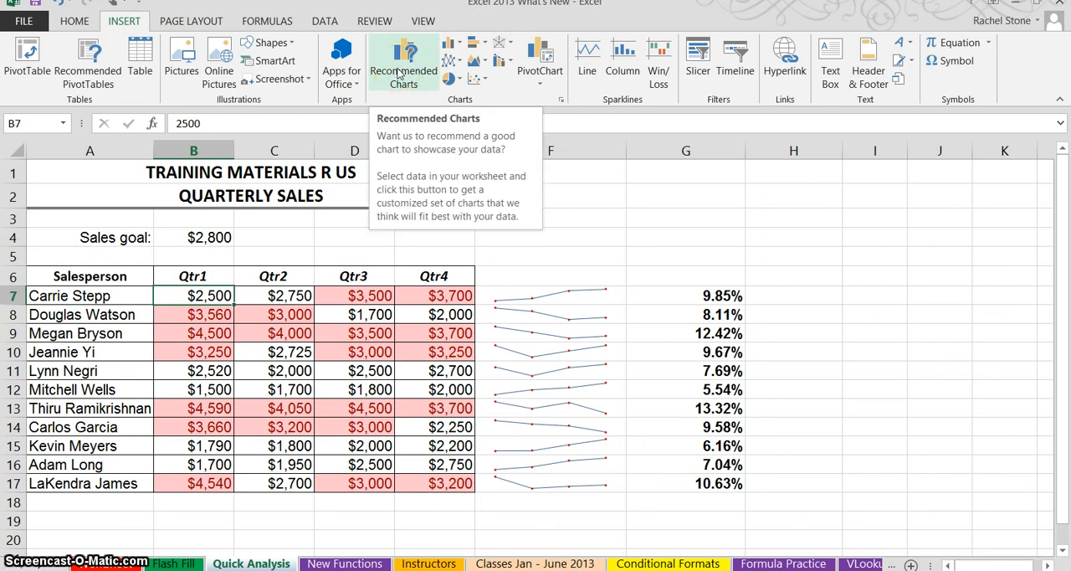
From Recommended Charts, browse Stacked Bar and Clustered Column and insert the Clustered Column chart.
click(403, 62)
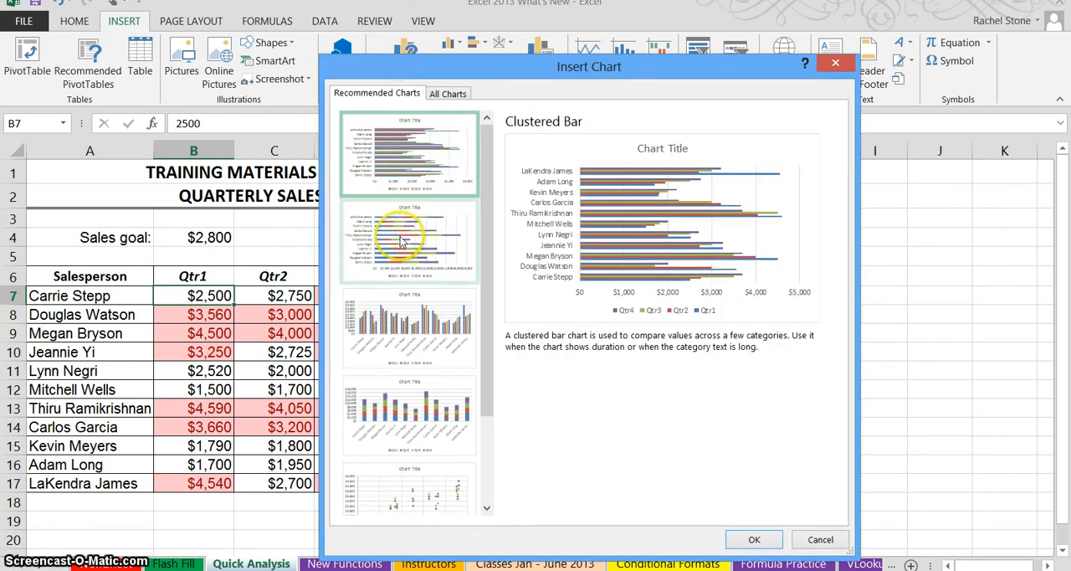
click(409, 241)
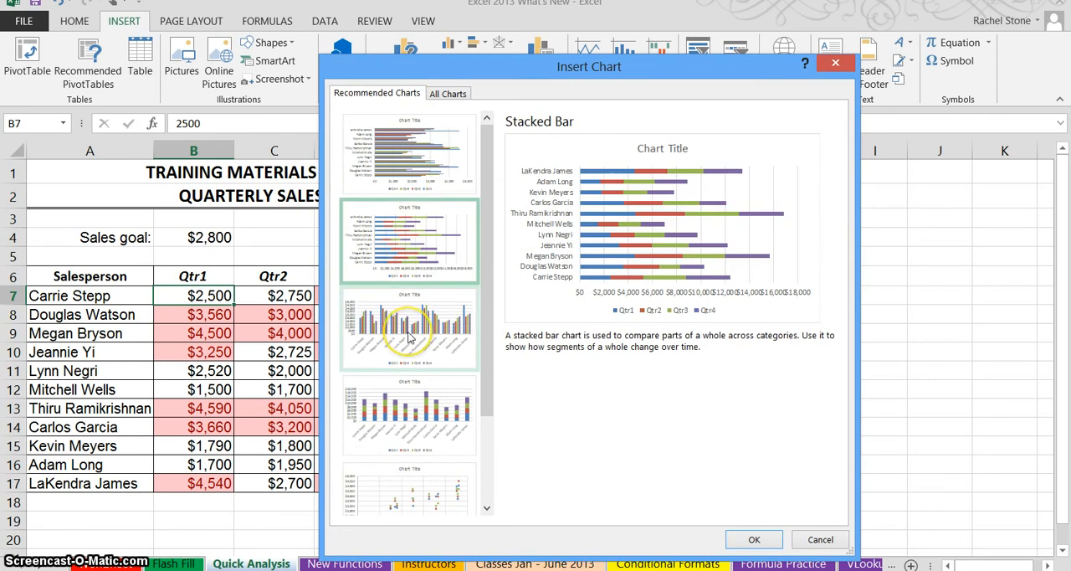
click(408, 326)
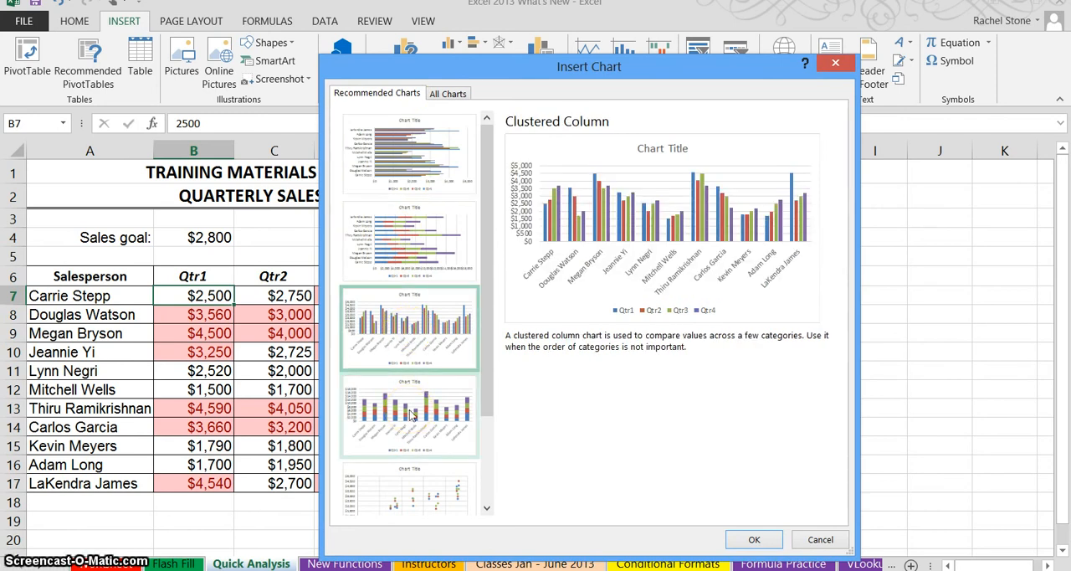
mouse_move(556, 352)
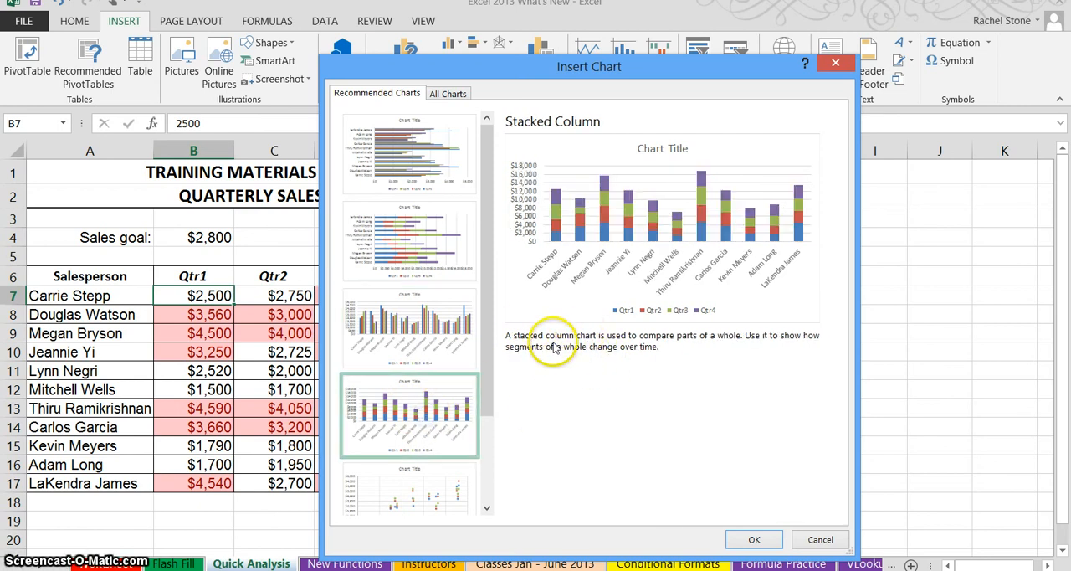
click(409, 241)
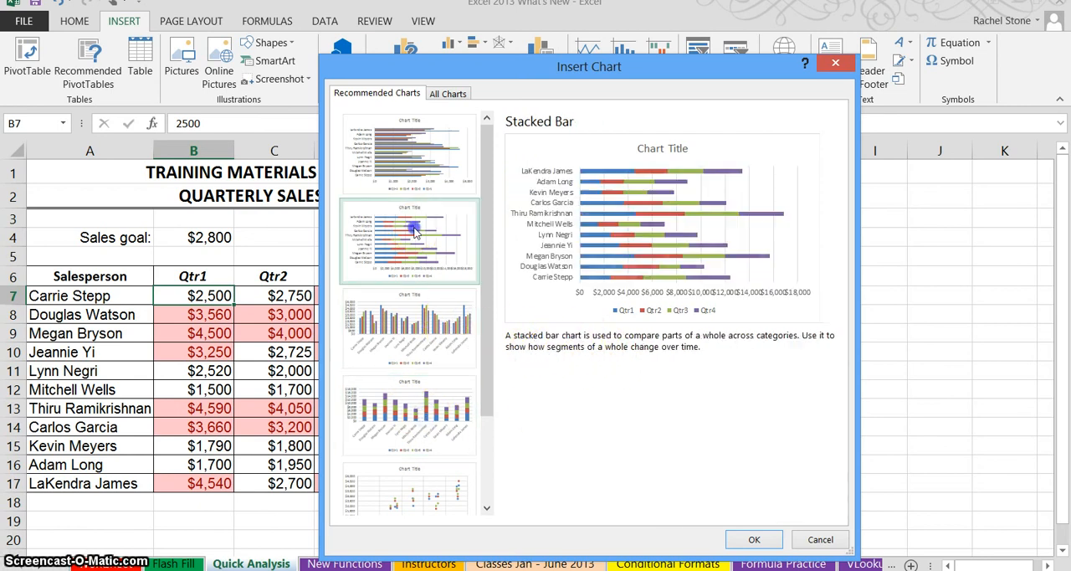
click(408, 326)
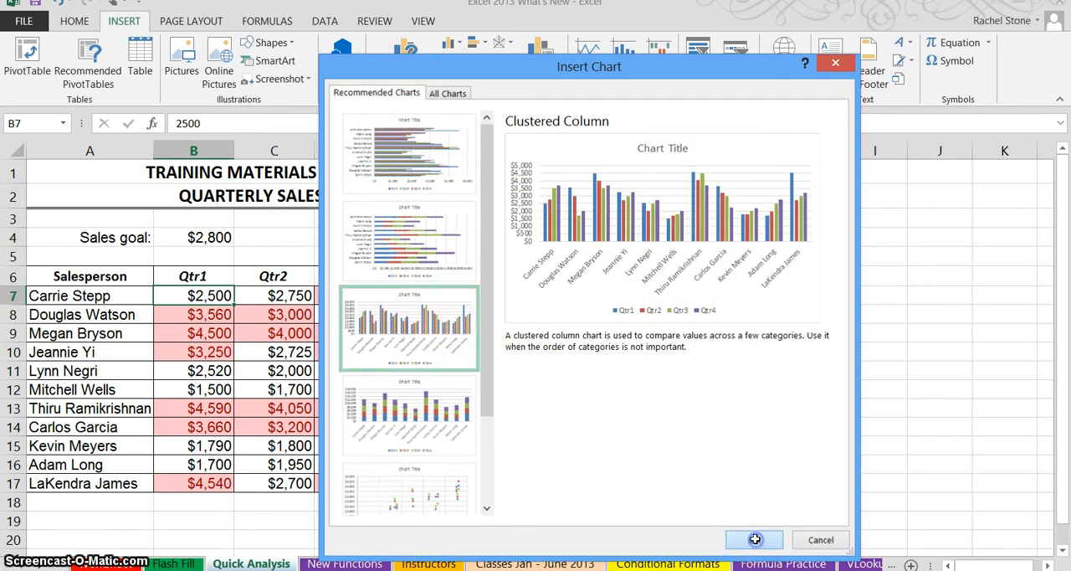
click(754, 539)
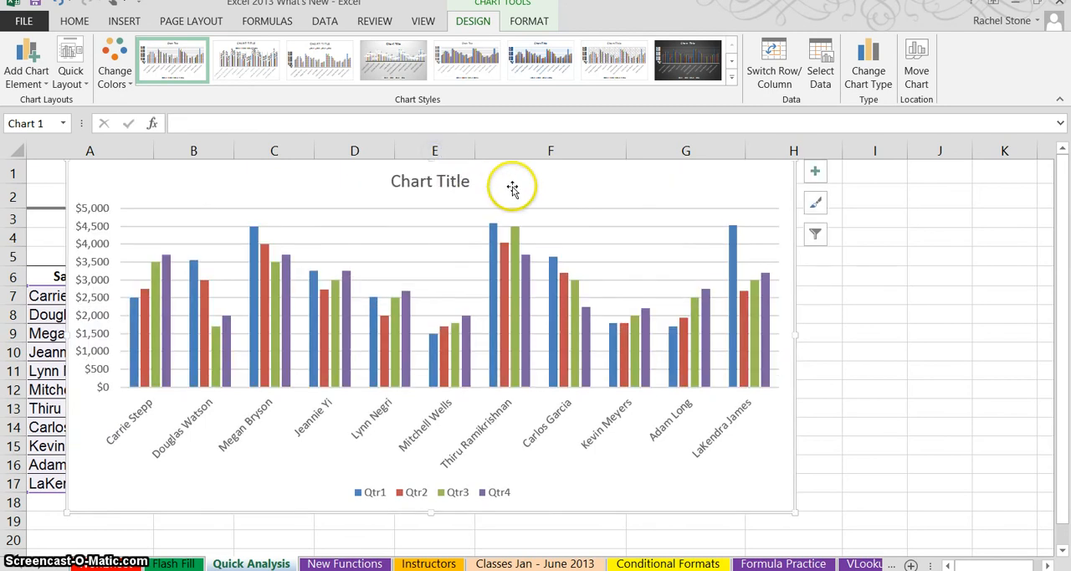
mouse_move(502, 184)
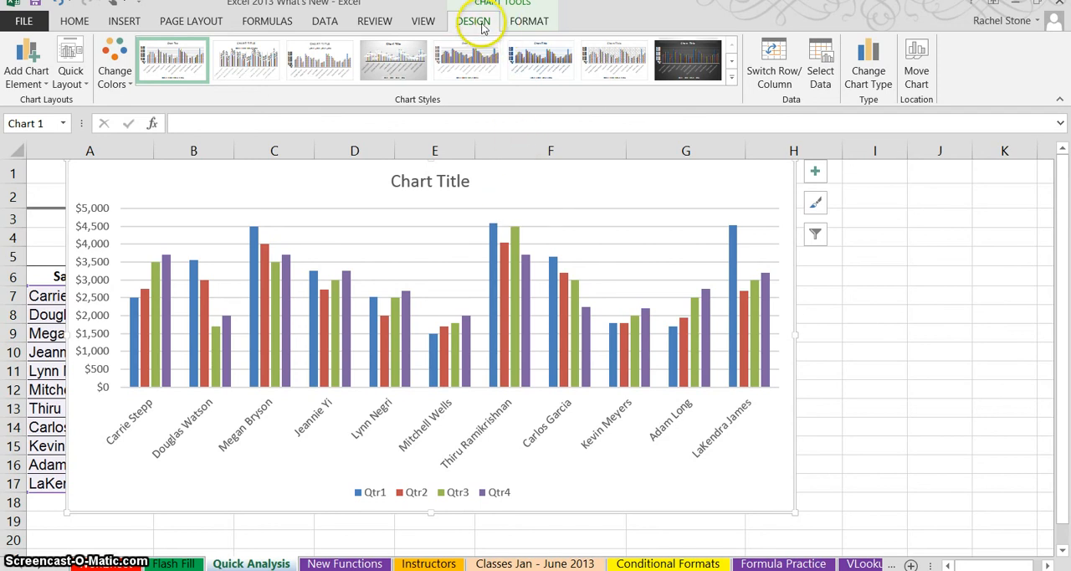
Show the Chart Tools Format options for the selected column chart.
click(529, 20)
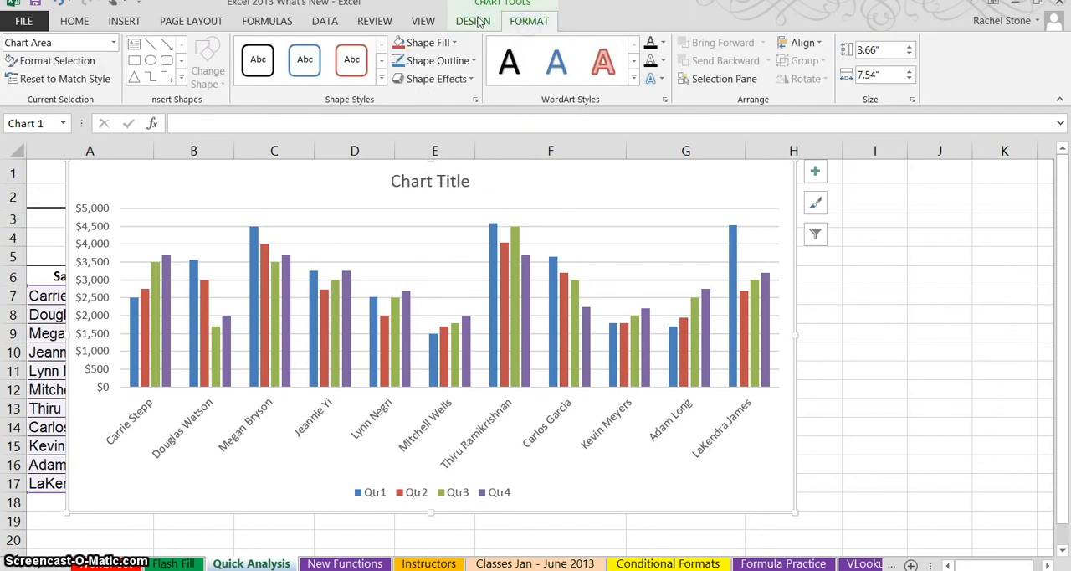
mouse_move(599, 18)
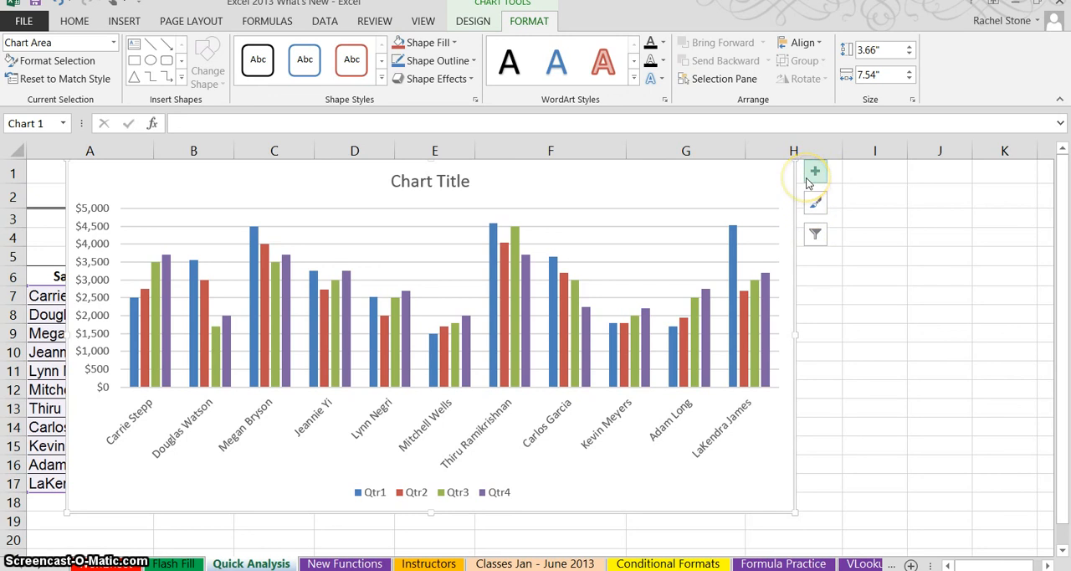
mouse_move(813, 204)
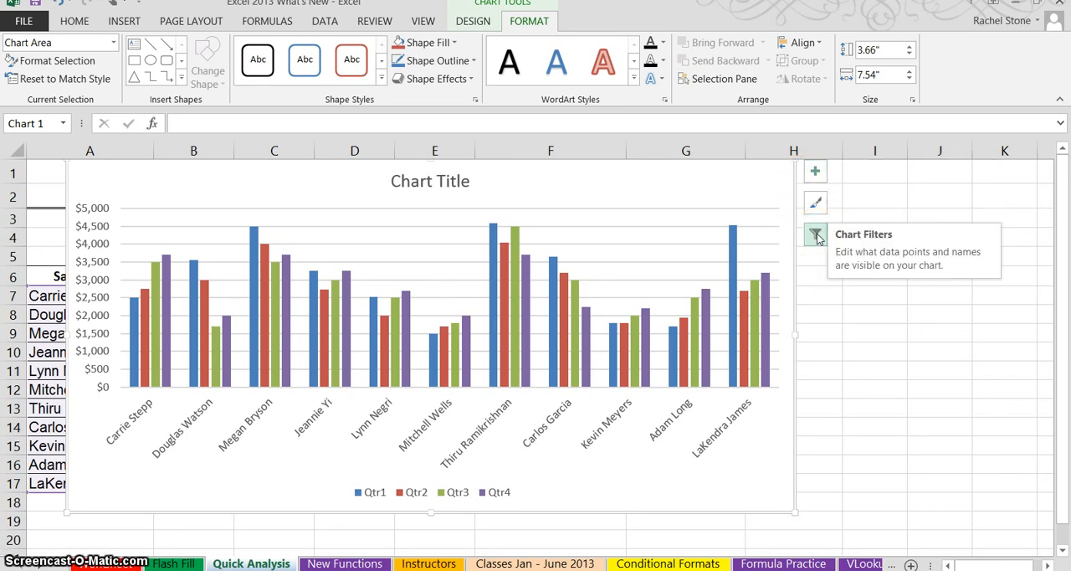
mouse_move(814, 170)
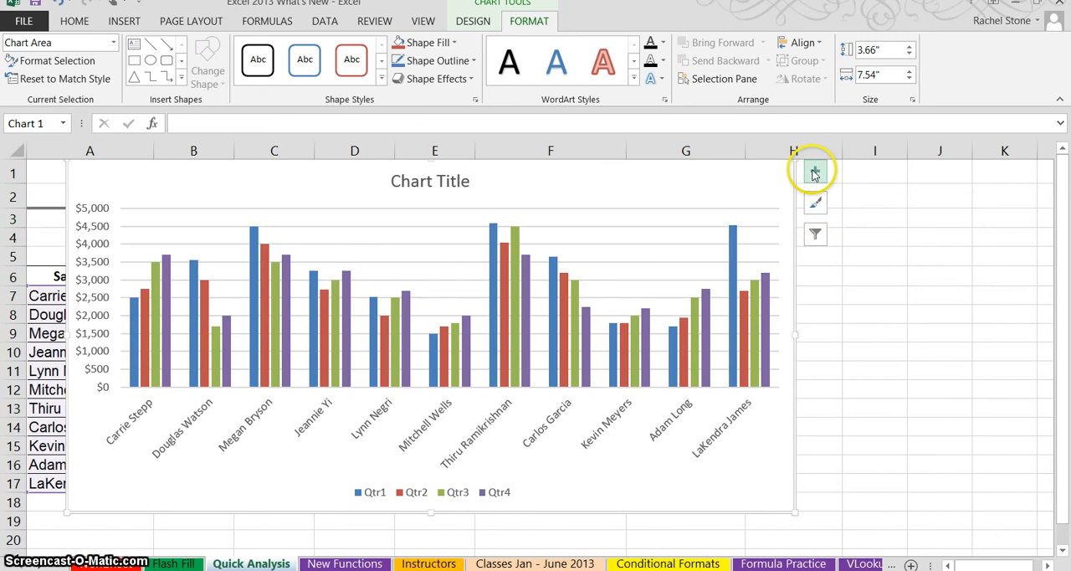
Toggle the chart legend via Chart Elements and move it to the left, then the top.
click(813, 174)
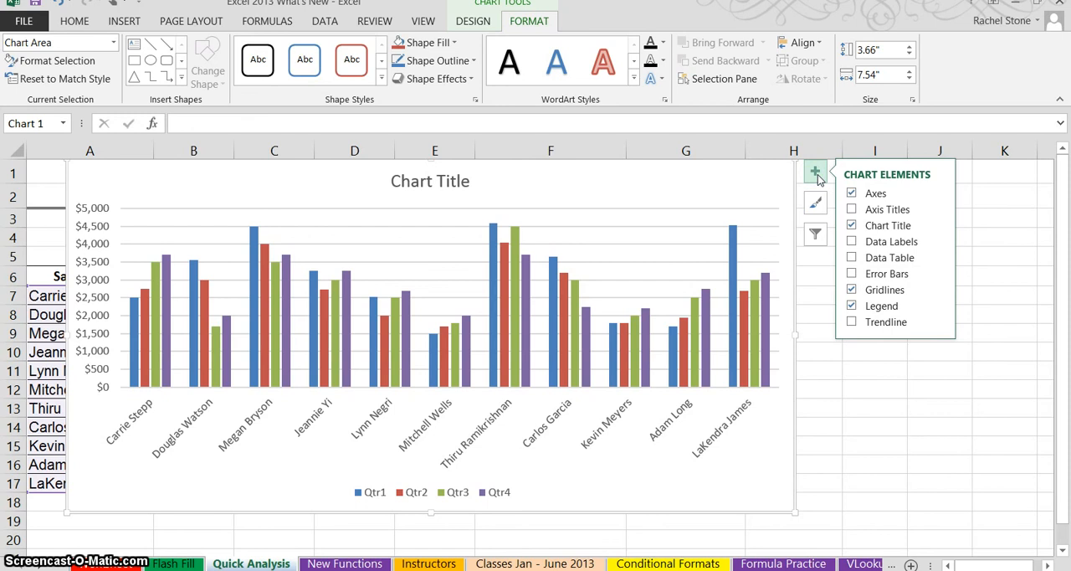
mouse_move(879, 321)
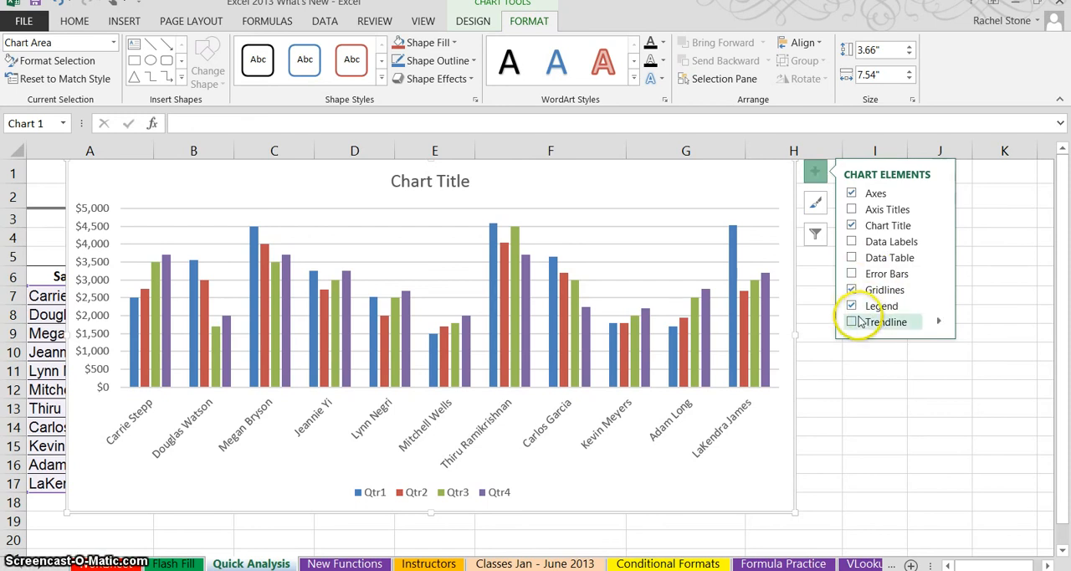
click(852, 305)
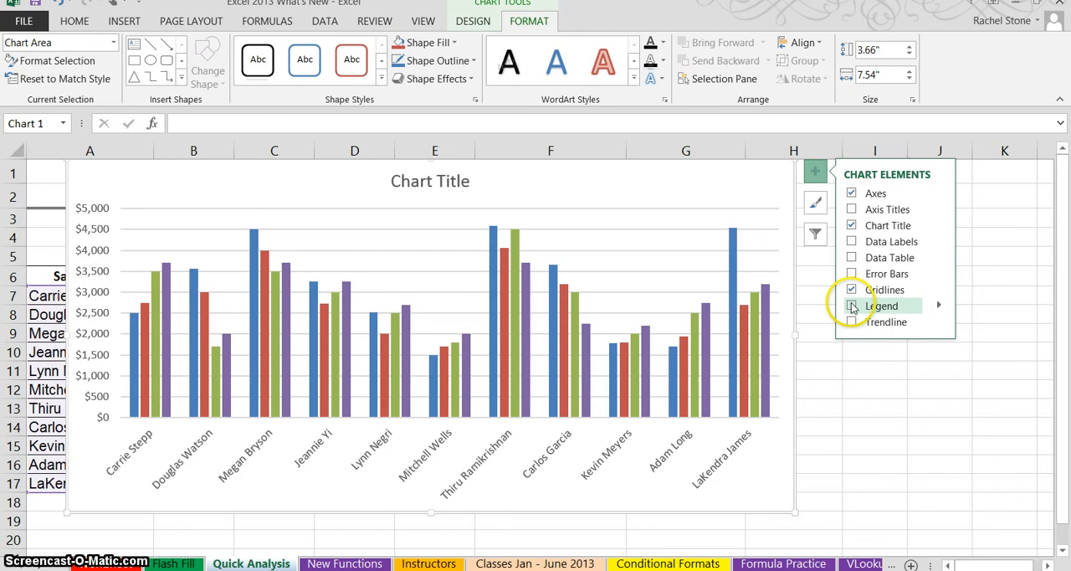
click(852, 305)
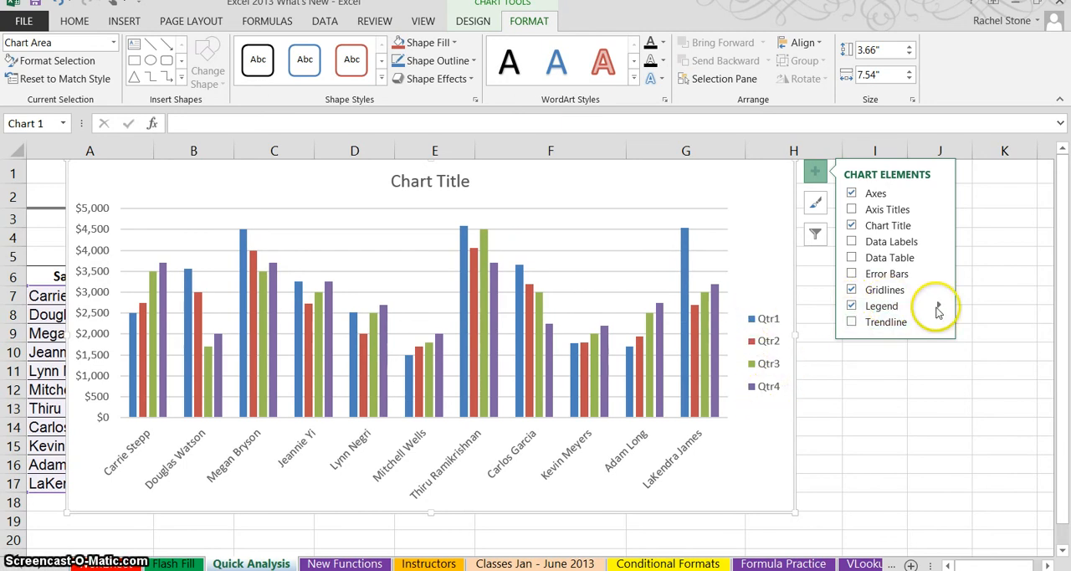
click(939, 305)
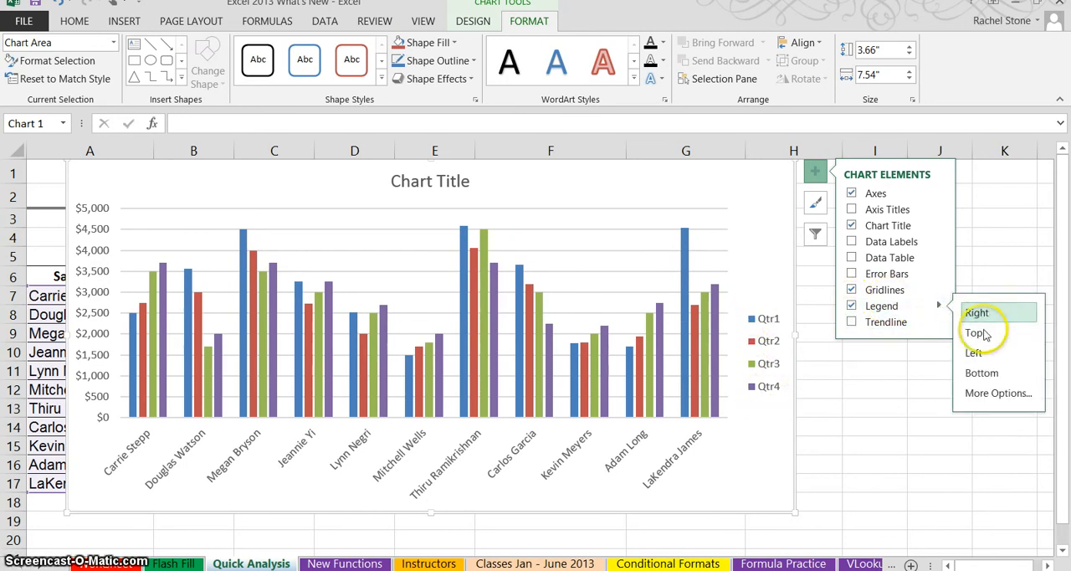
click(981, 372)
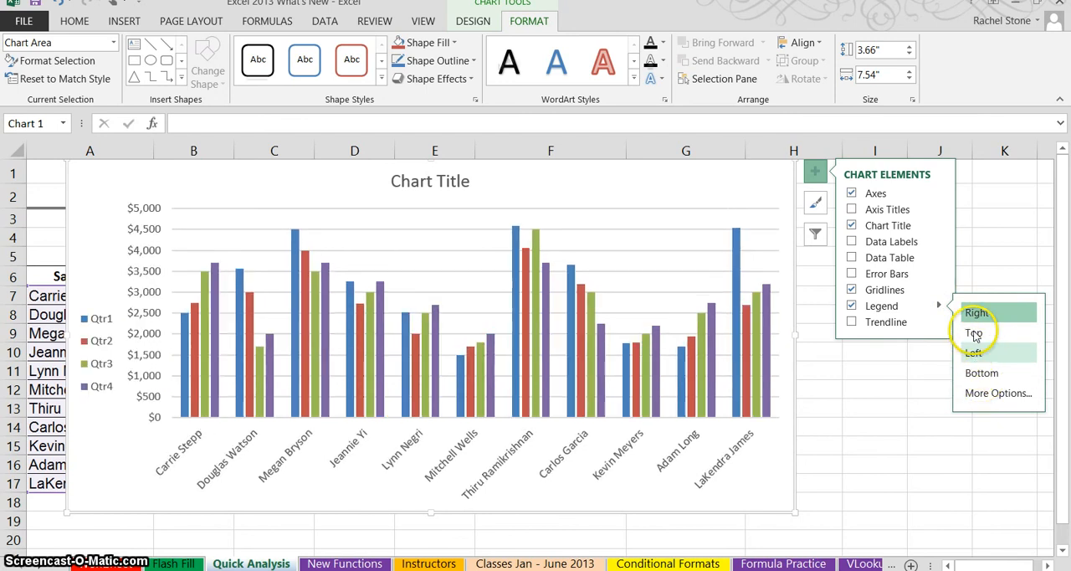
mouse_move(974, 352)
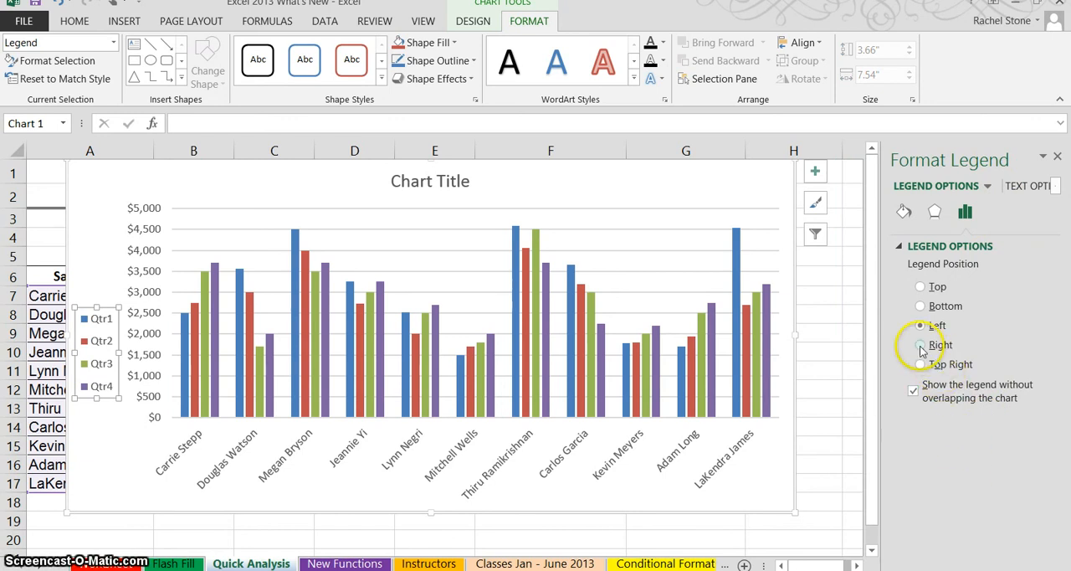
click(921, 286)
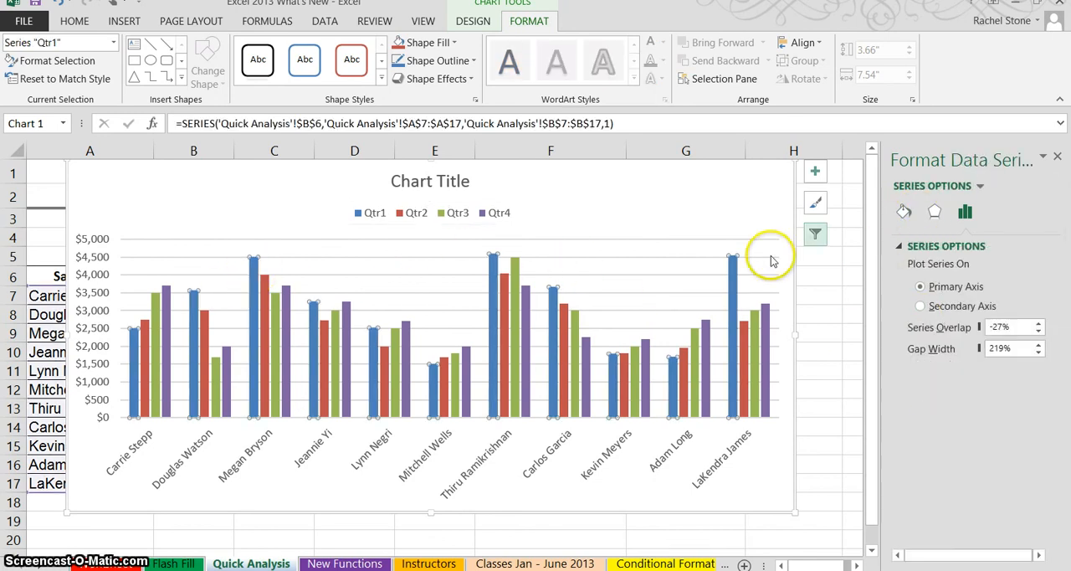
click(553, 455)
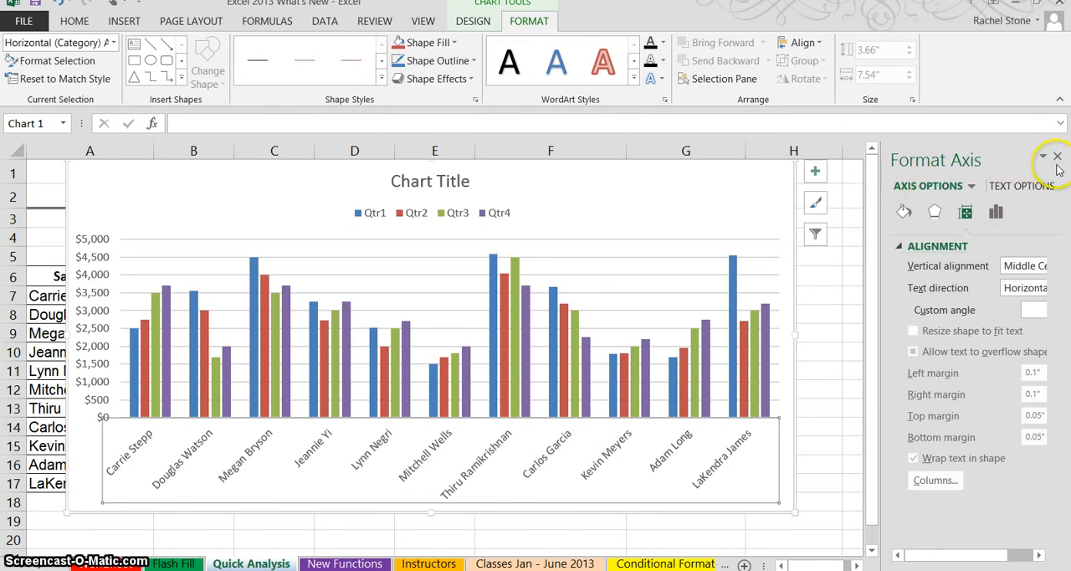
Apply a chart style with data labels and the orange-and-blue Colorful palette.
click(1058, 156)
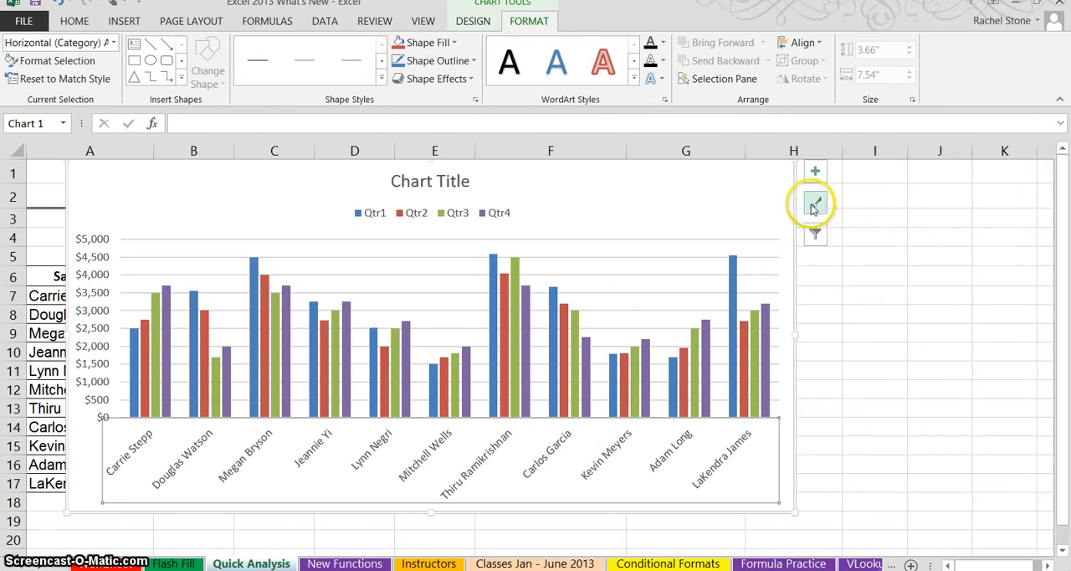
mouse_move(814, 202)
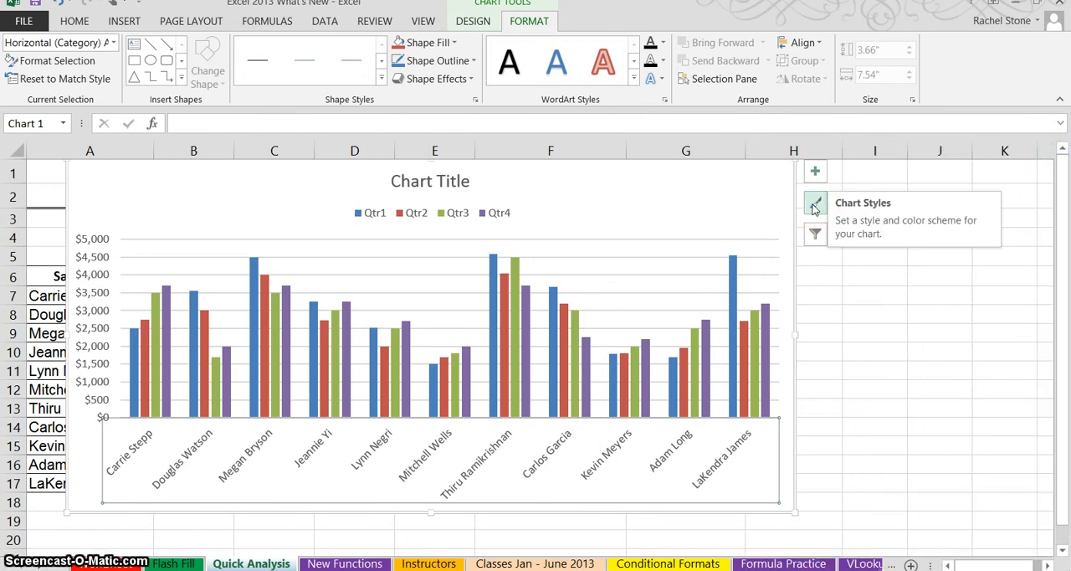
click(815, 203)
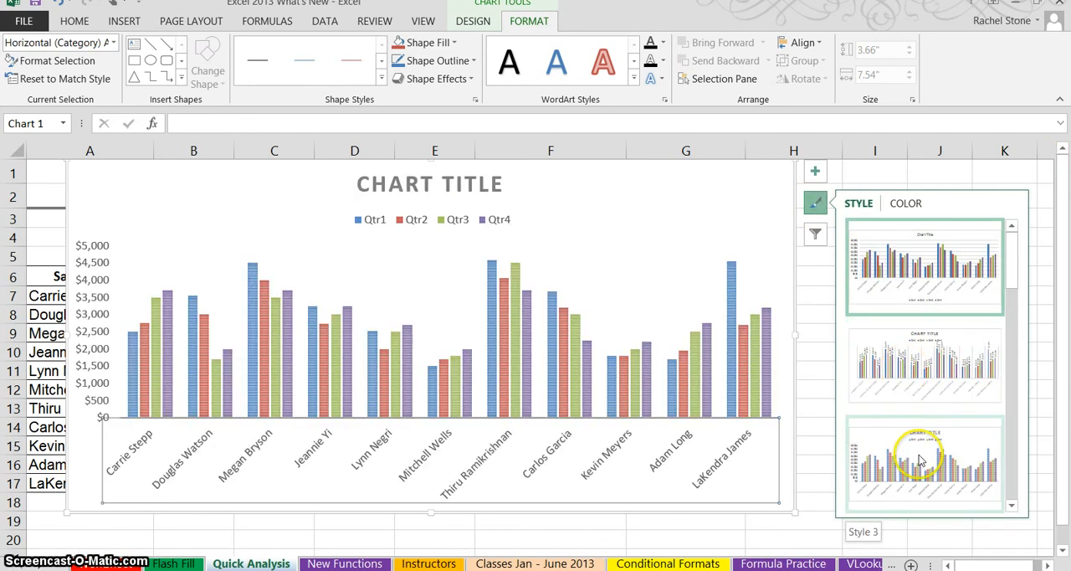
click(924, 365)
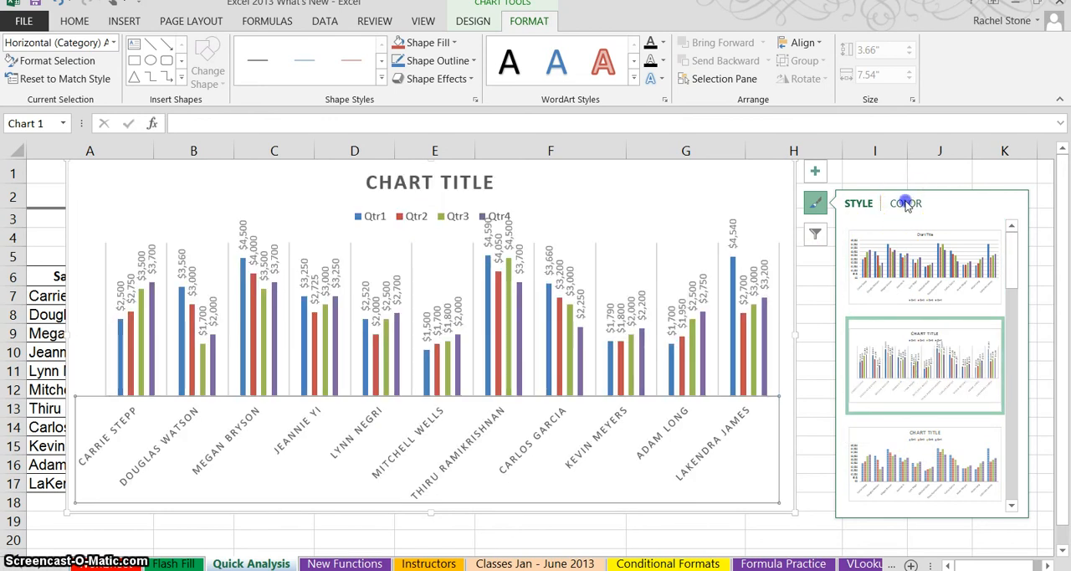
click(906, 202)
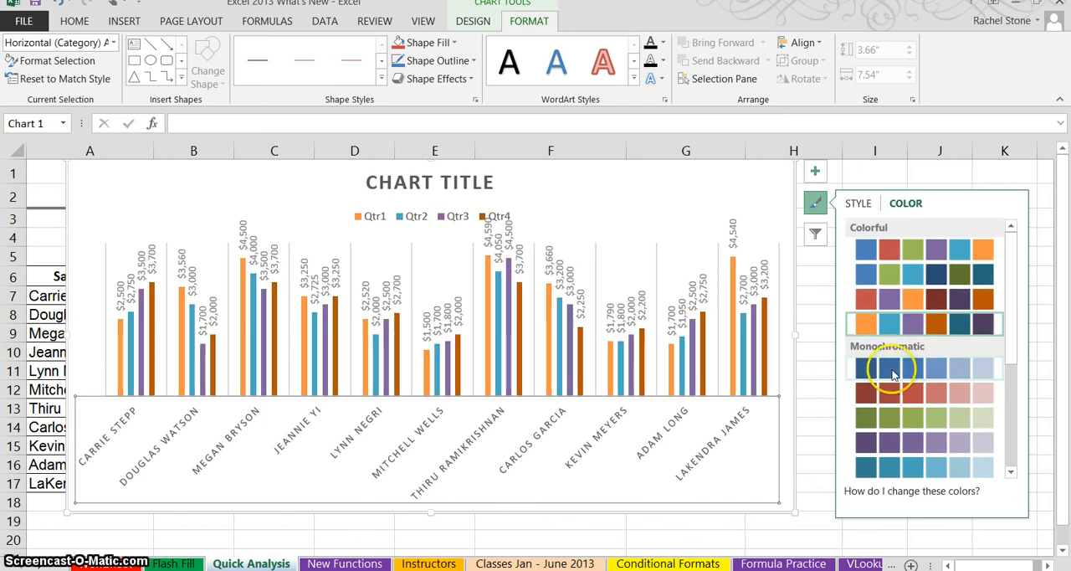
click(891, 393)
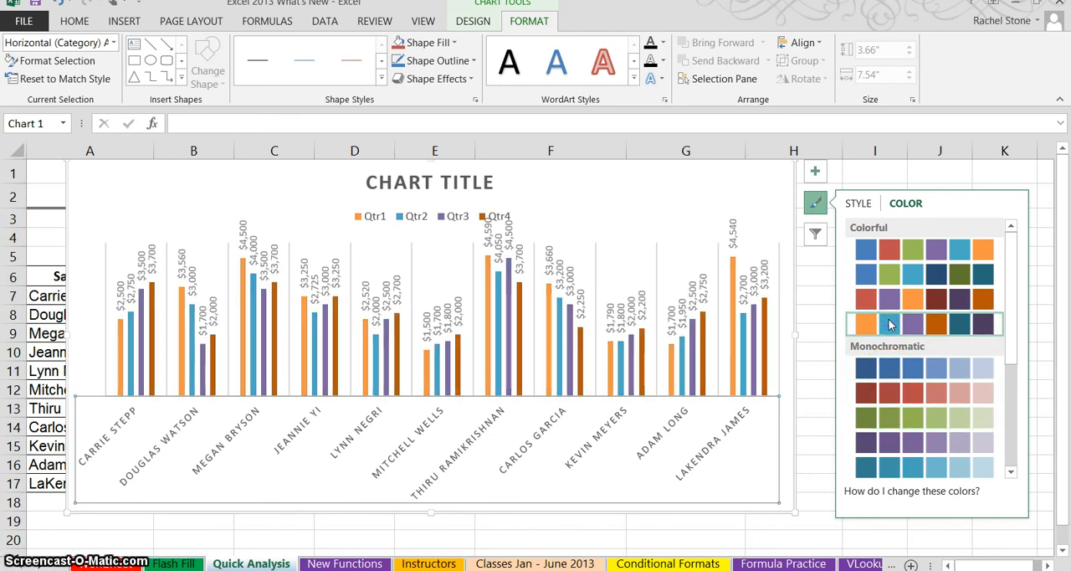
click(815, 234)
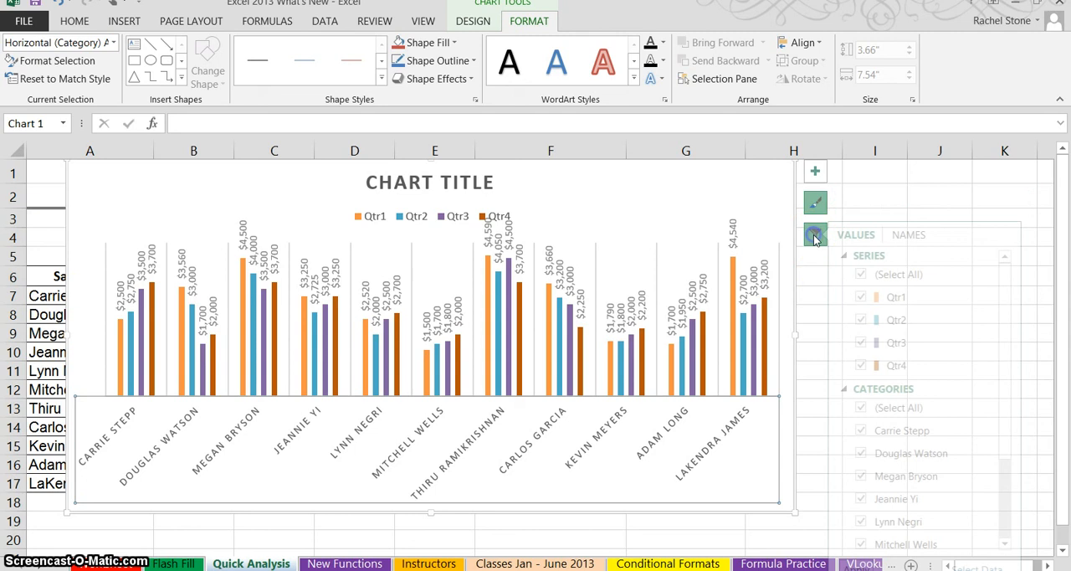
click(867, 298)
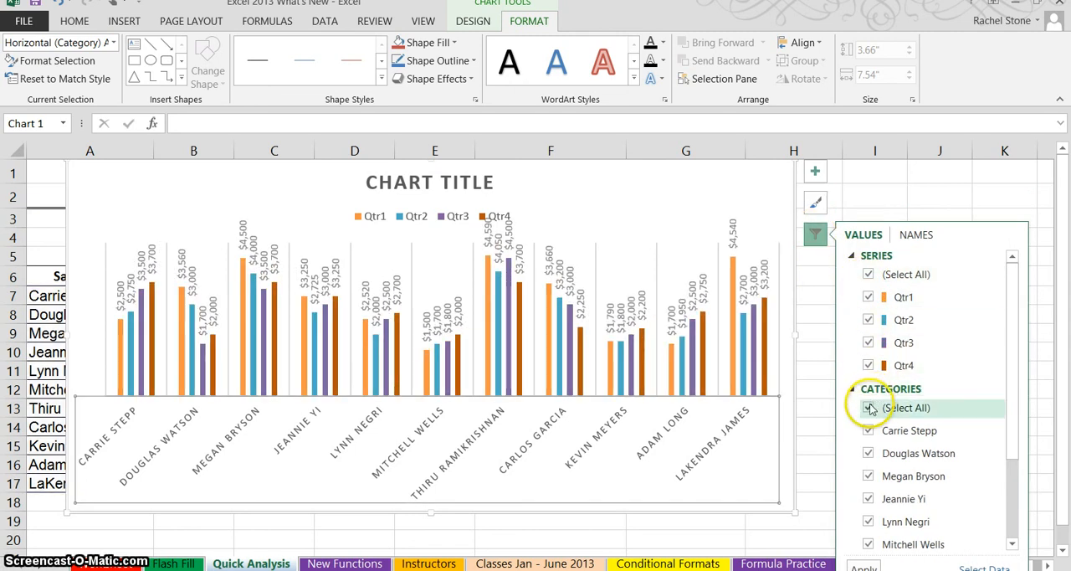
click(867, 409)
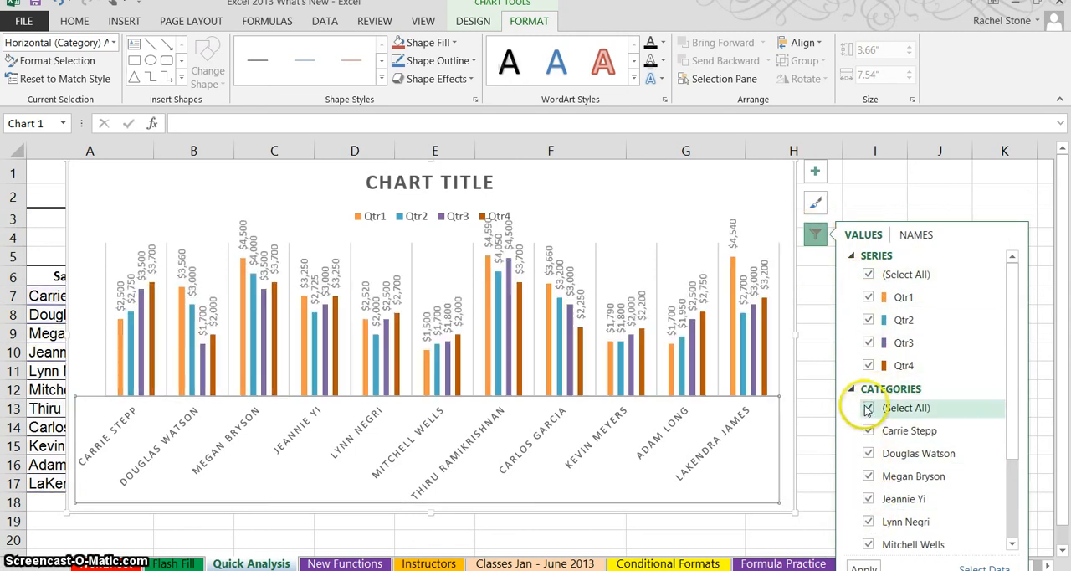
click(868, 409)
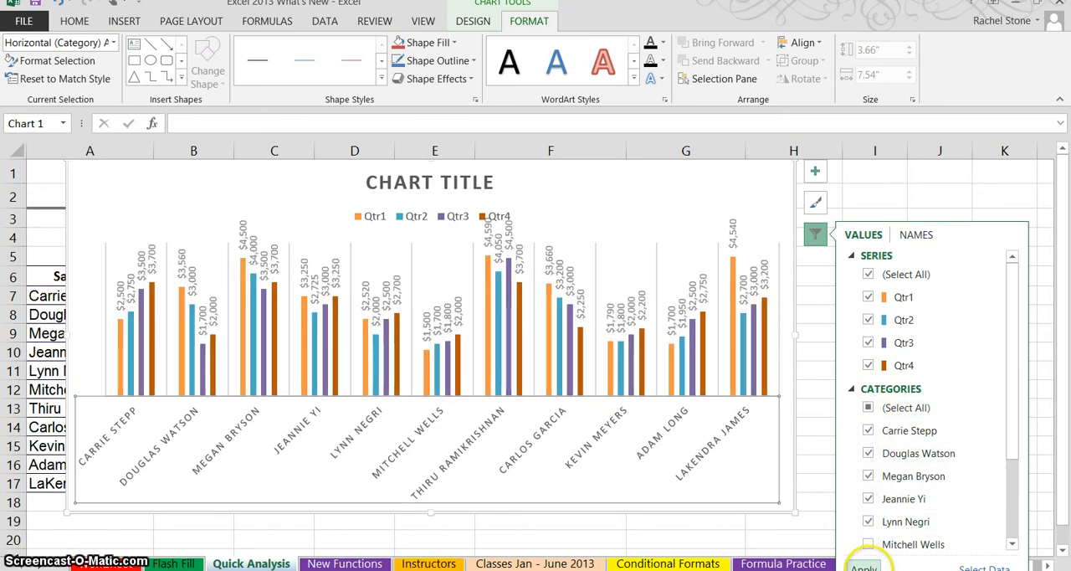
click(864, 568)
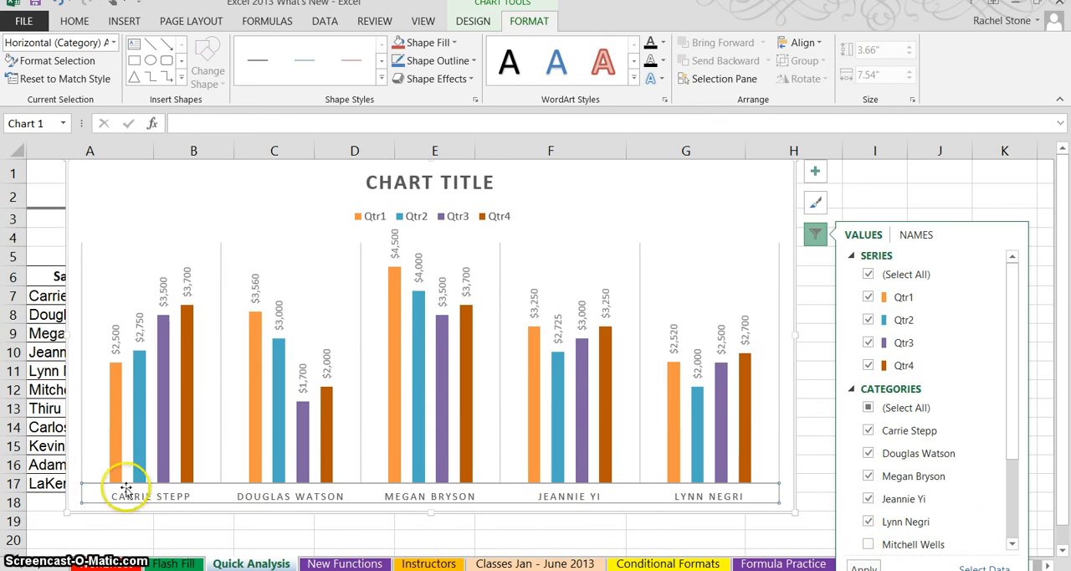
mouse_move(672, 515)
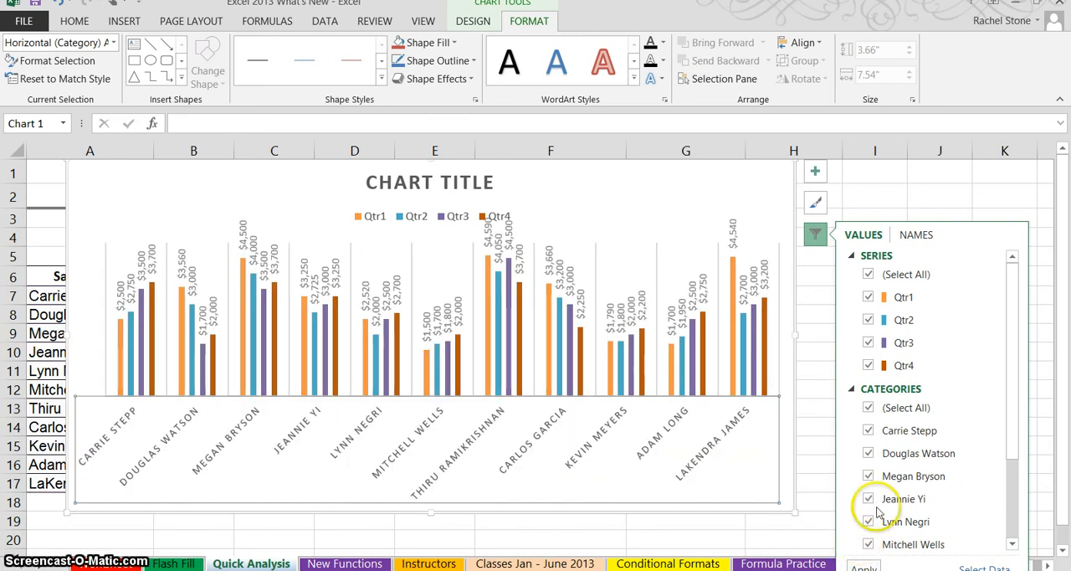
click(433, 536)
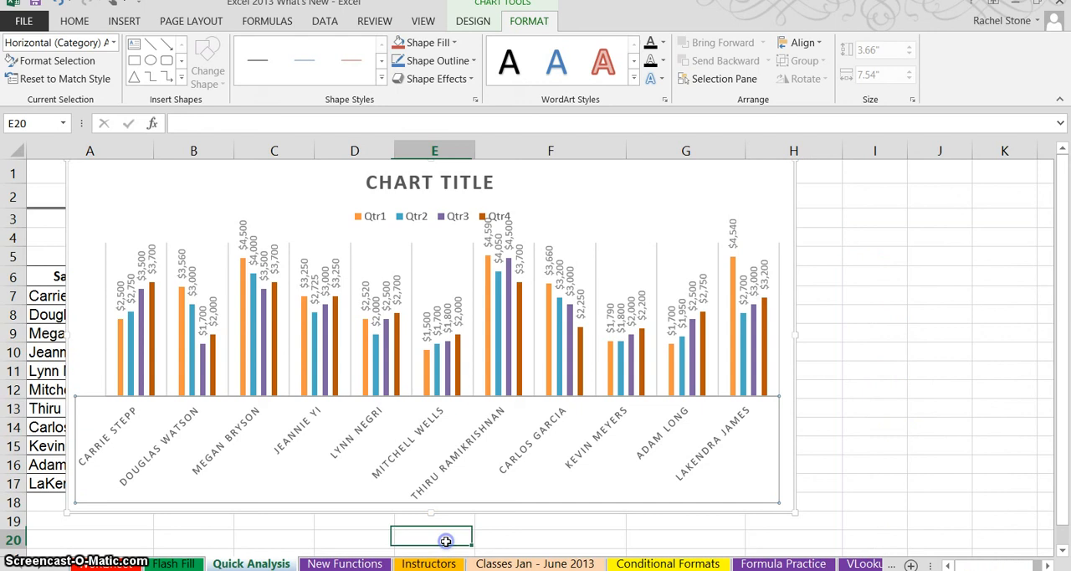
Show the Review tab's reviewing and inking commands.
click(374, 20)
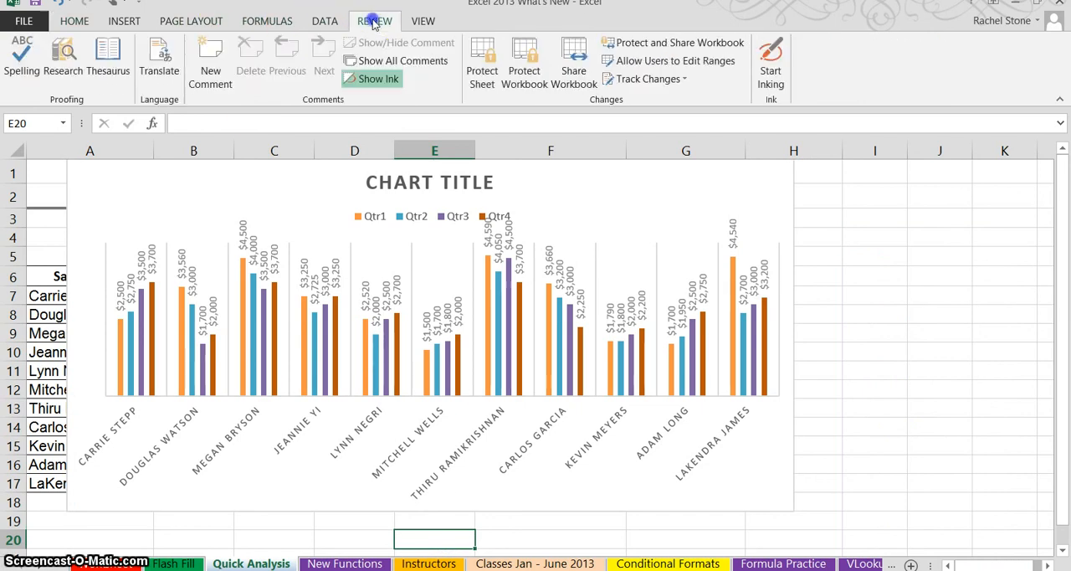
mouse_move(322, 76)
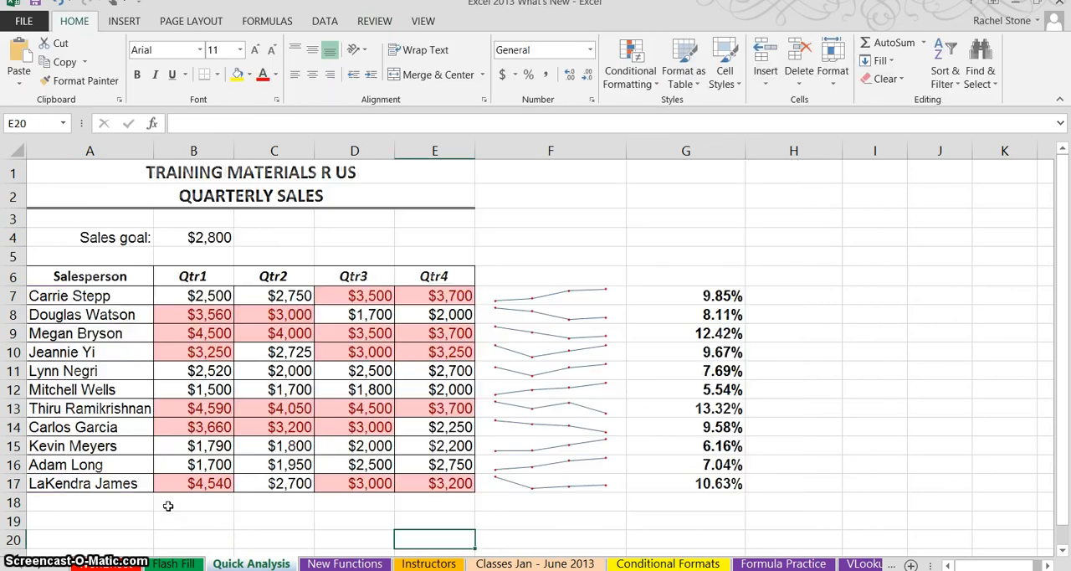
mouse_move(138, 298)
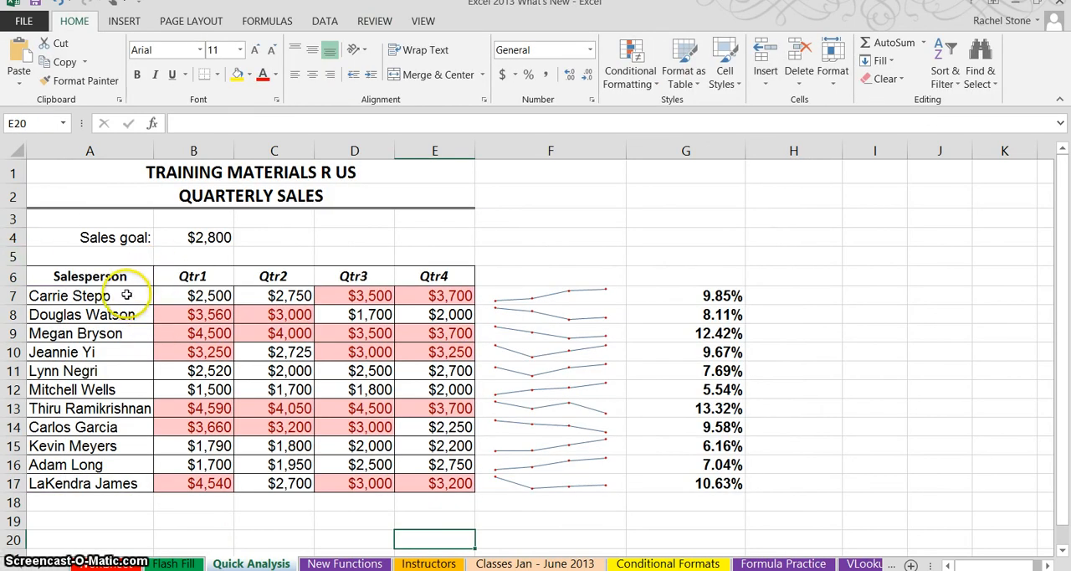
click(375, 20)
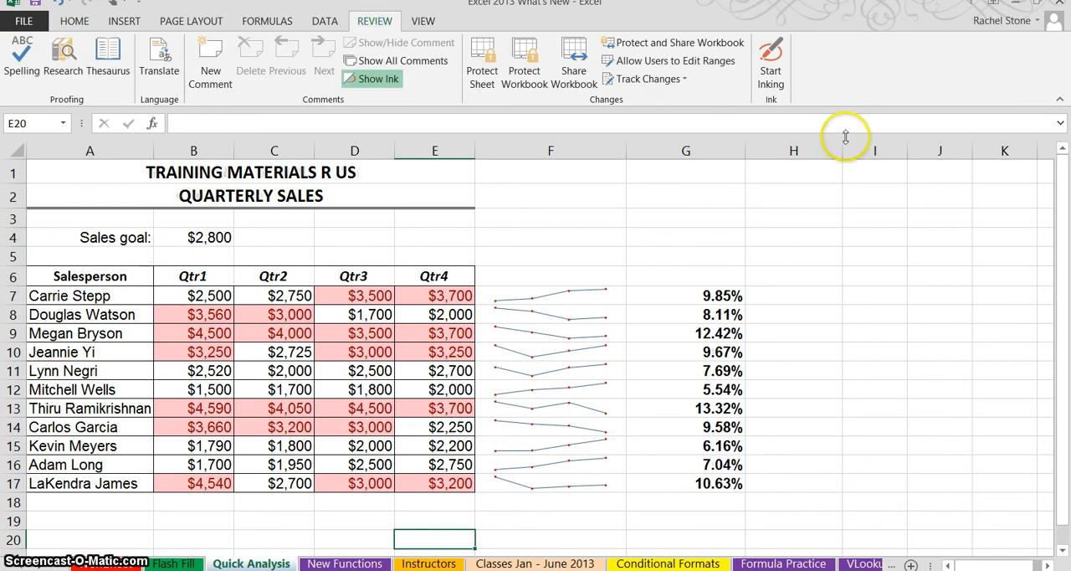
mouse_move(770, 59)
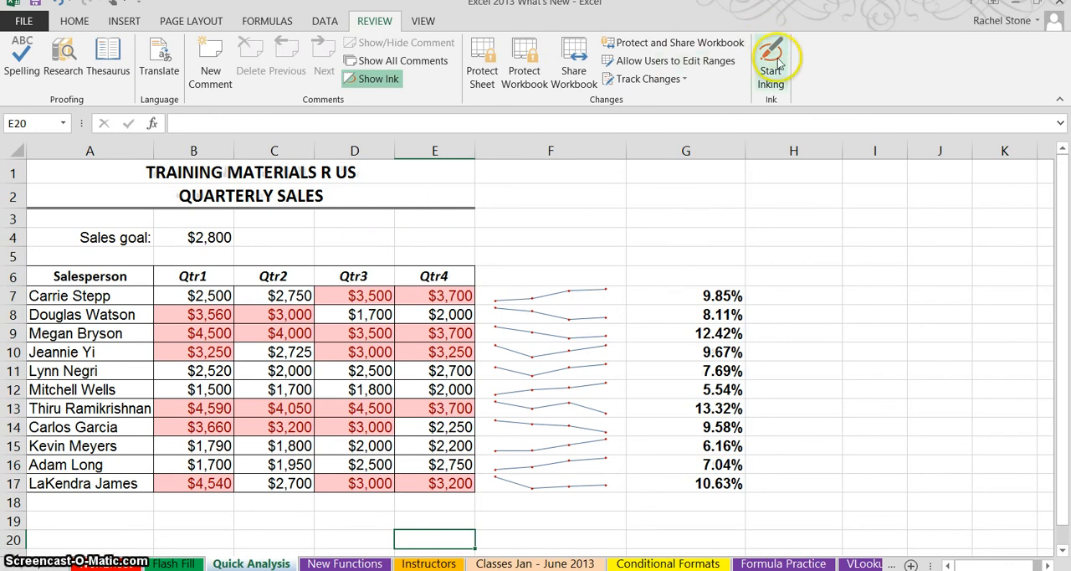
click(770, 58)
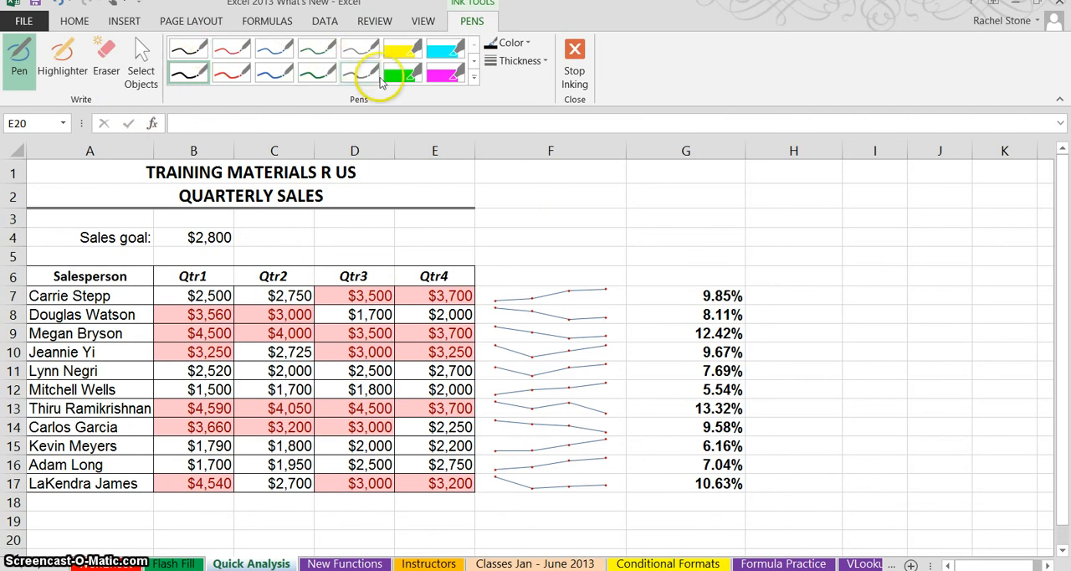
mouse_move(402, 50)
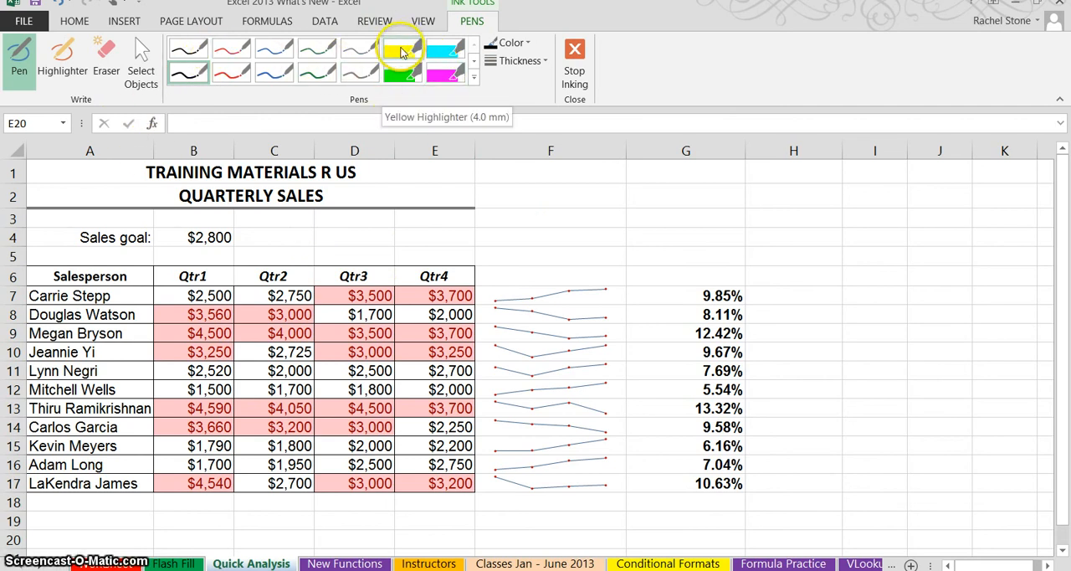
click(62, 58)
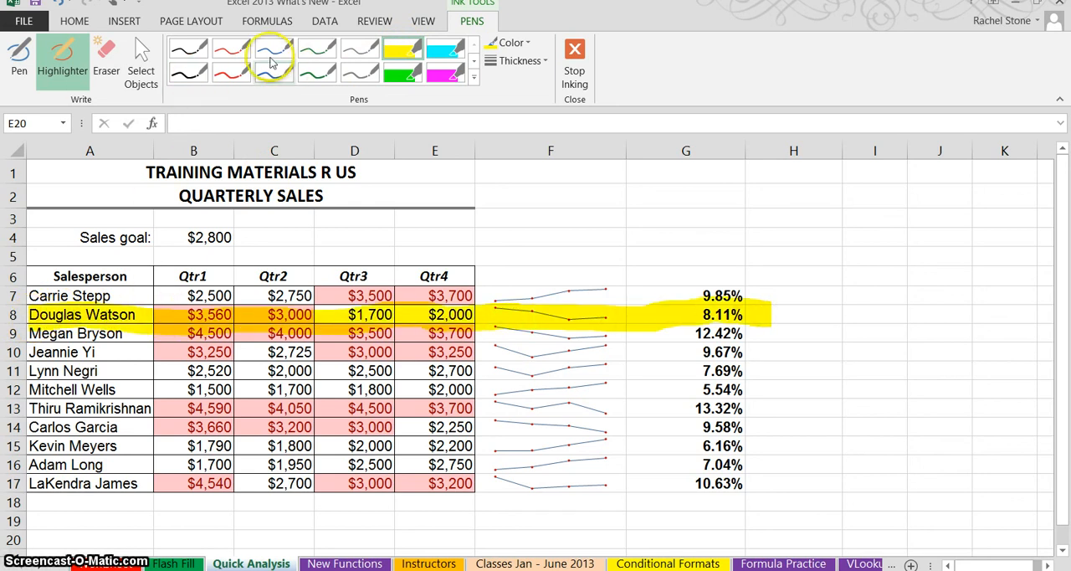
click(19, 58)
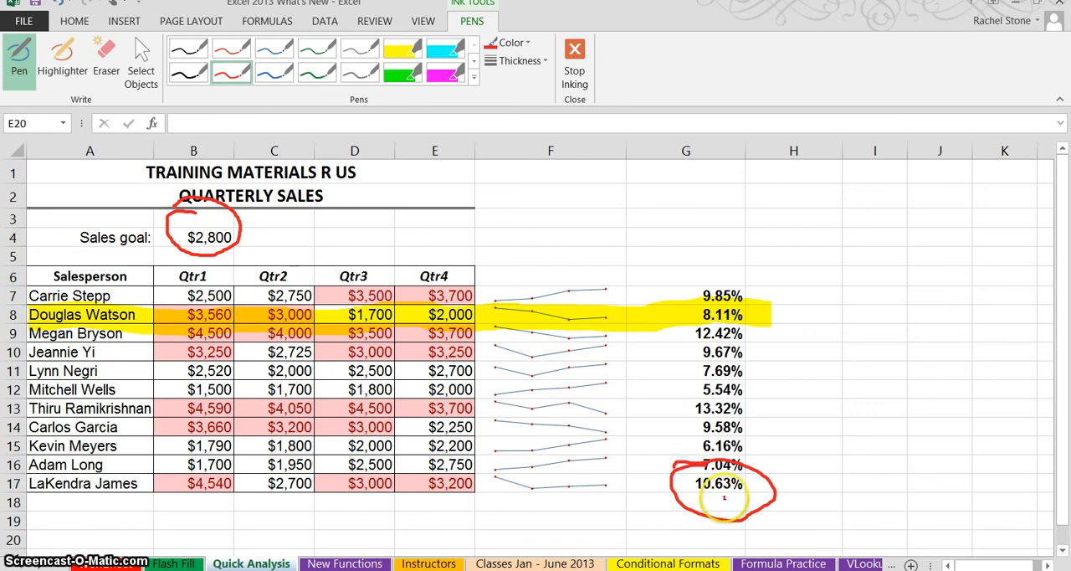
click(106, 54)
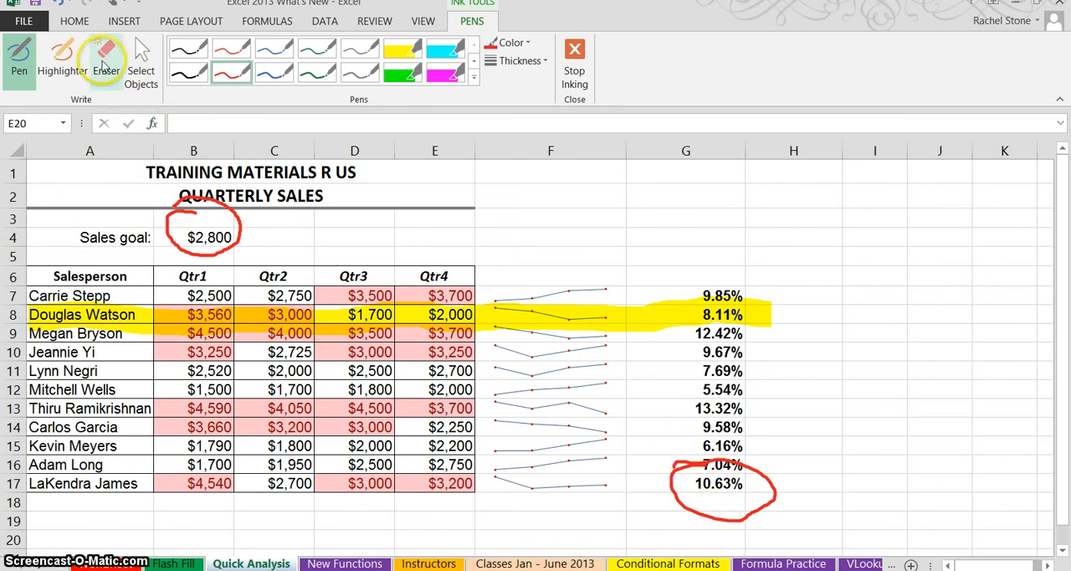
click(105, 58)
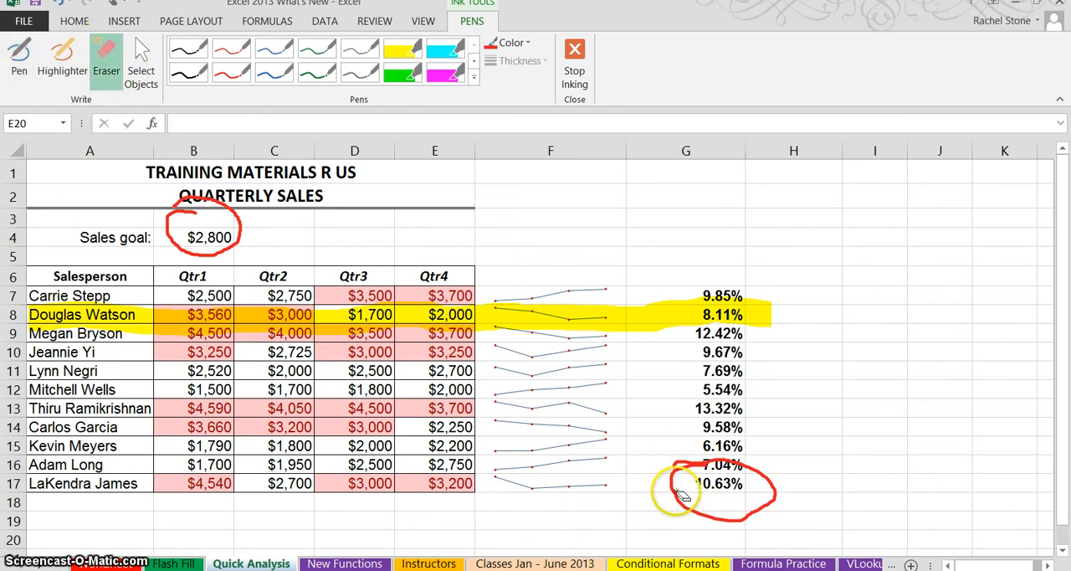